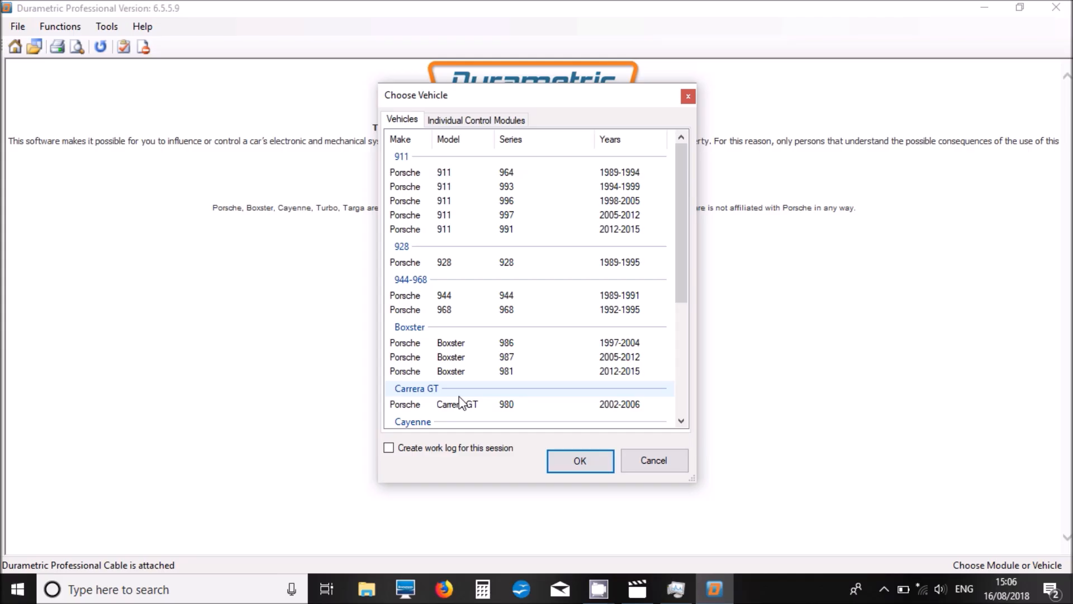
mouse_move(611, 299)
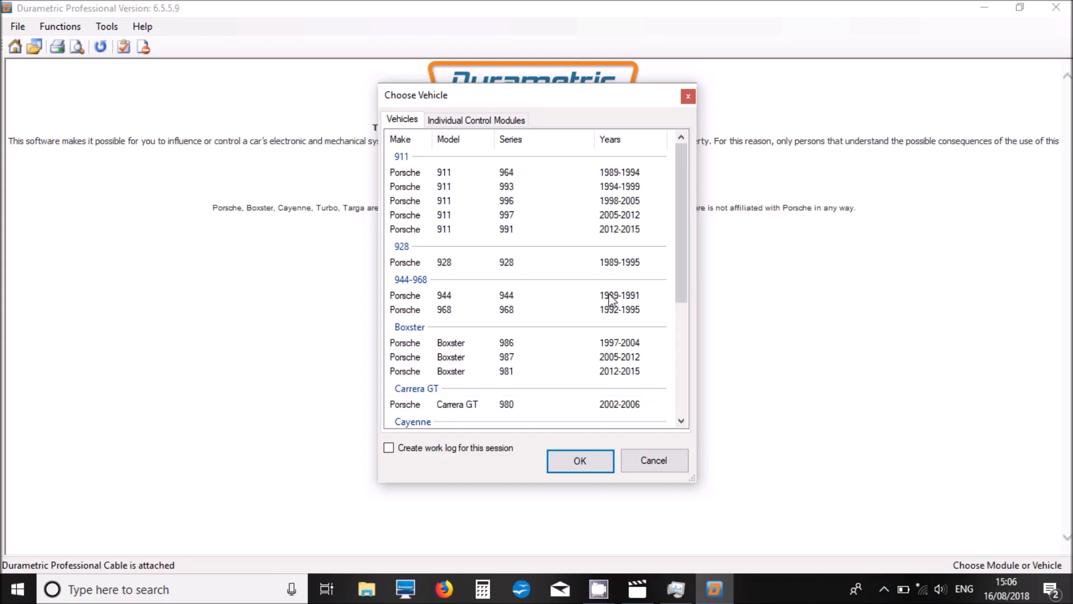
left_click(506, 215)
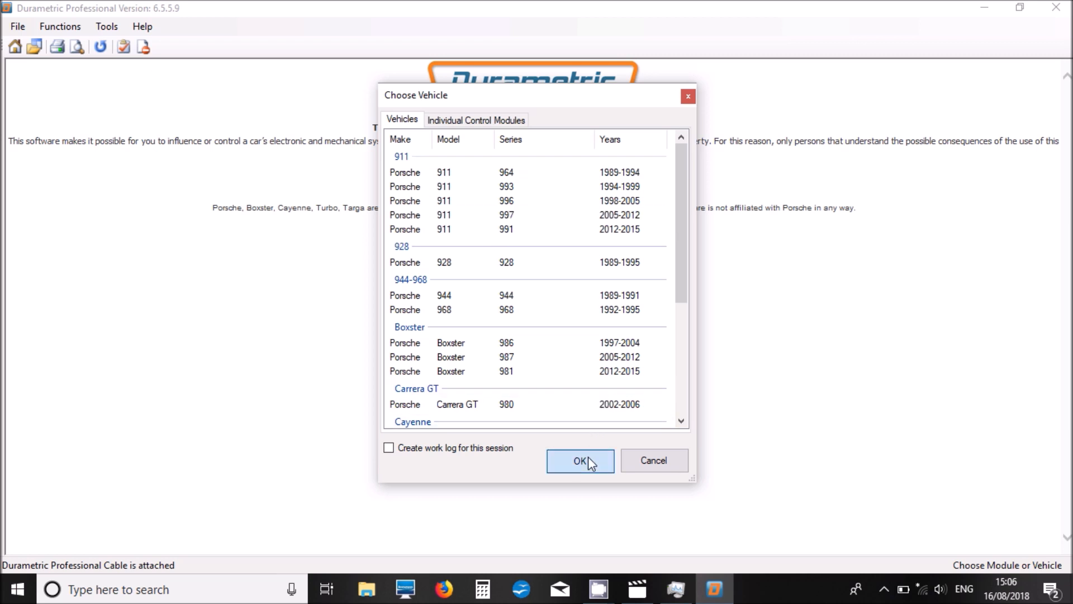
left_click(579, 460)
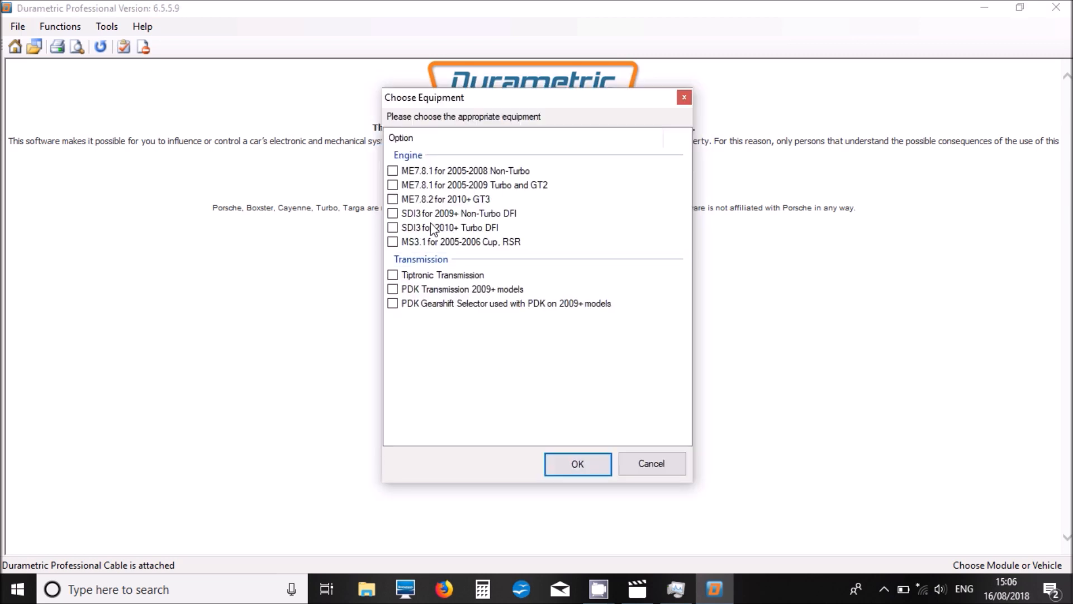
left_click(393, 213)
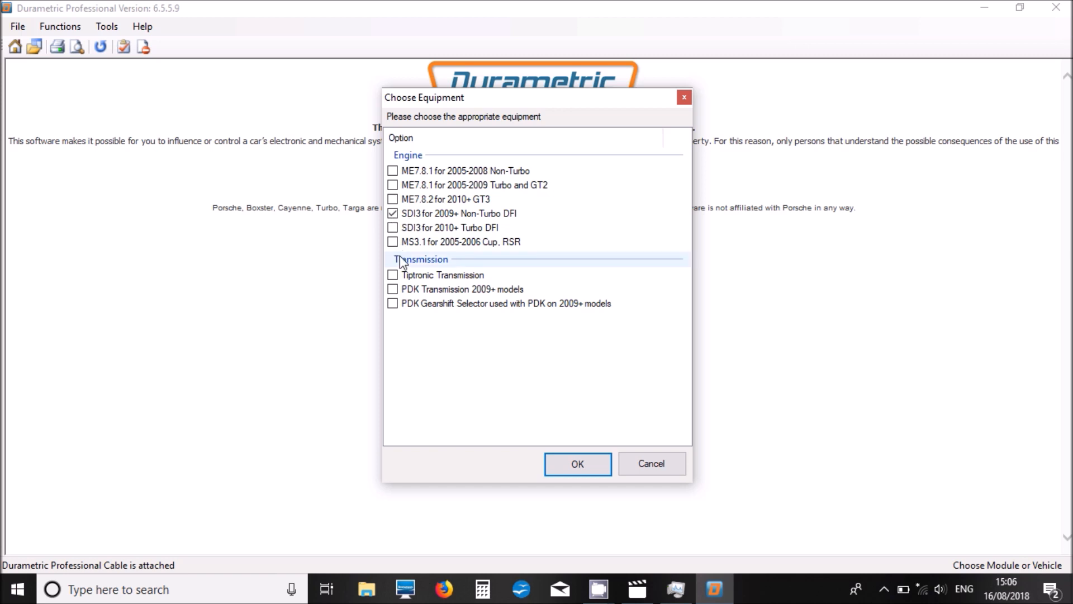
left_click(393, 289)
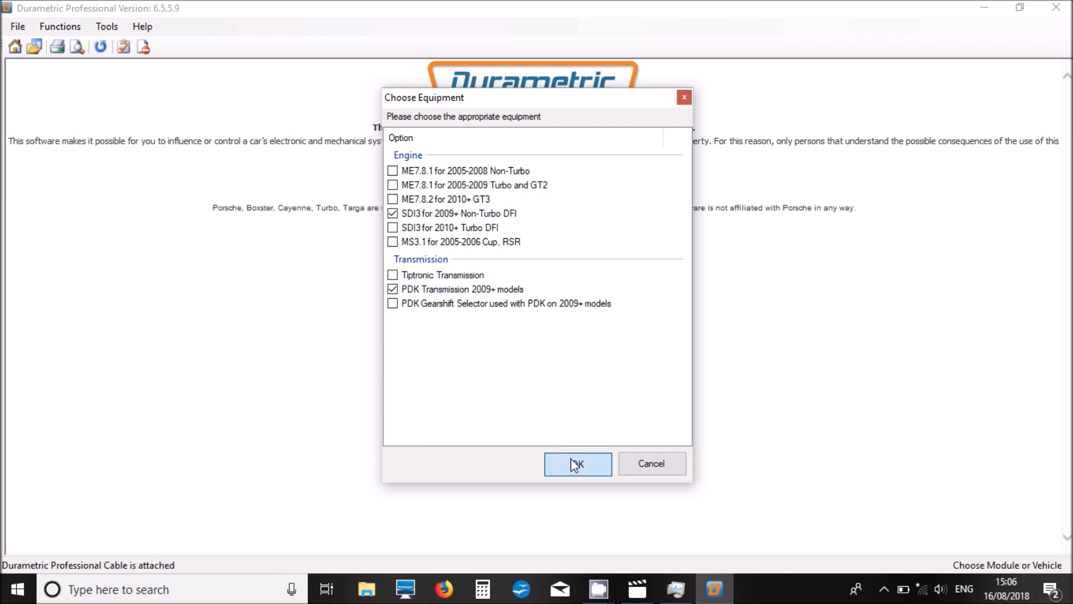
Load the module list and view Engine Module SDI3 identification, information and fault codes
left_click(577, 463)
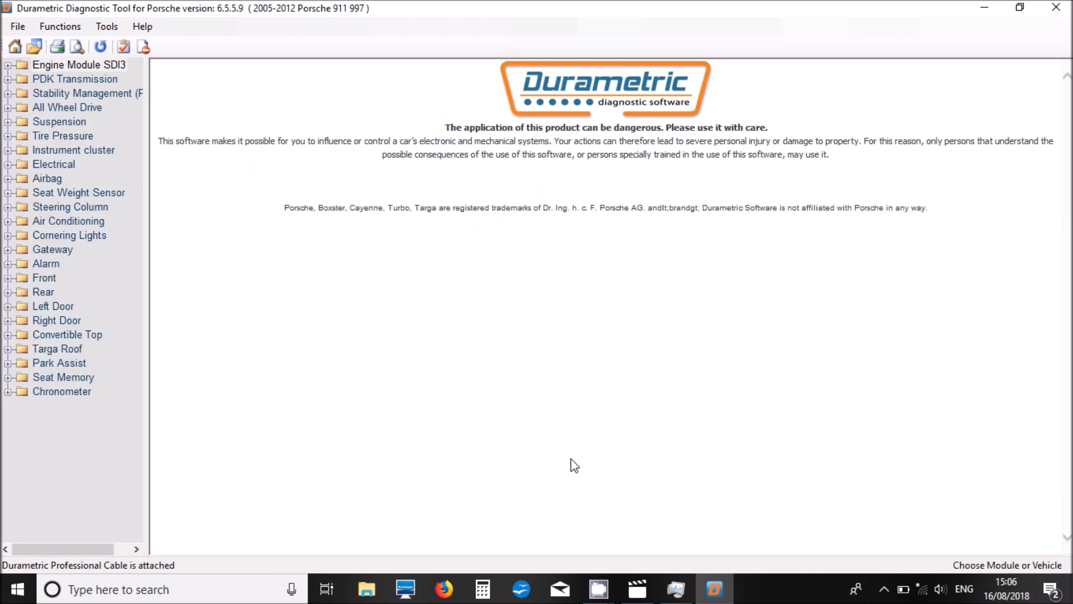
mouse_move(17, 88)
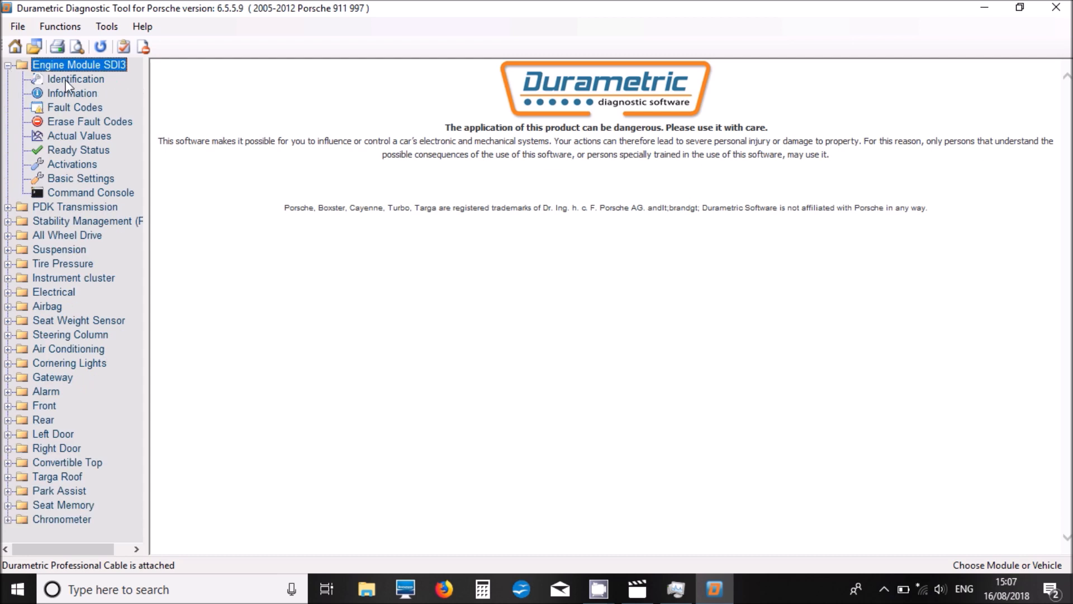
left_click(76, 79)
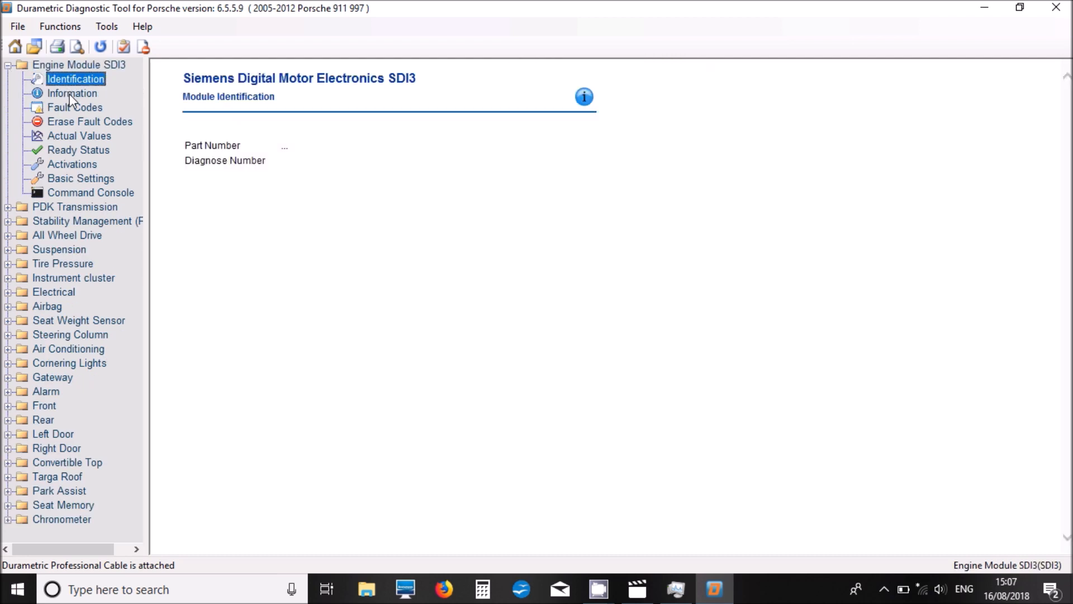
left_click(71, 92)
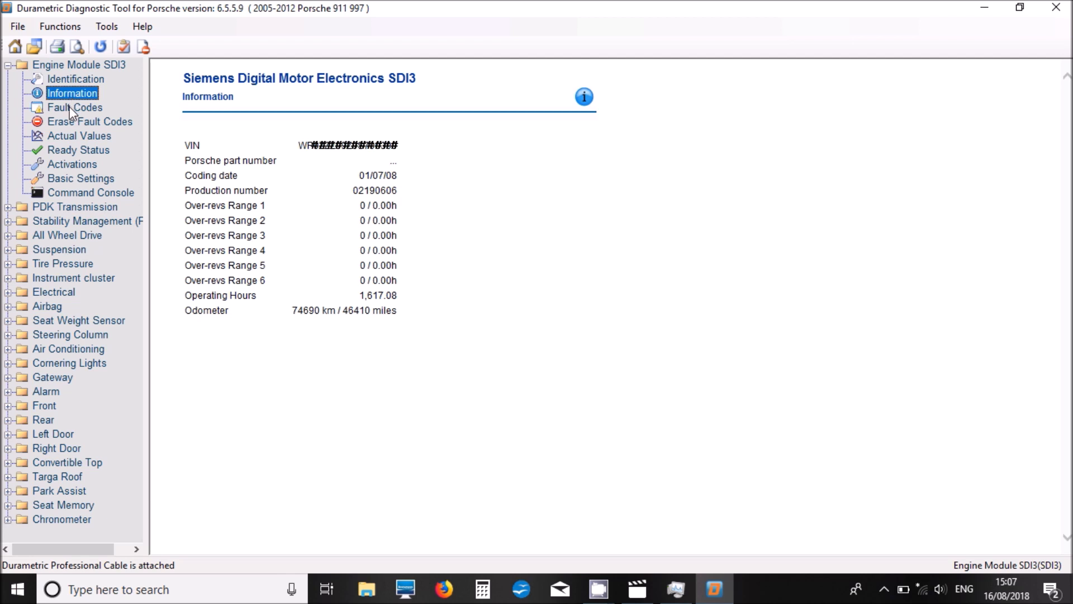
left_click(73, 107)
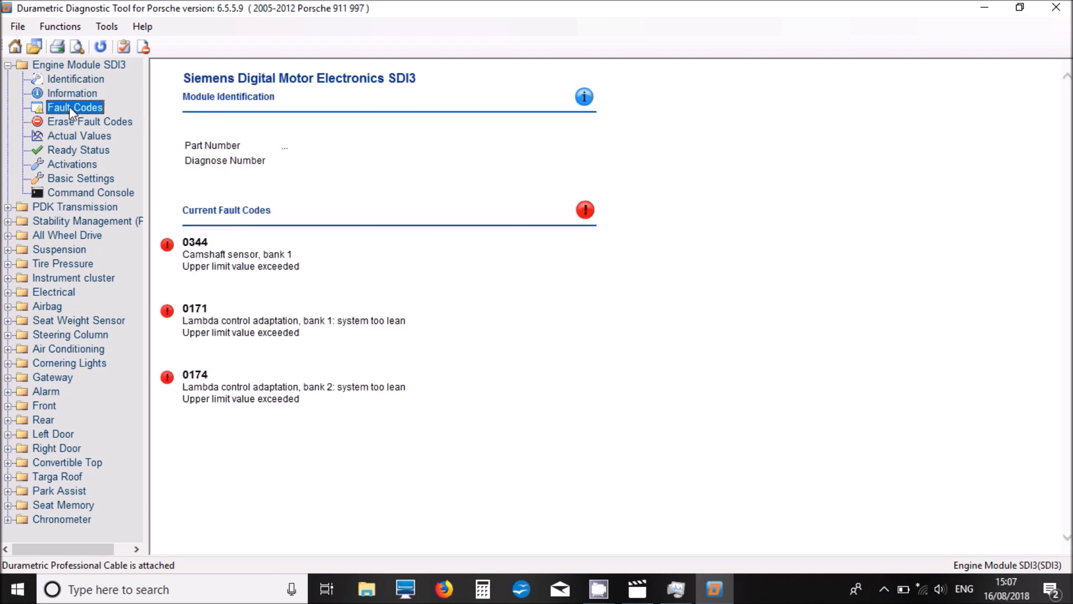
mouse_move(73, 140)
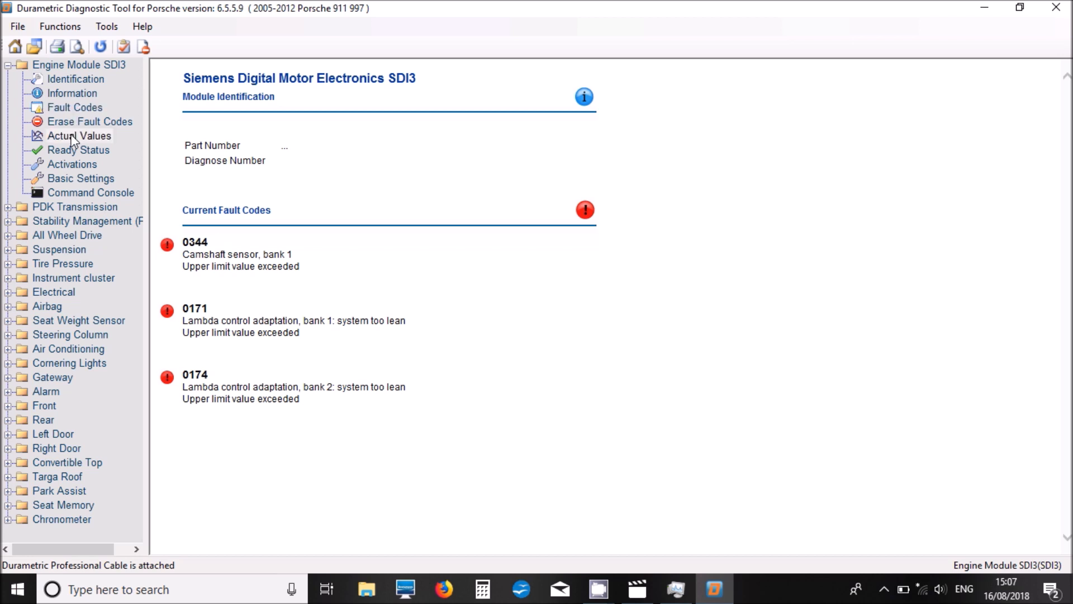
Open the engine's Actual Values and browse the list down to the operating-hour counters
left_click(79, 136)
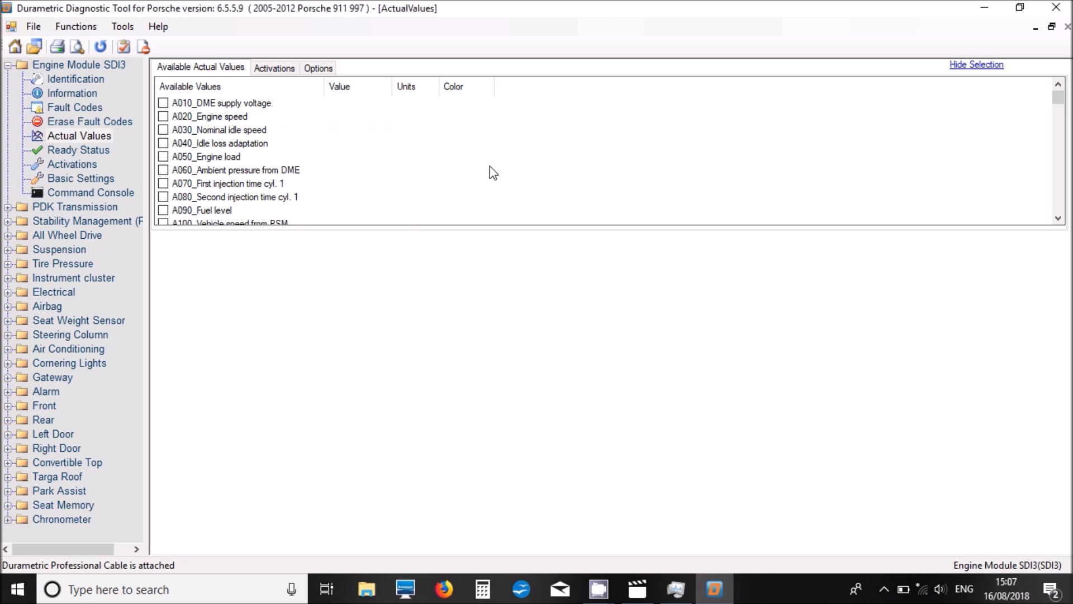
mouse_move(510, 231)
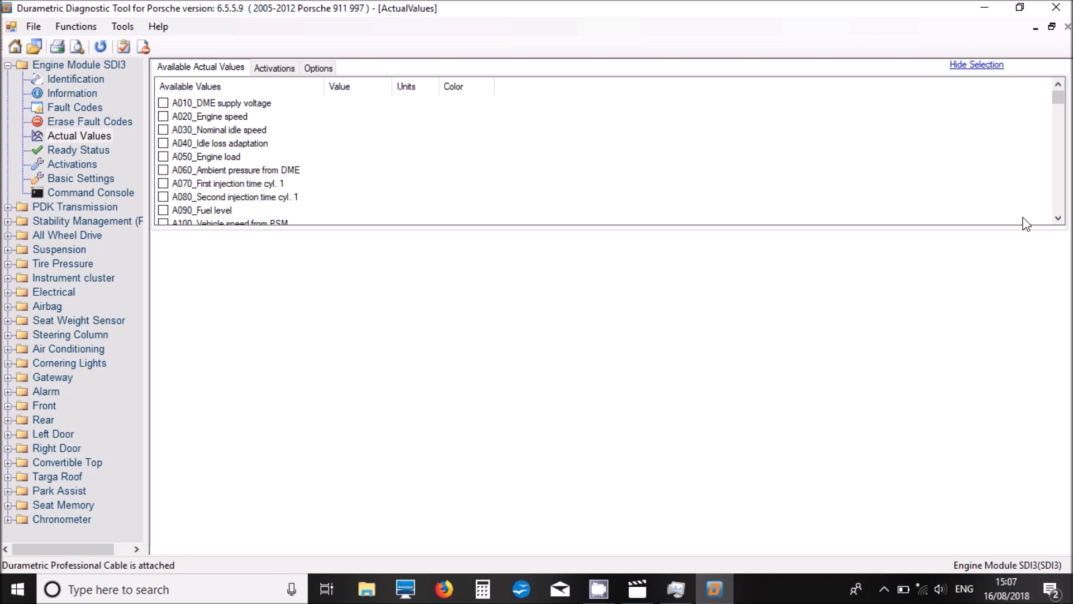
mouse_move(1020, 237)
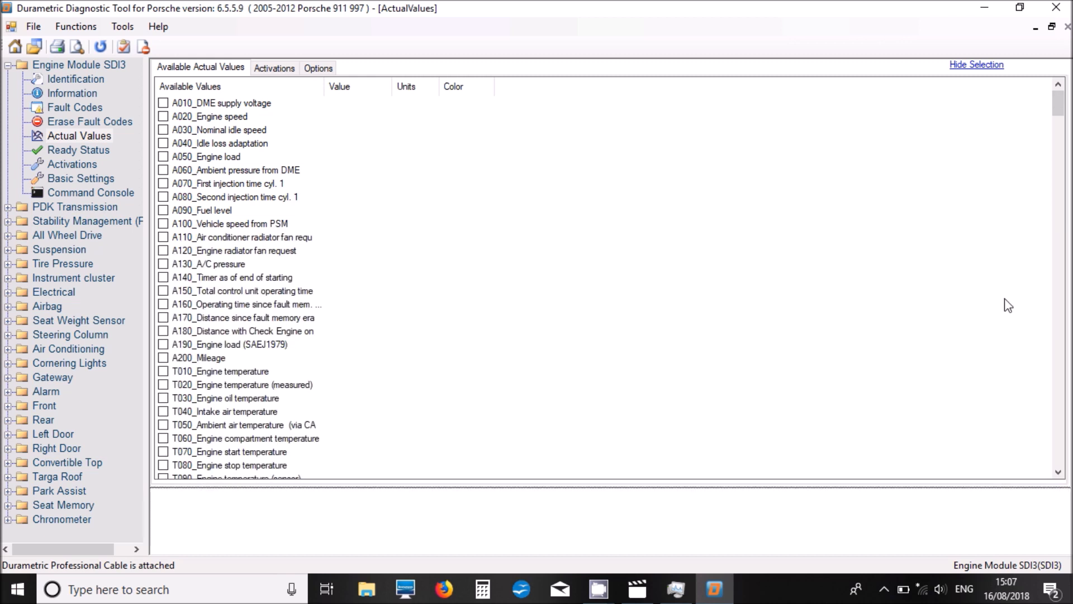
scroll("down", 3)
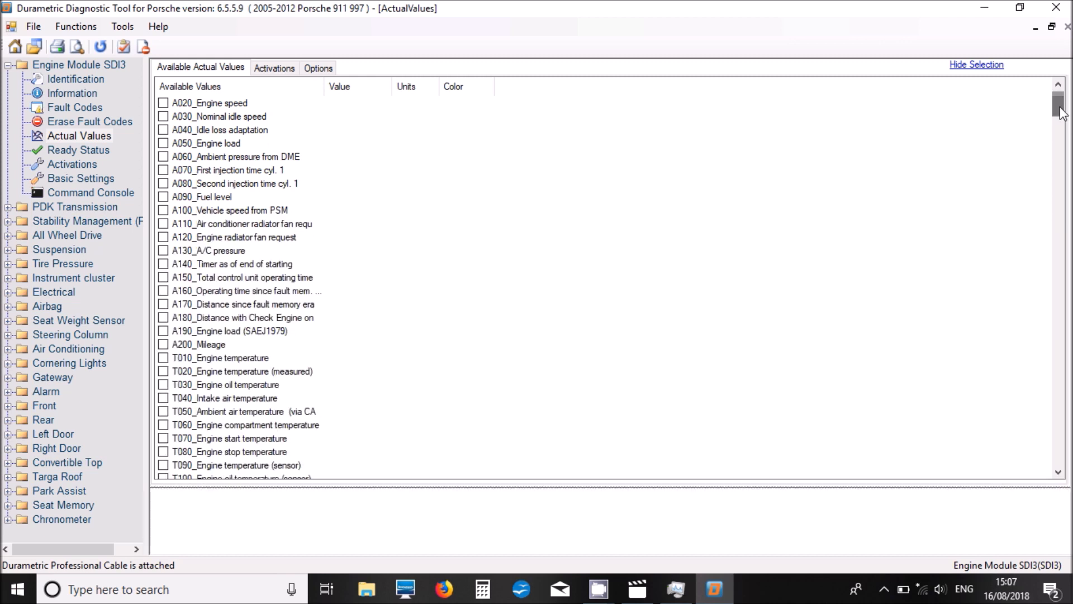
scroll("down", 3)
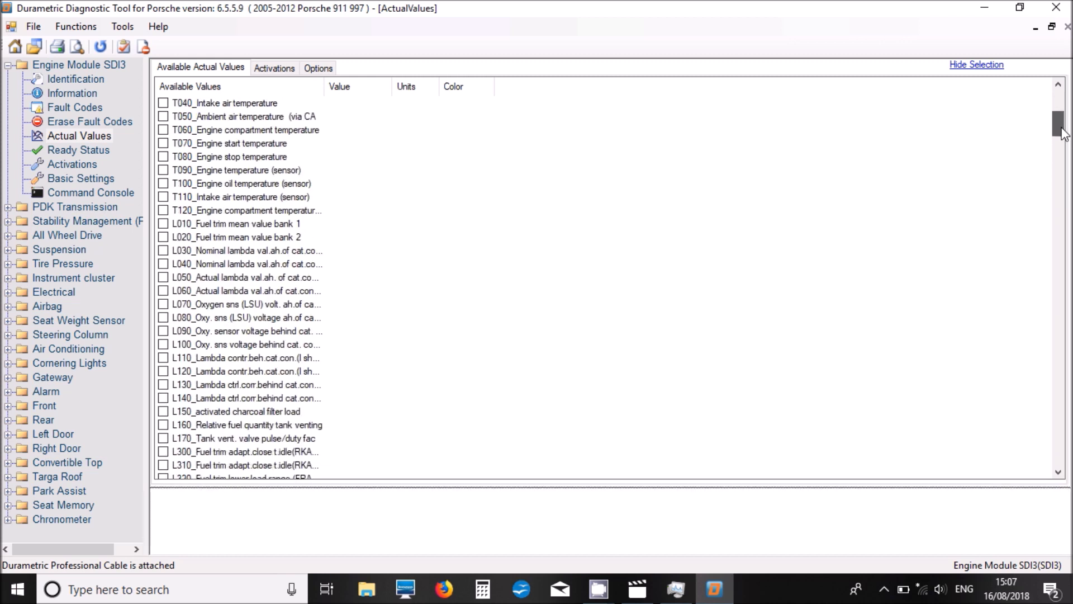
scroll("down", 3)
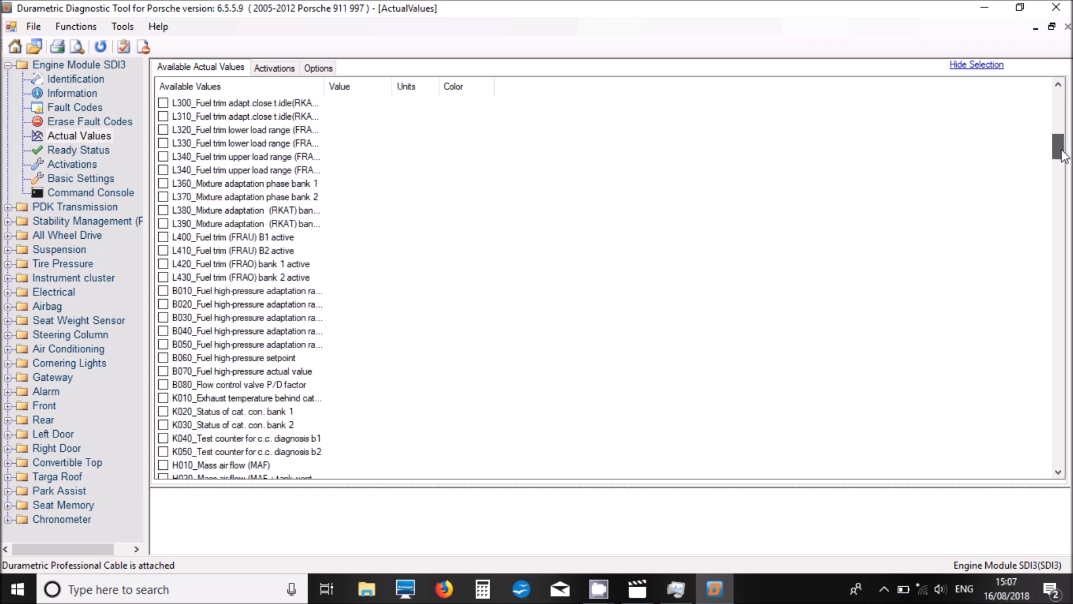
scroll("down", 3)
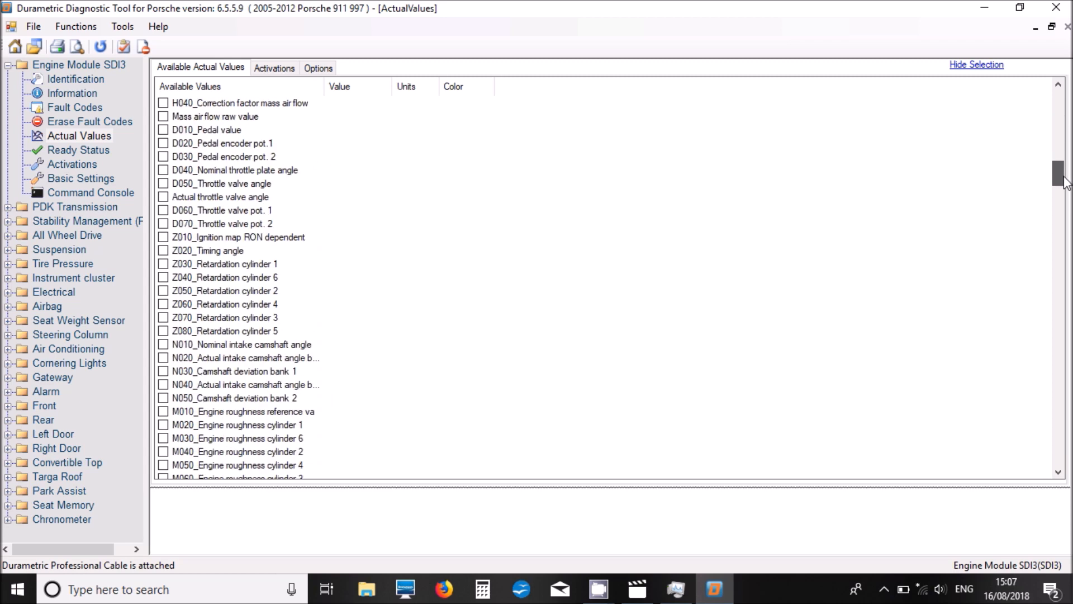
scroll("down", 3)
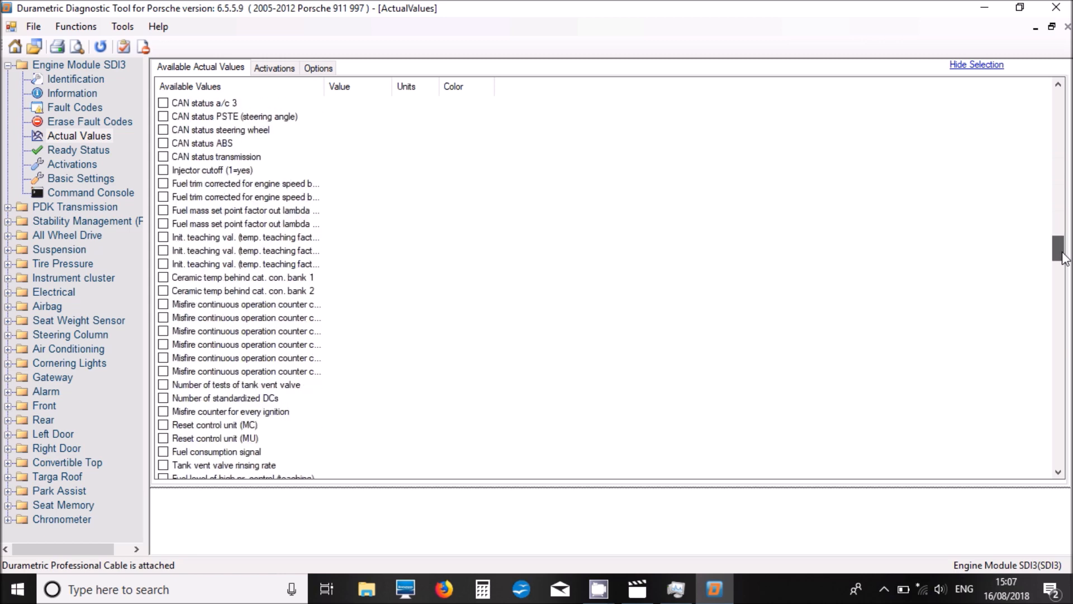
scroll("down", 3)
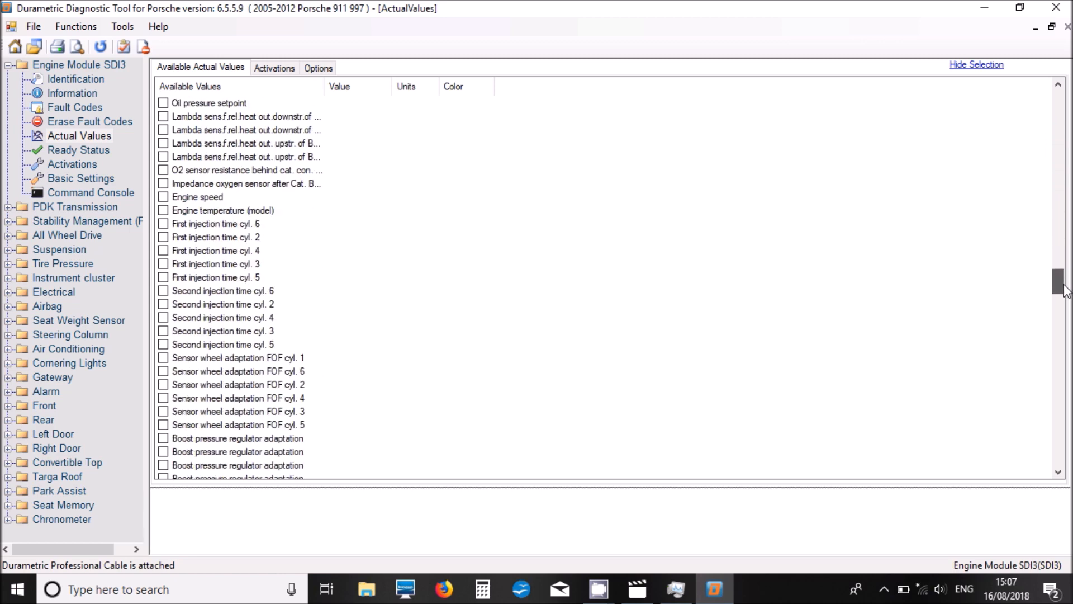
scroll("down", 3)
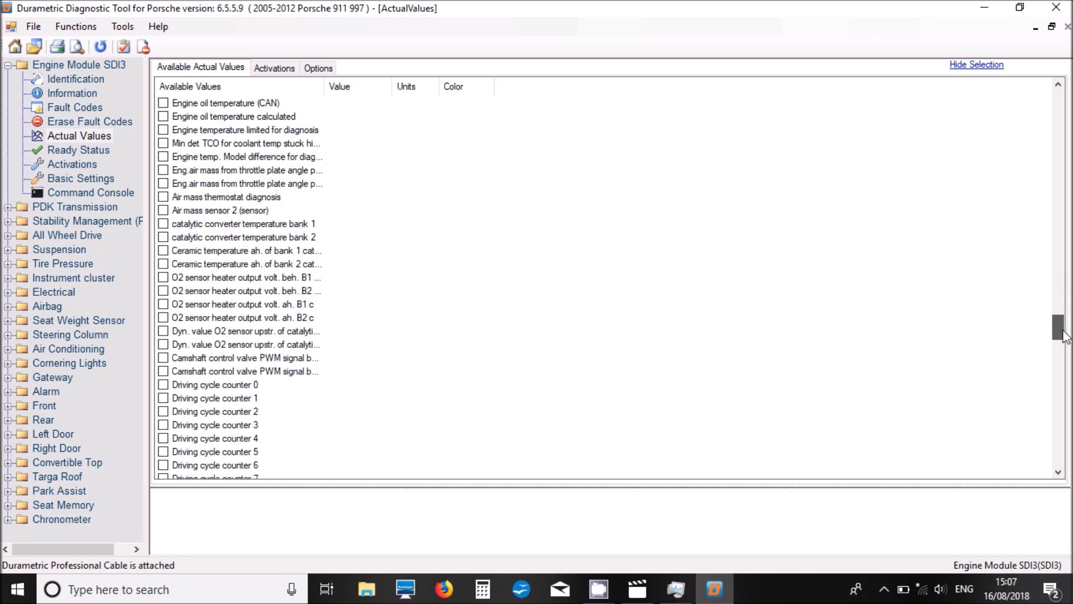
scroll("down", 3)
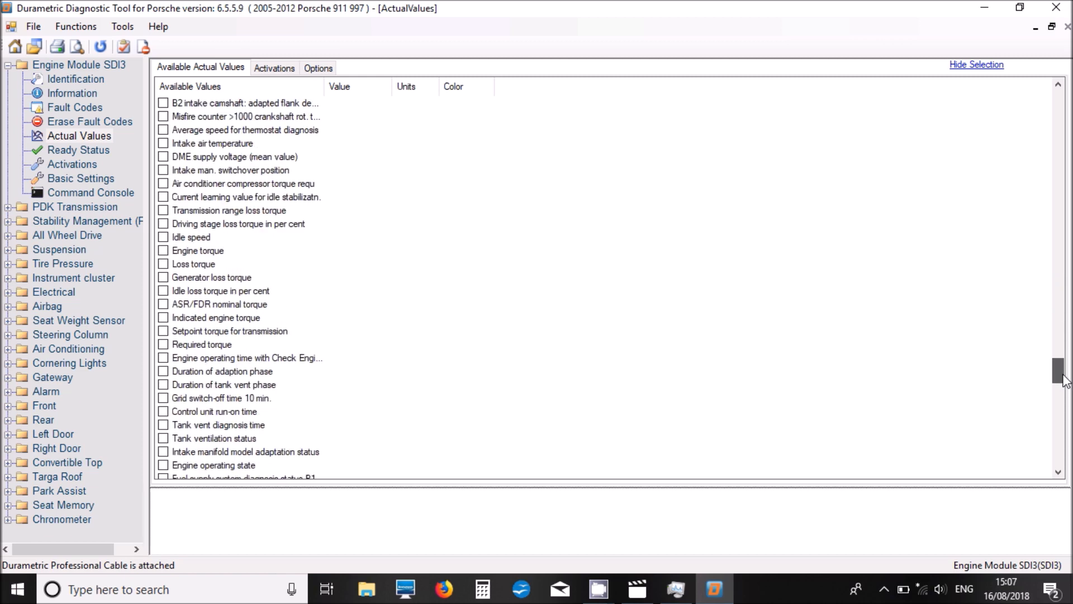
scroll("down", 3)
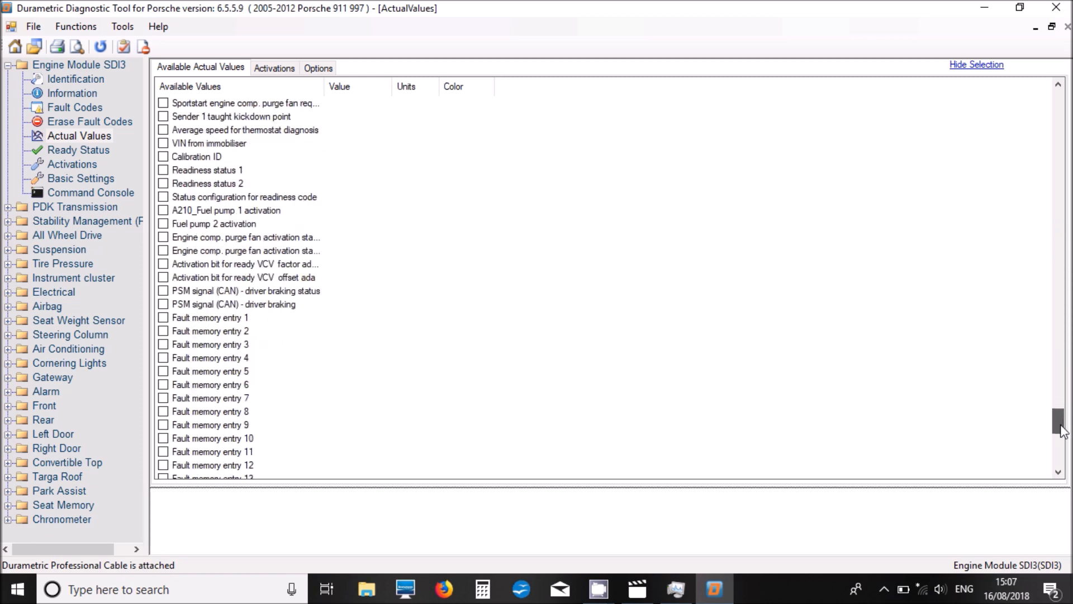
scroll("down", 3)
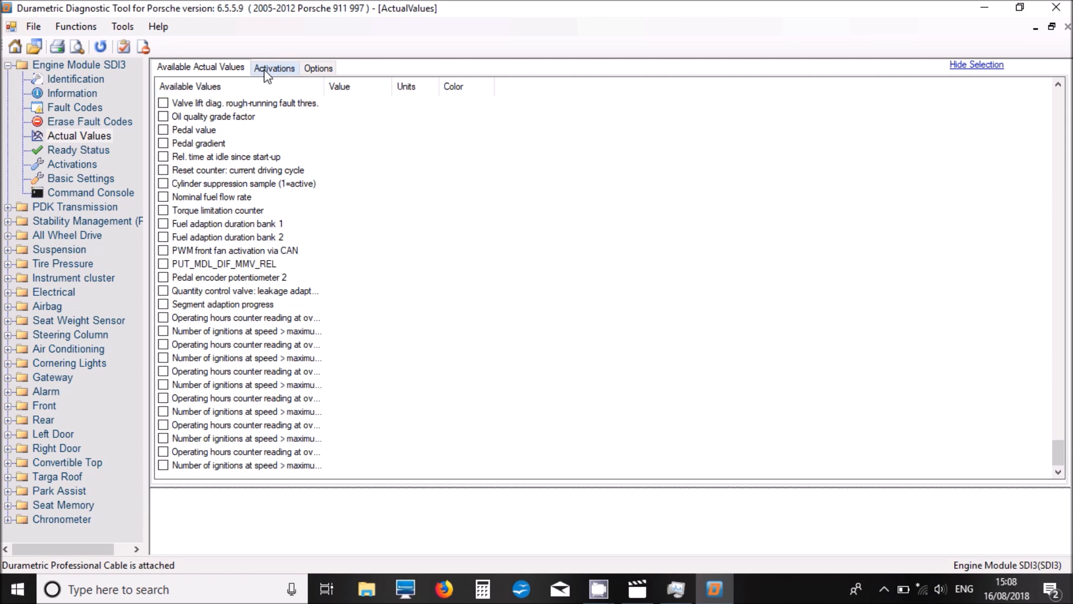
View the Actual Values Activations and Options tabs, then select engine Ready Status
left_click(274, 68)
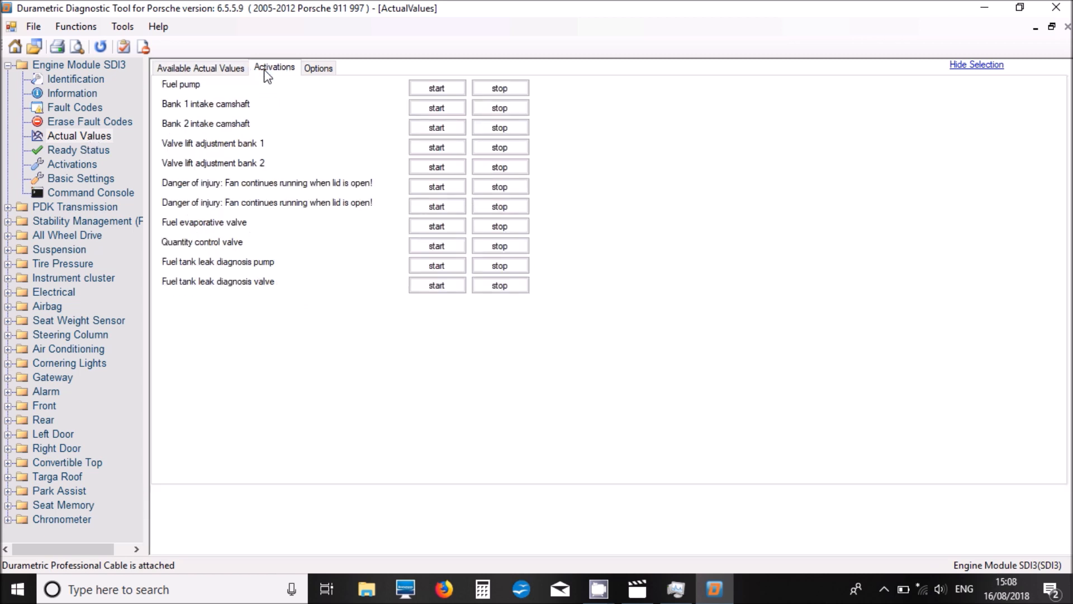
mouse_move(280, 72)
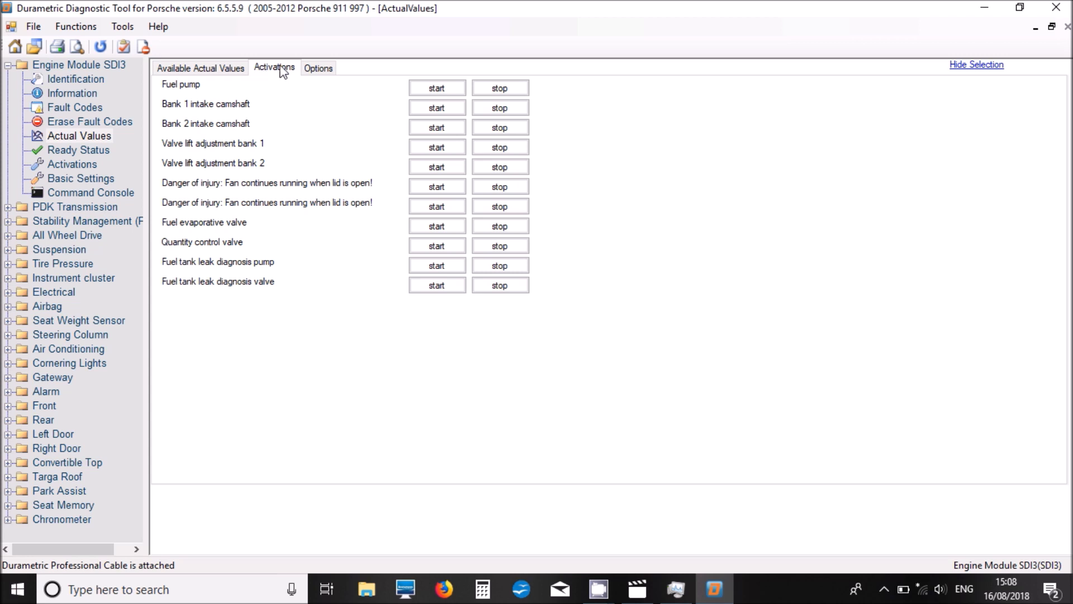
left_click(317, 68)
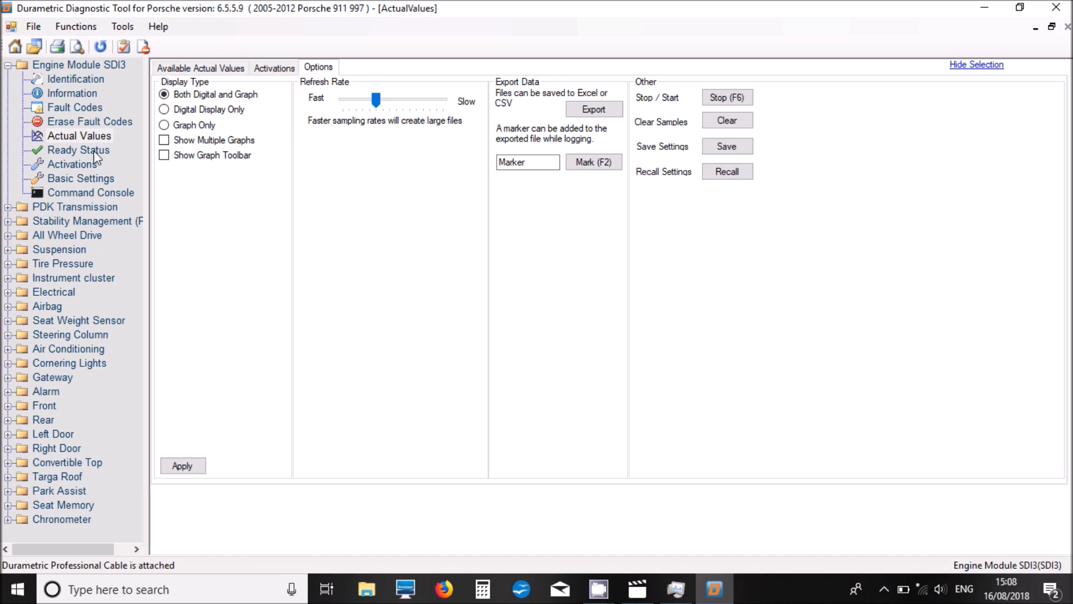
left_click(79, 149)
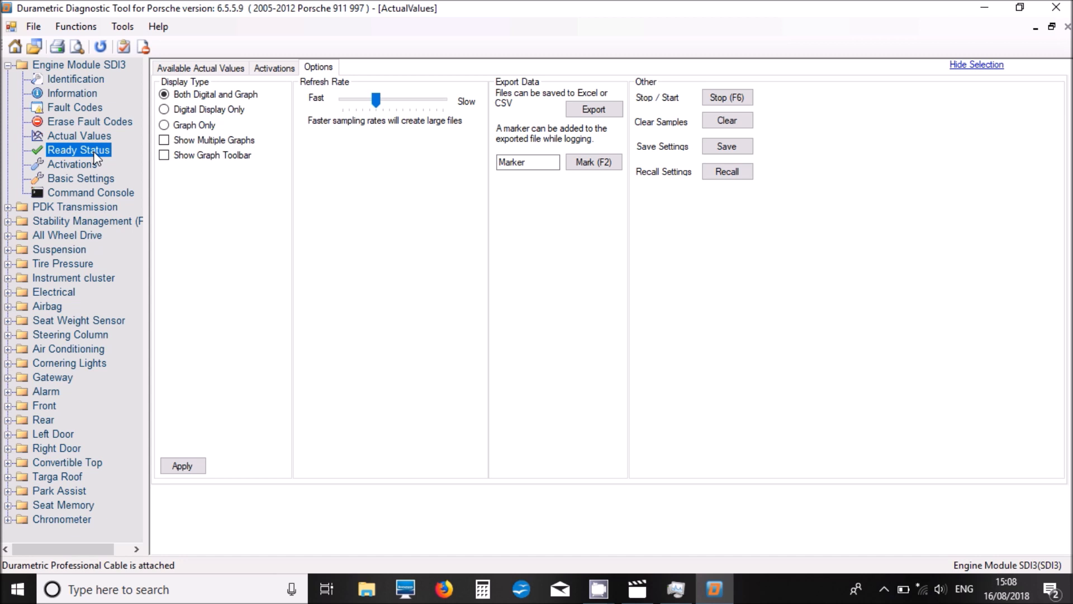
Review engine readiness results and activation tests, then open the Basic Settings risk warning
left_click(79, 149)
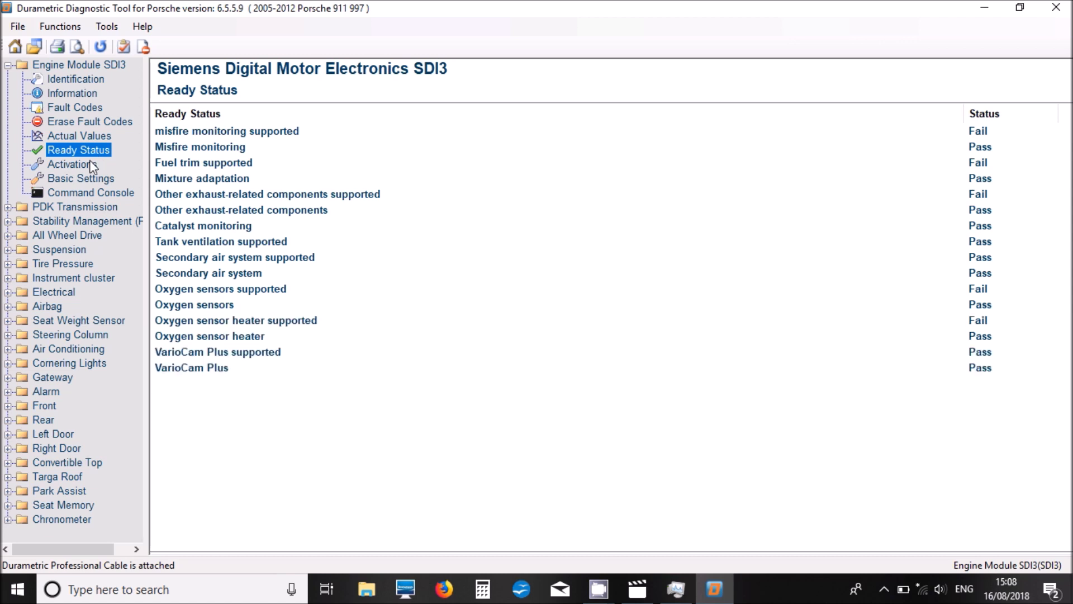
left_click(71, 163)
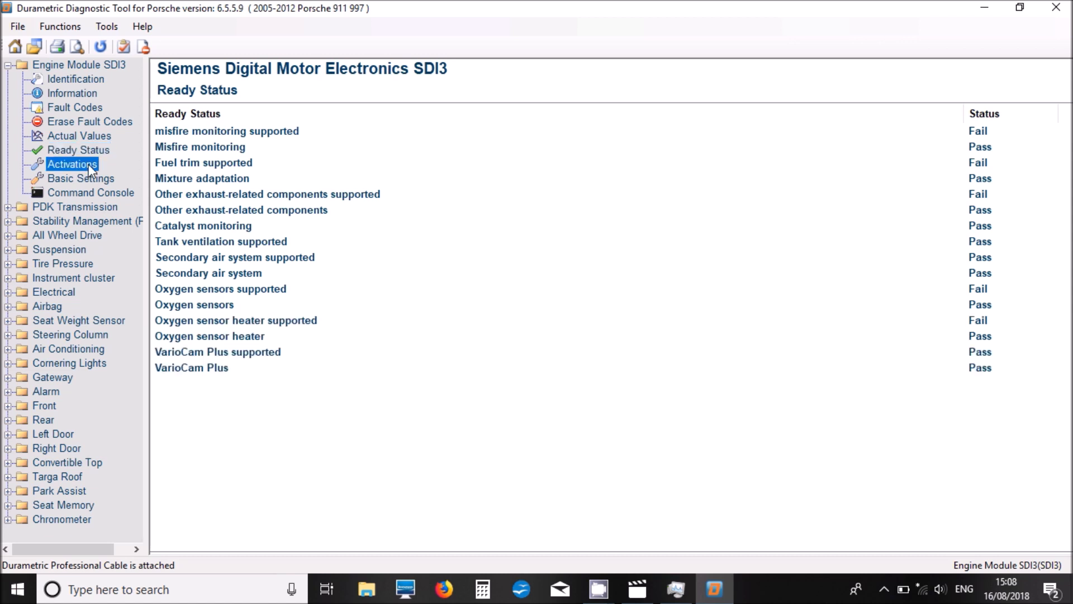
left_click(71, 164)
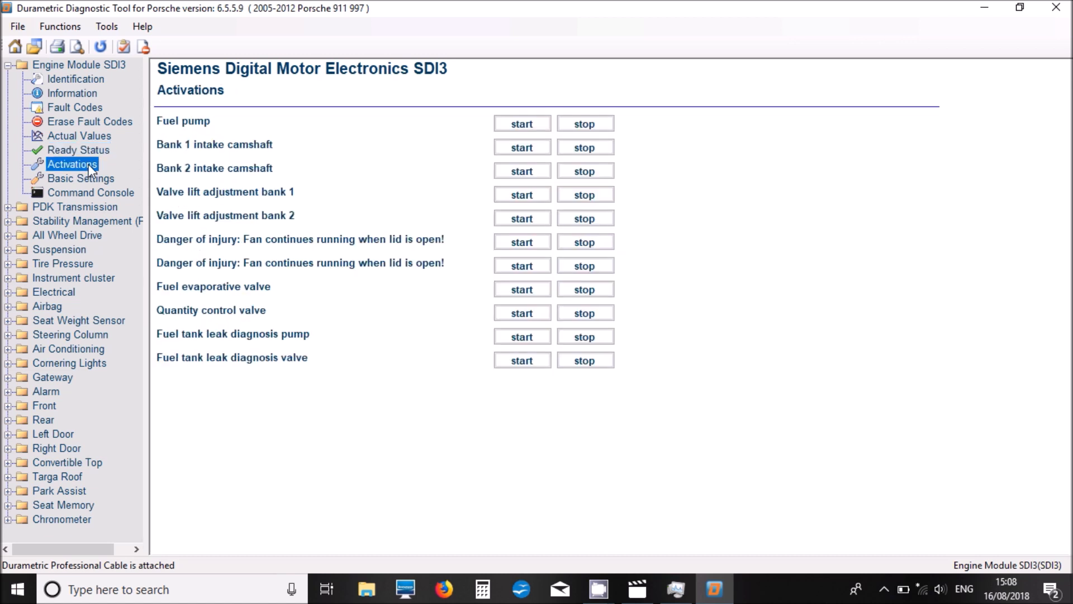
mouse_move(88, 183)
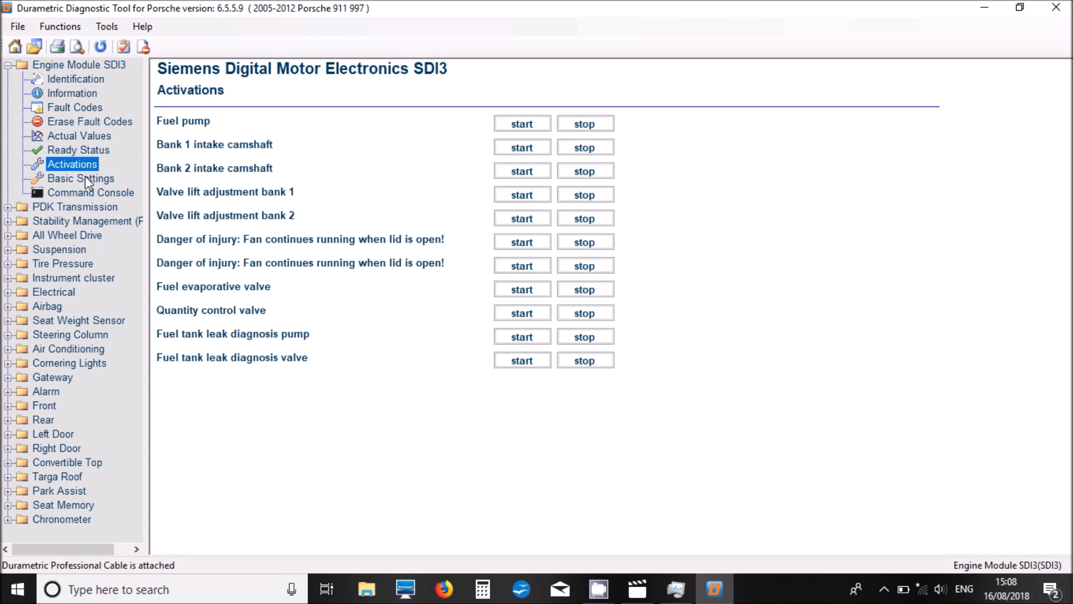
left_click(81, 178)
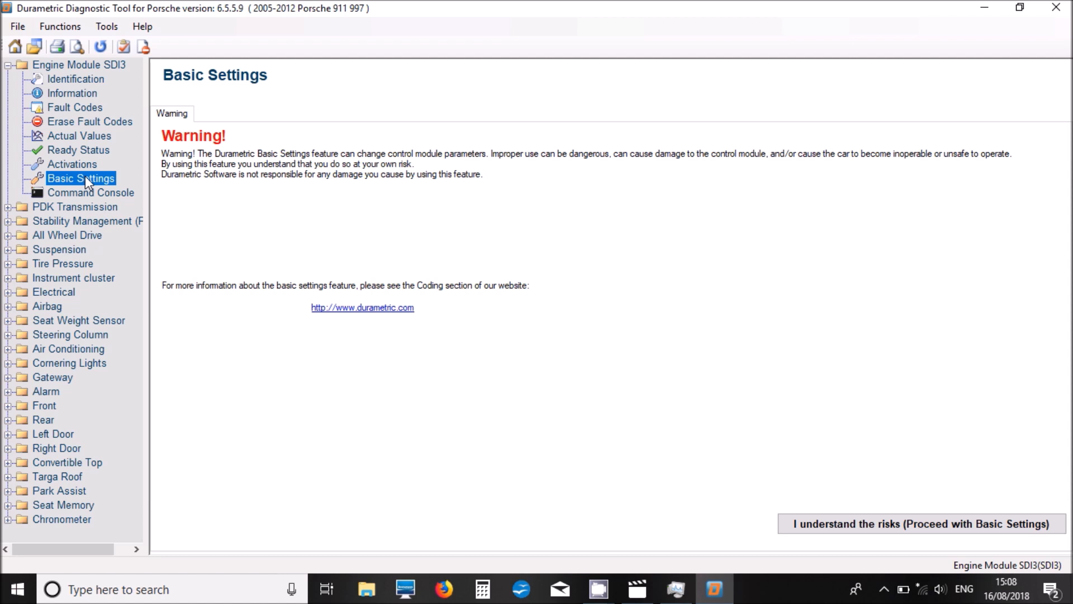
mouse_move(86, 198)
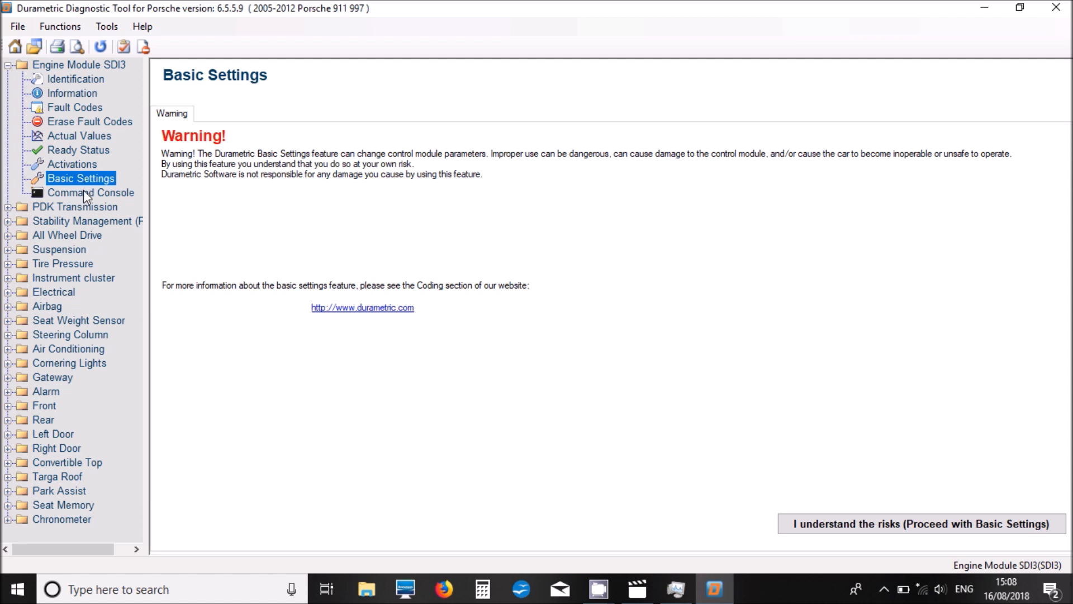
mouse_move(83, 211)
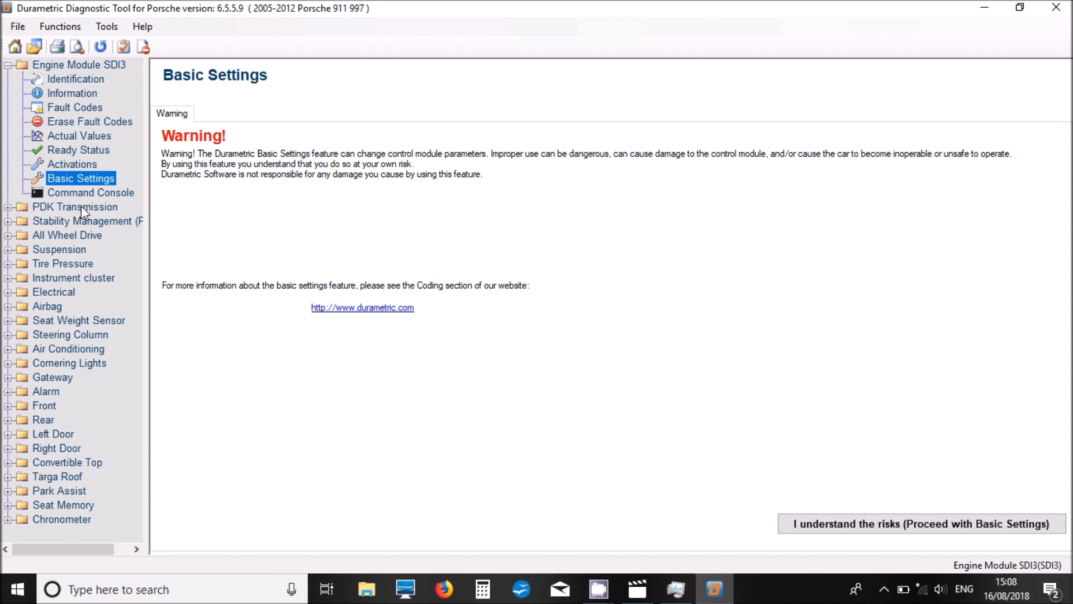
Expand PDK Transmission and view its identification, information and fault code C401
left_click(75, 206)
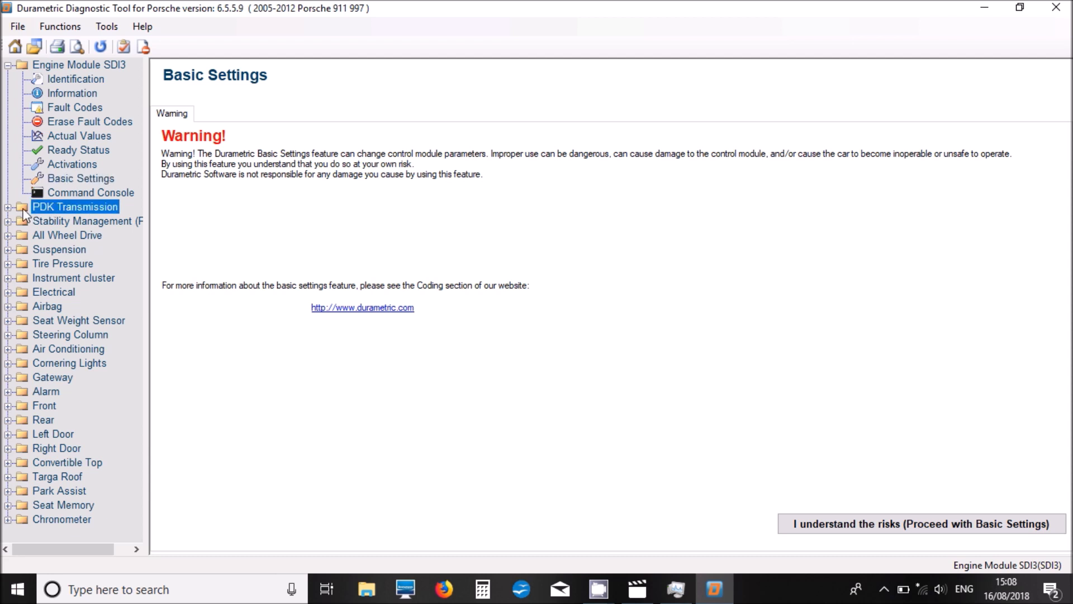
left_click(7, 207)
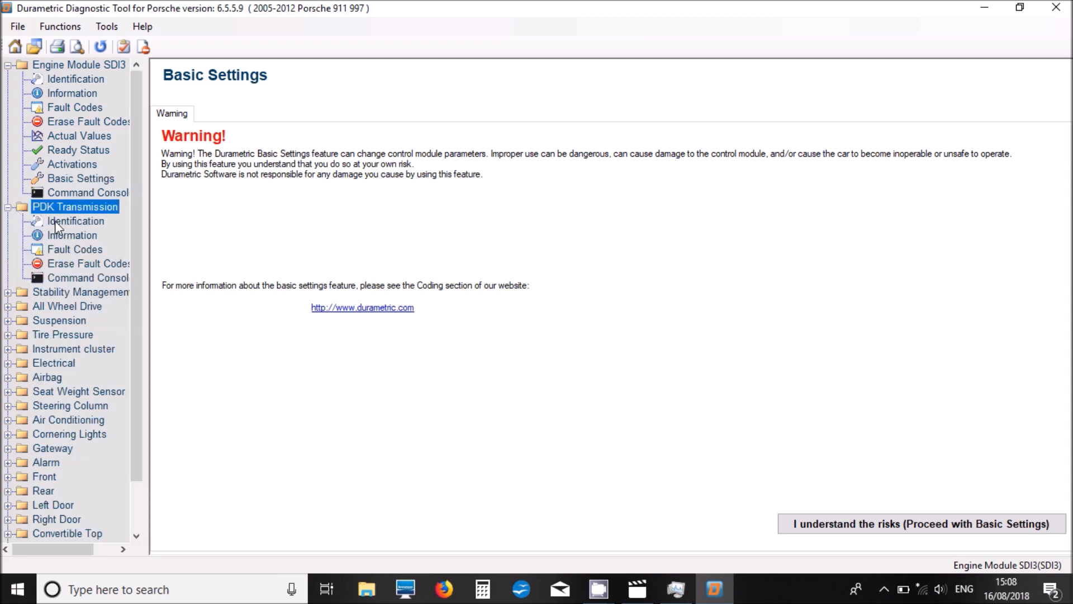
left_click(76, 220)
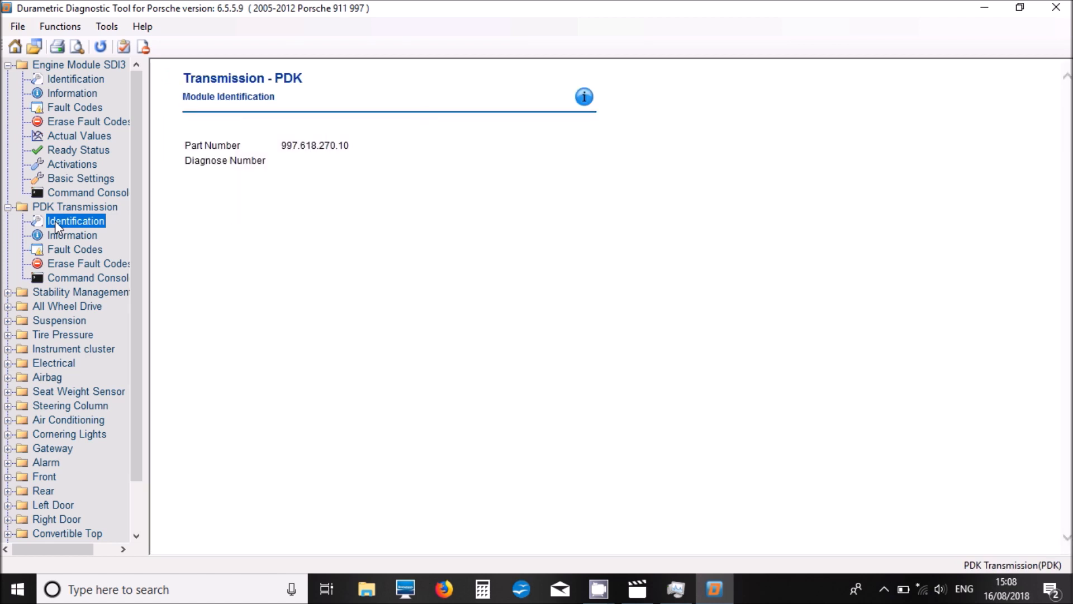
left_click(72, 235)
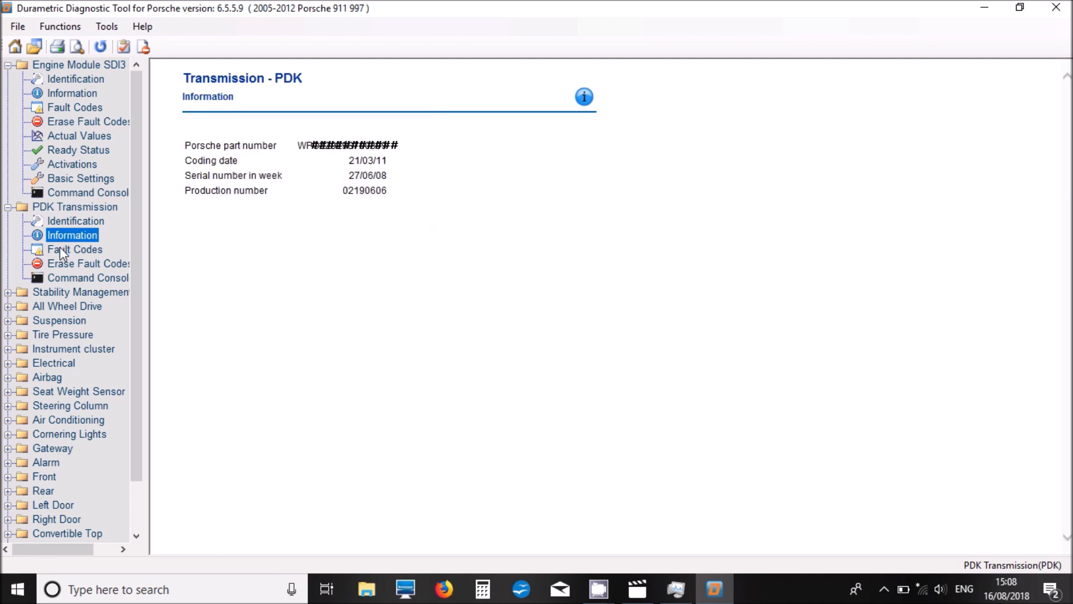
left_click(76, 248)
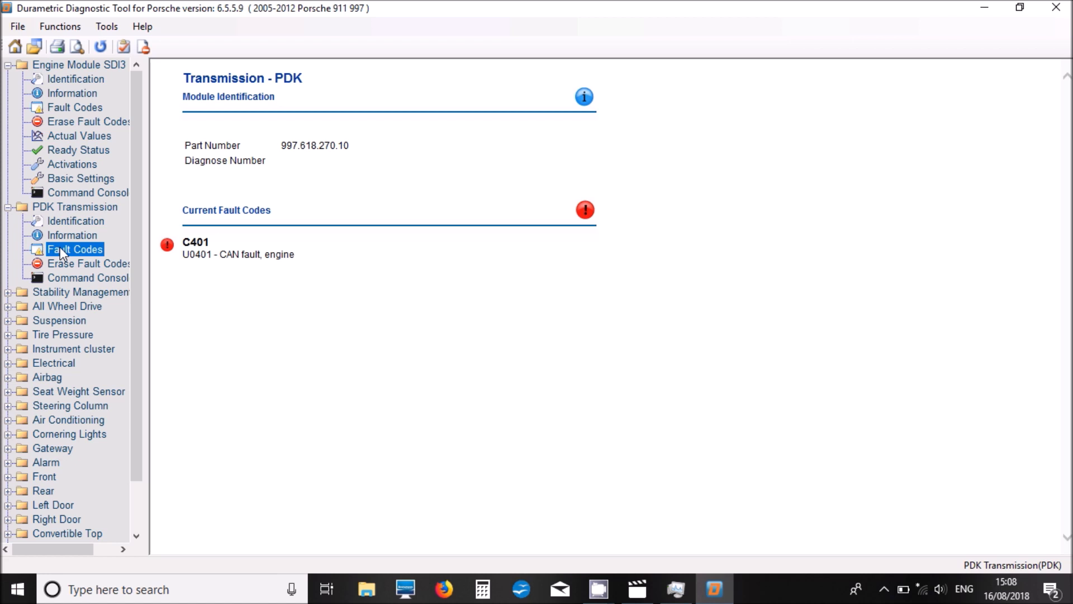
mouse_move(65, 275)
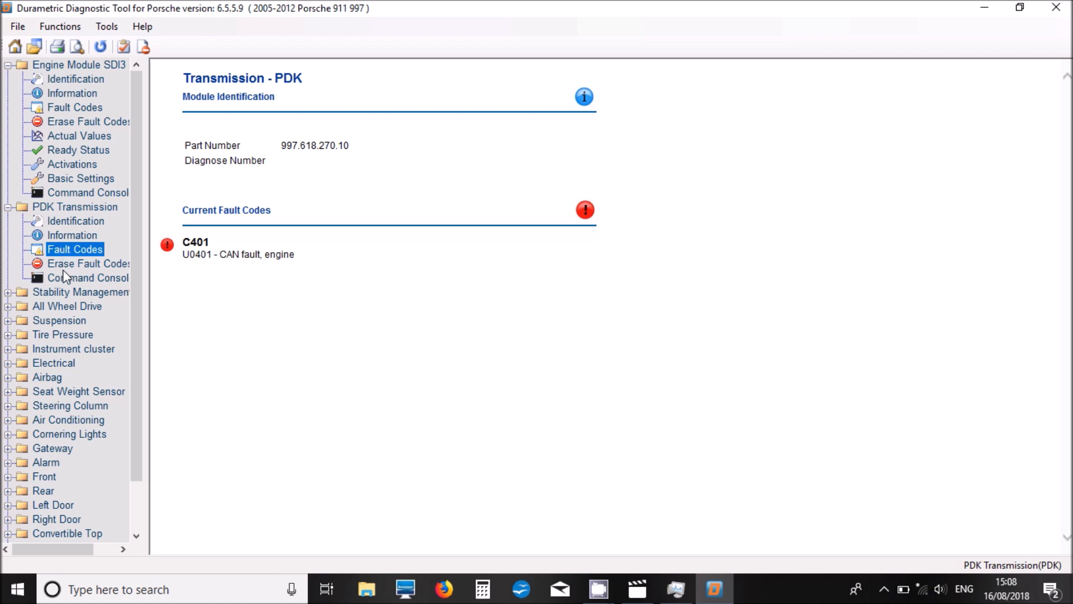
mouse_move(65, 283)
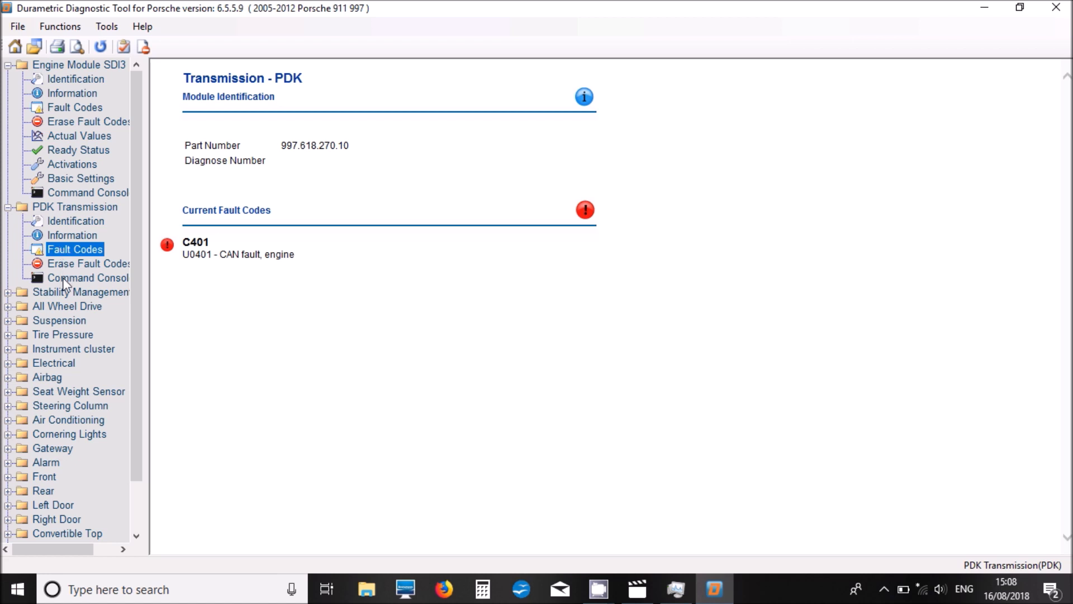
mouse_move(10, 298)
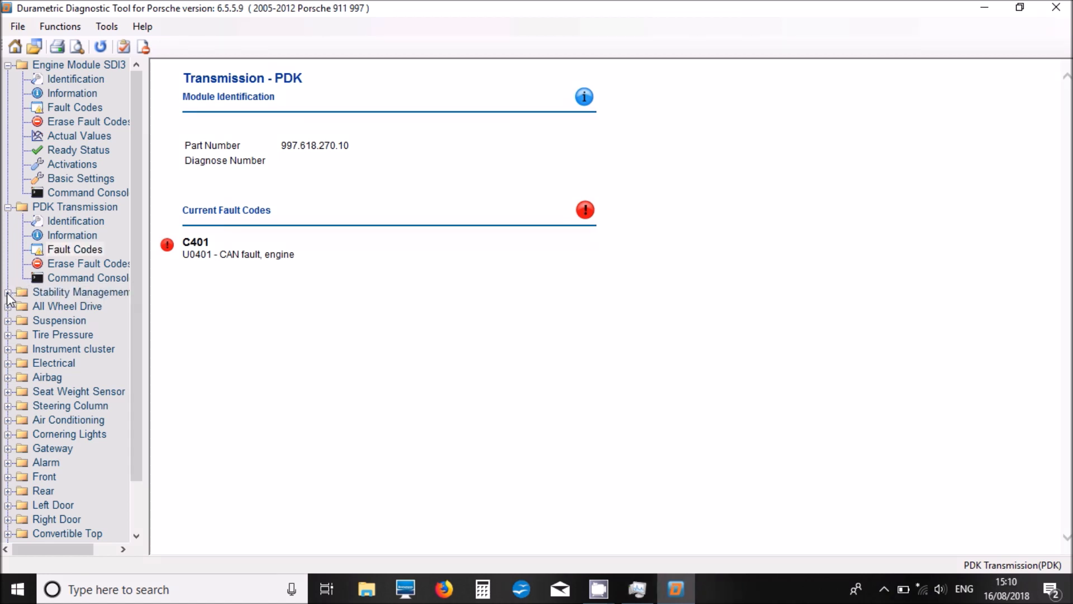
Expand Stability Management and view its identification, information, empty fault list and actual values
left_click(8, 292)
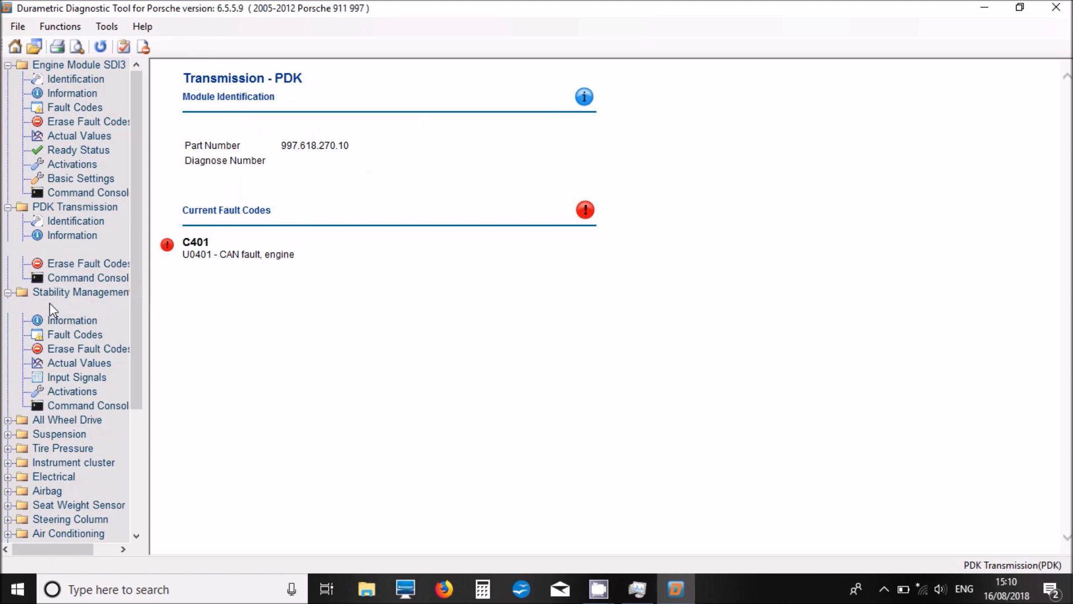
left_click(76, 306)
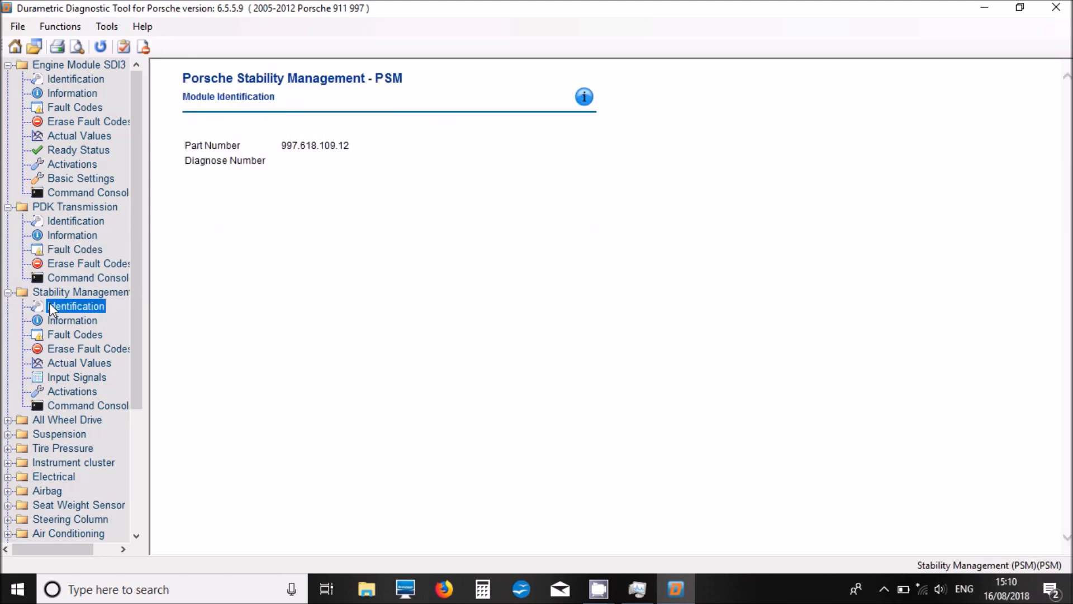
left_click(72, 320)
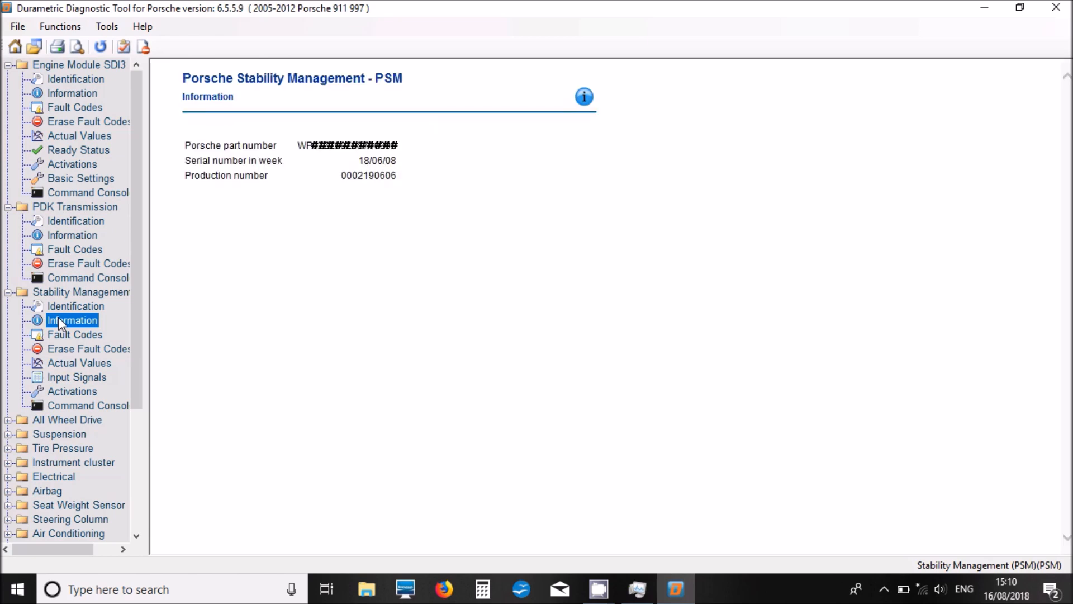
left_click(74, 334)
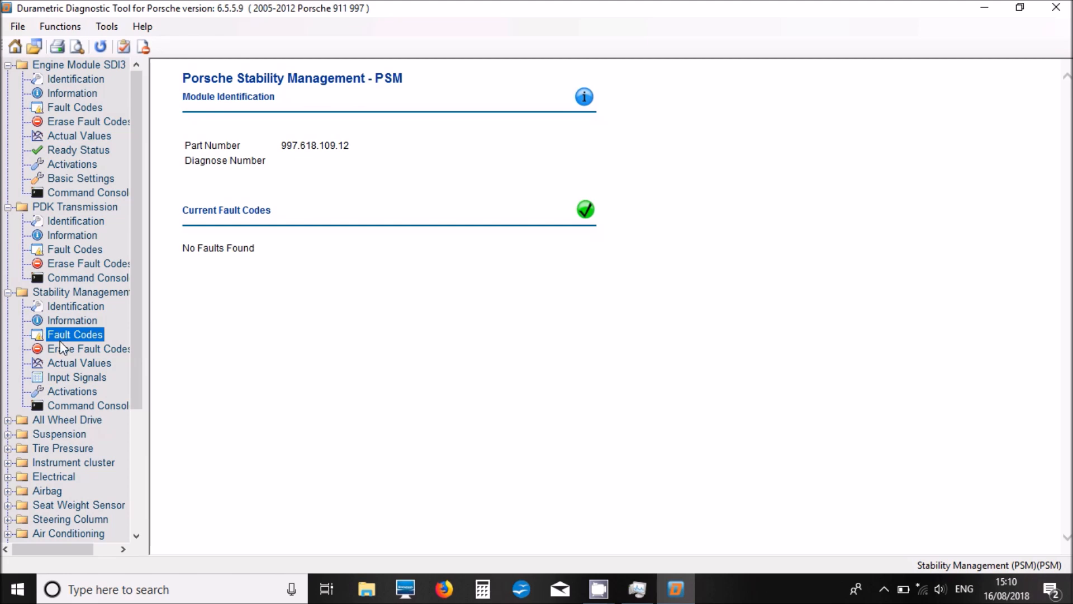
left_click(78, 363)
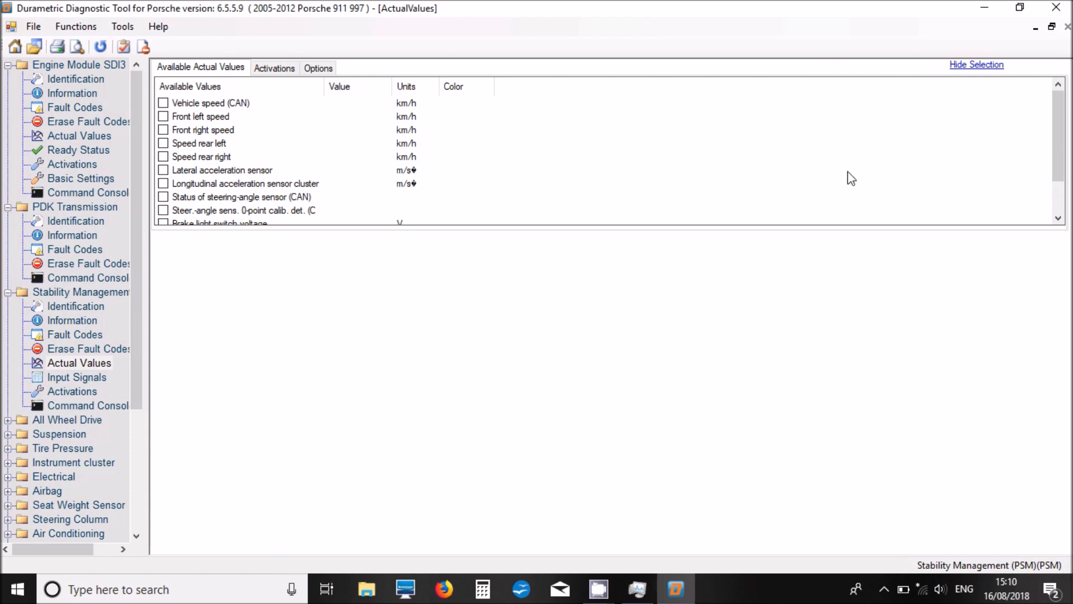
mouse_move(849, 237)
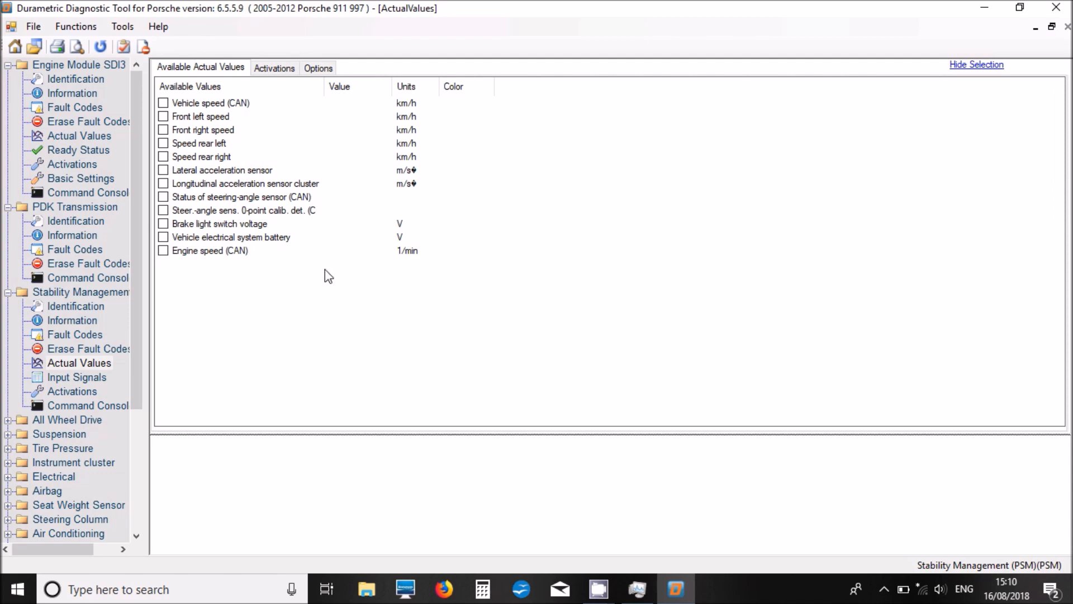
mouse_move(146, 263)
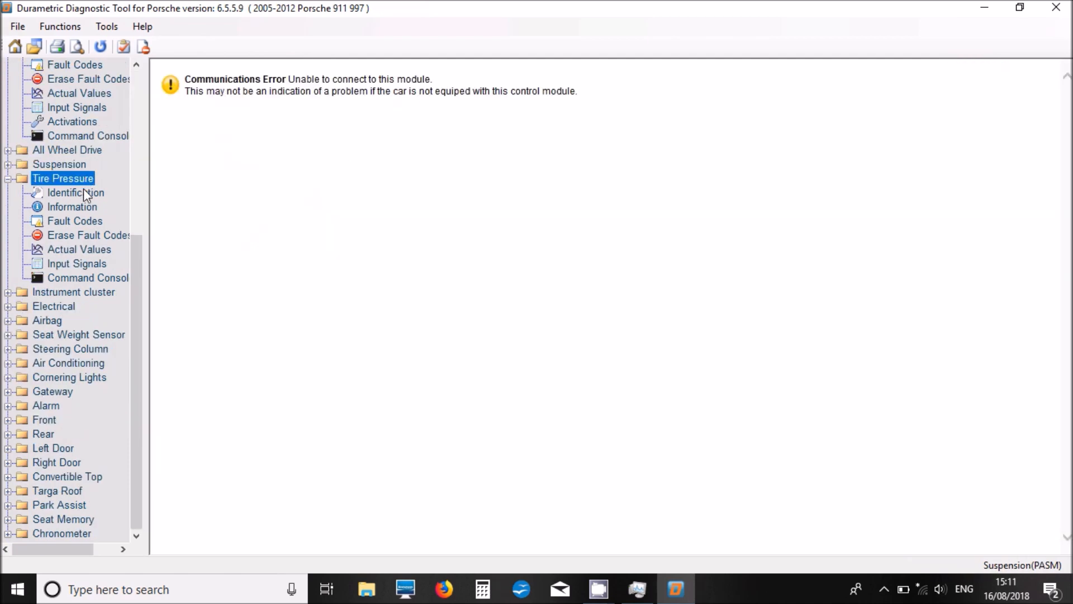
Collapse Tire Pressure and show Instrument cluster identification (part 997.641.308.02)
left_click(75, 193)
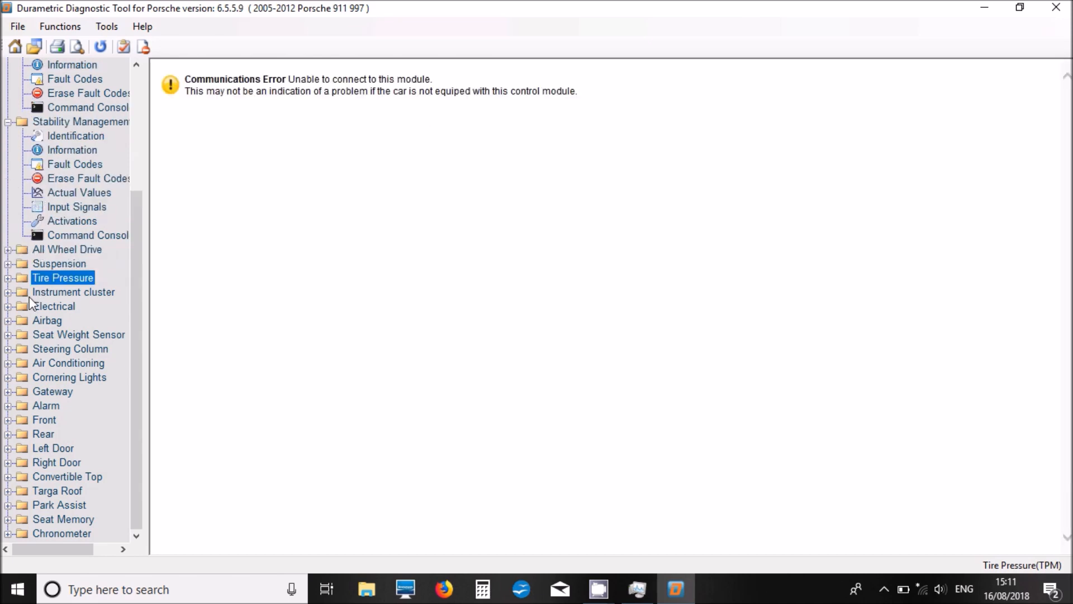
left_click(72, 291)
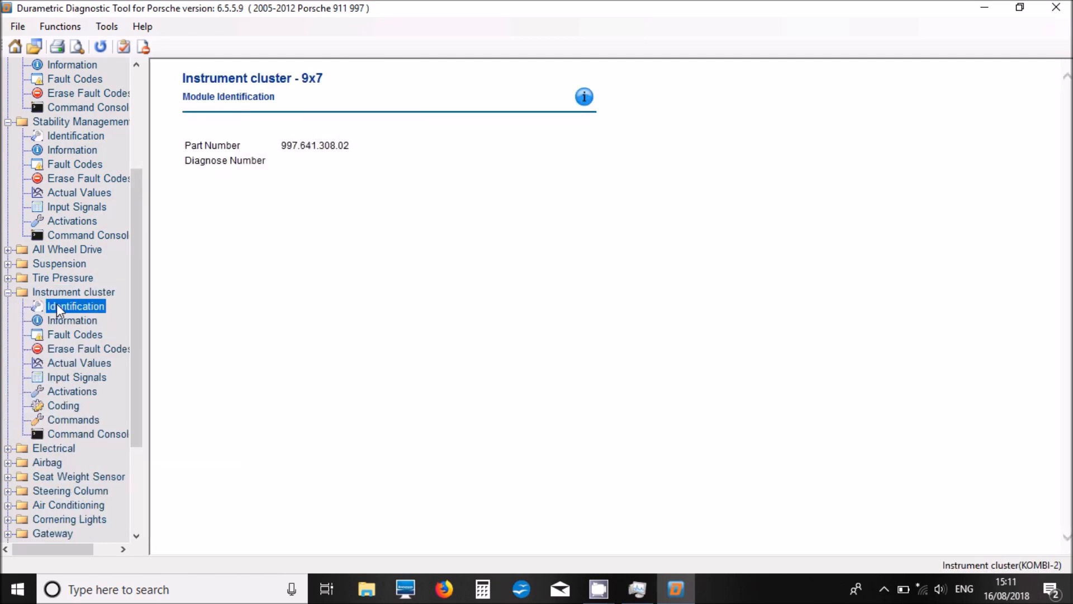
View the instrument cluster's information, fault C112, actual values, input signals and activation tests
left_click(72, 320)
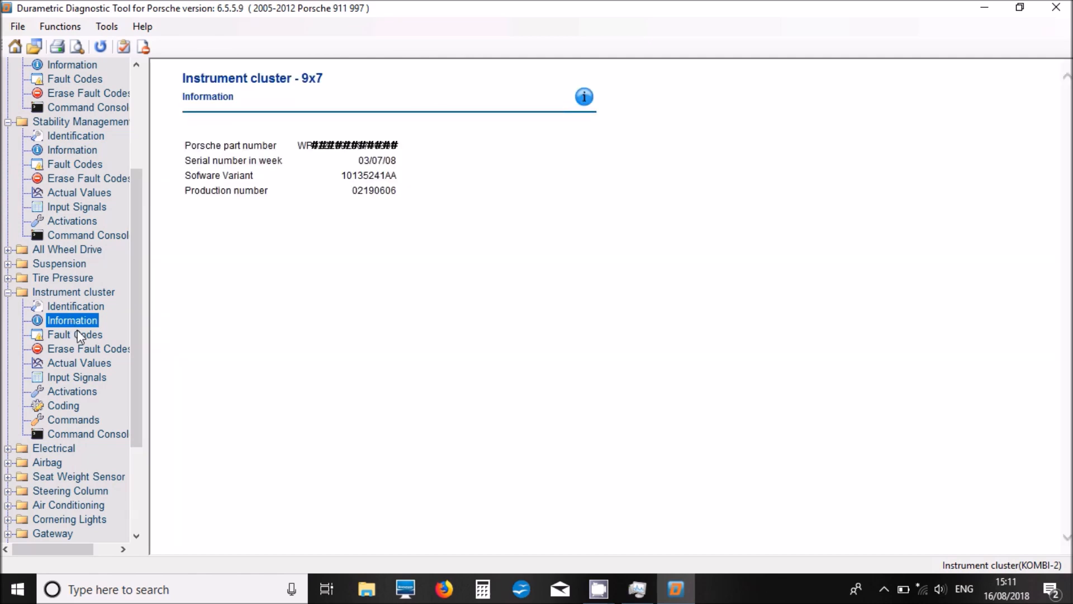
left_click(74, 334)
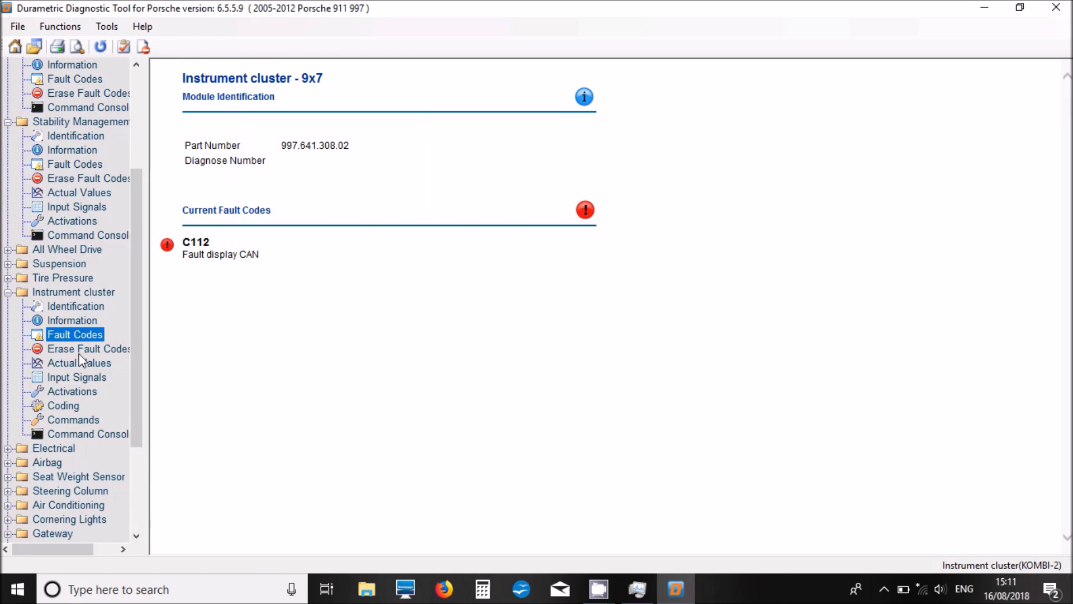
left_click(79, 363)
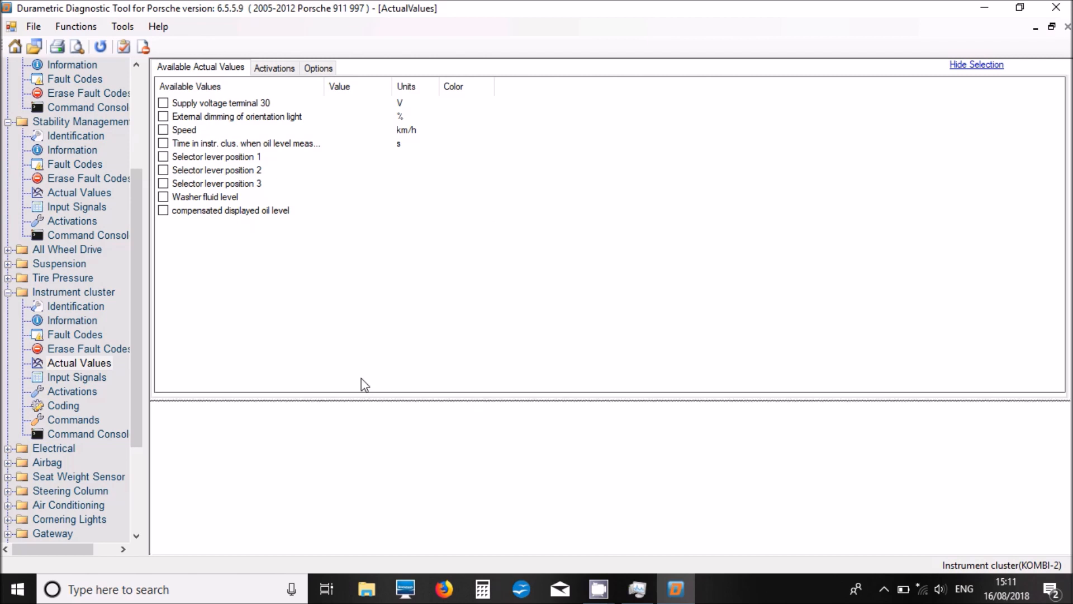
mouse_move(93, 387)
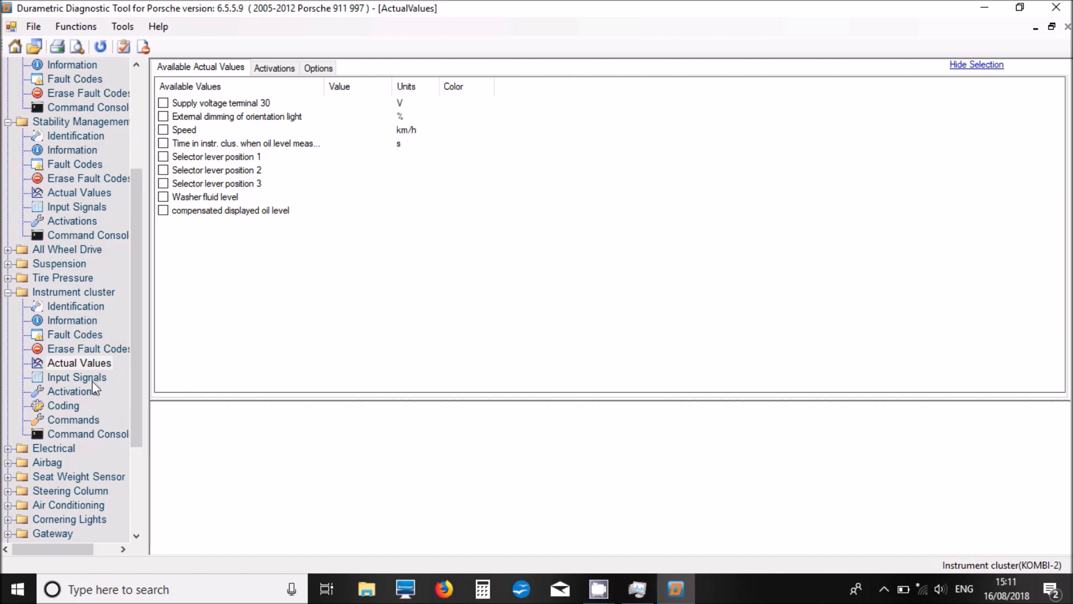
left_click(77, 377)
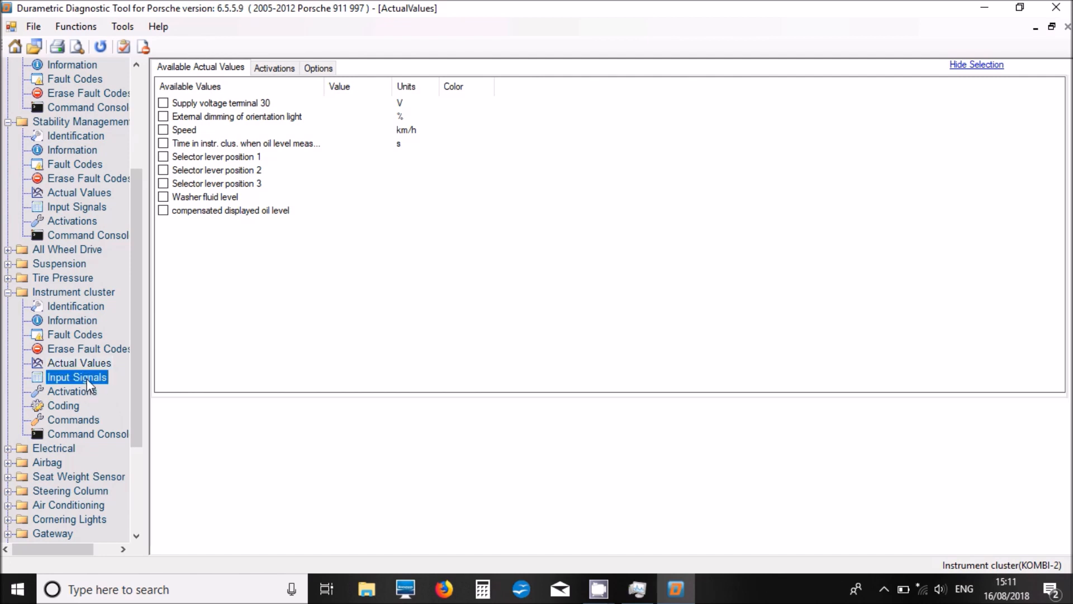
left_click(76, 376)
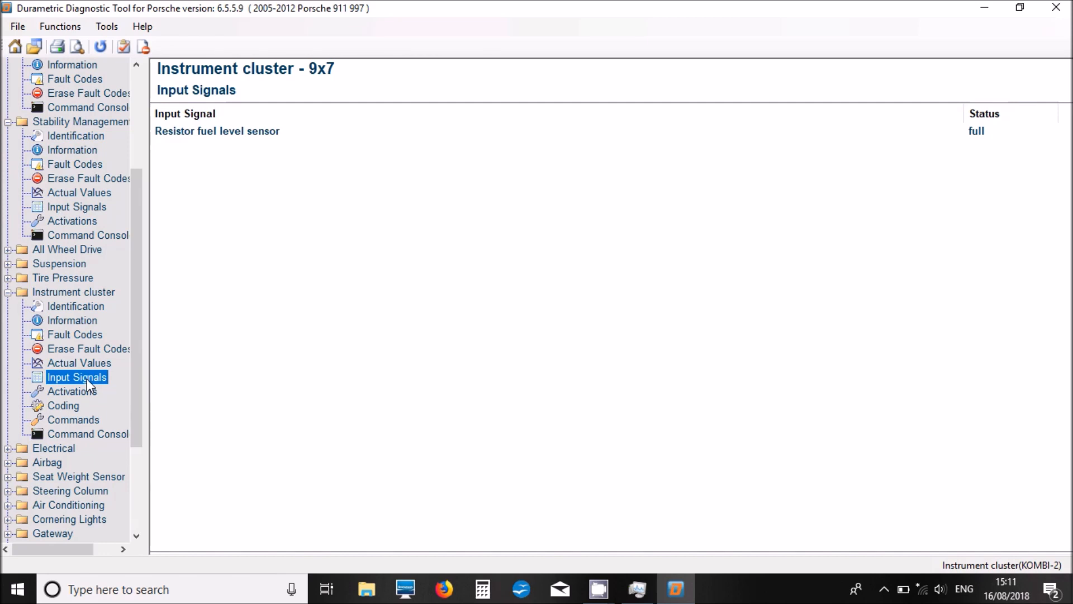
left_click(71, 391)
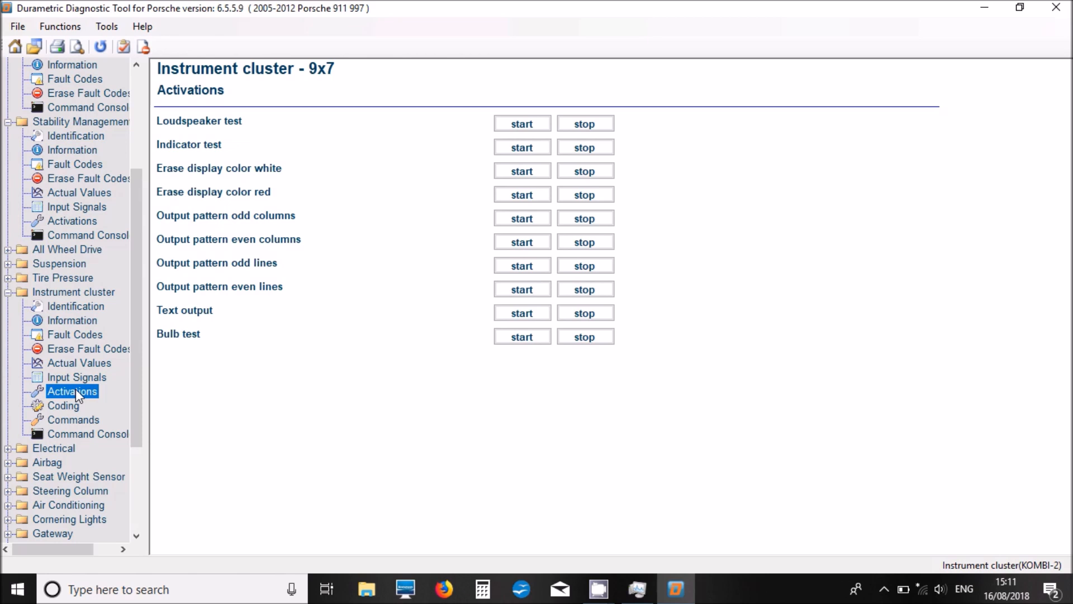
Open the instrument cluster's Coding page to show its reset-required risk warning
left_click(62, 406)
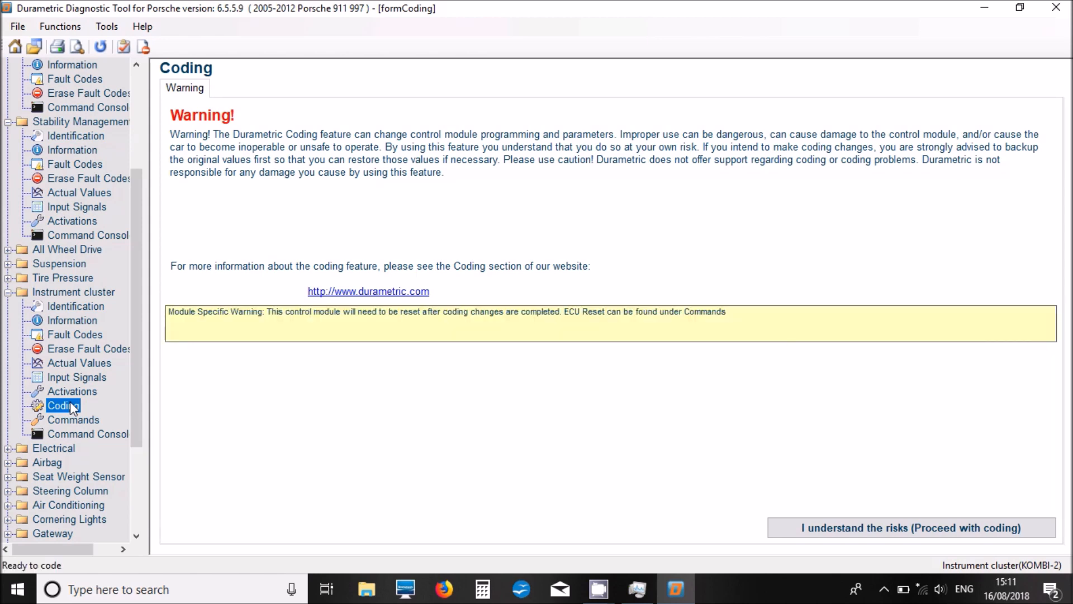
mouse_move(696, 457)
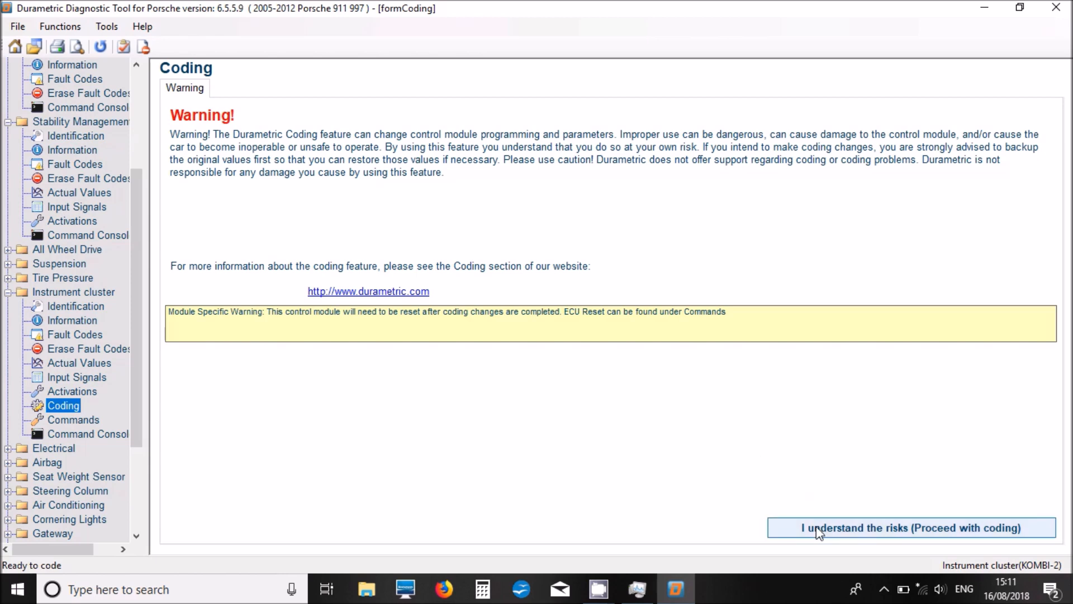
Accept the coding risk warning and show cluster coding with Tank set to 987, 997 C2
left_click(910, 527)
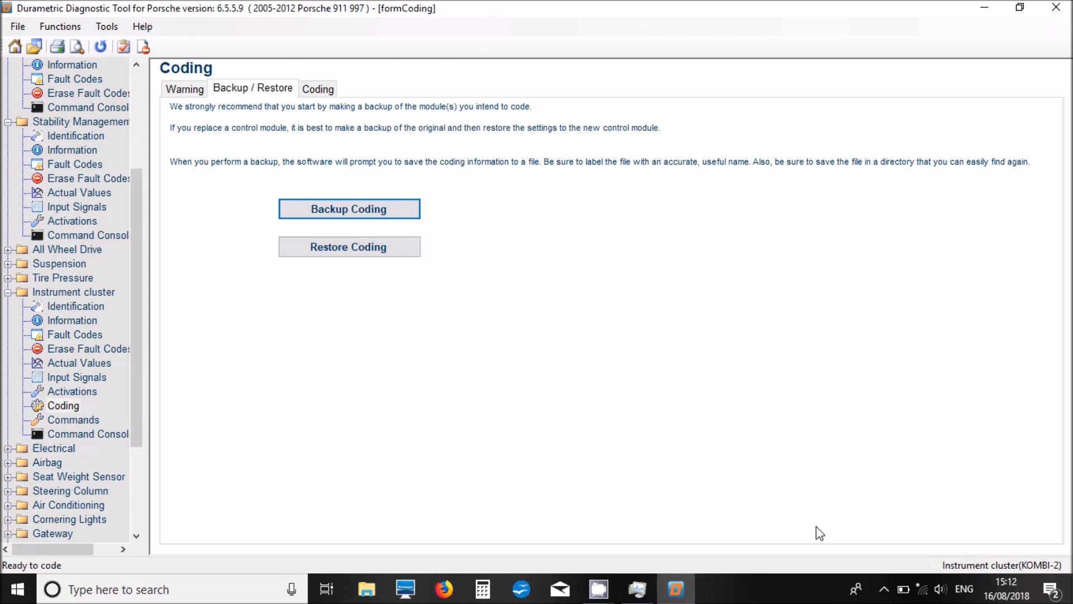
mouse_move(356, 101)
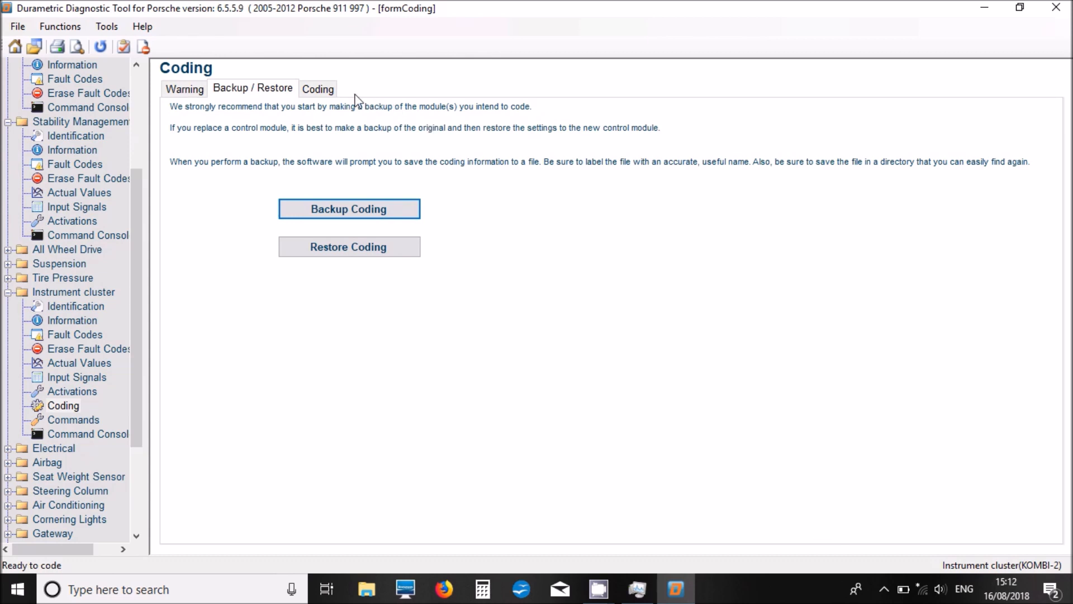
left_click(318, 88)
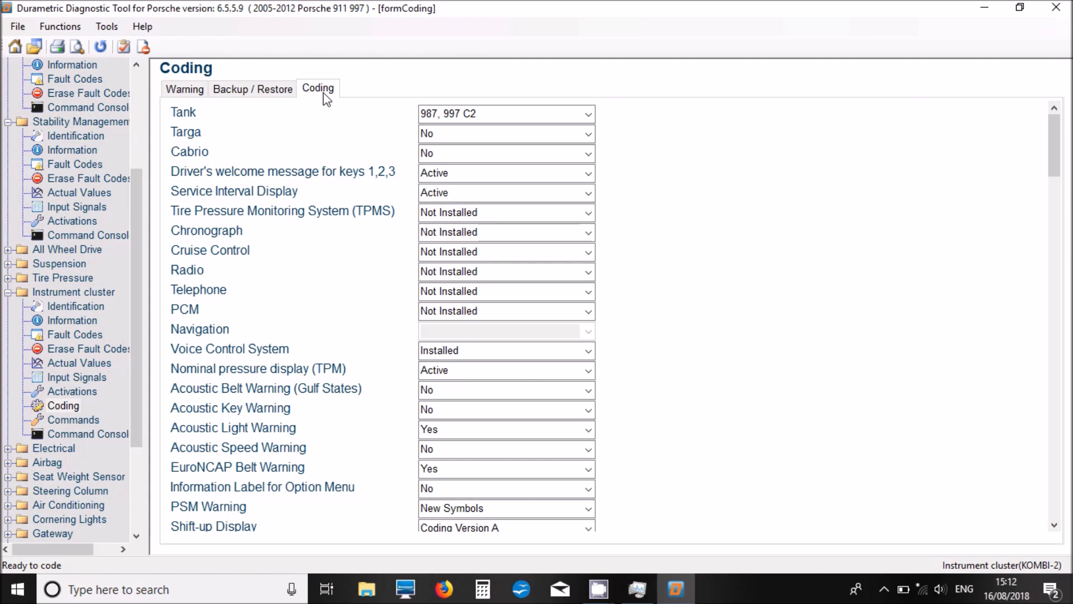
mouse_move(782, 94)
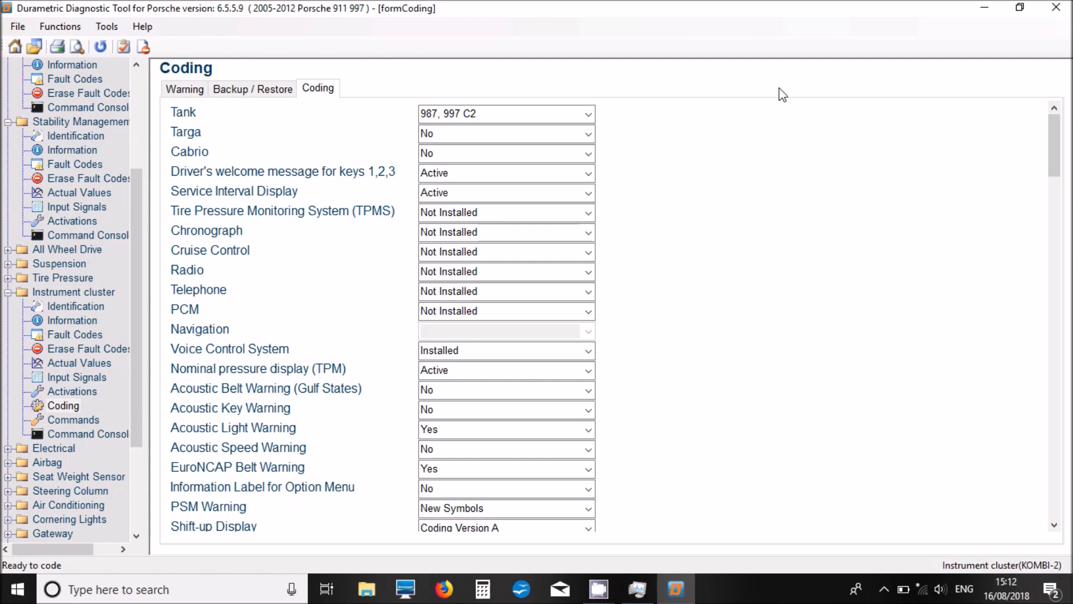
Scroll down through the cluster coding list's factory, key and warning settings
scroll("down", 3)
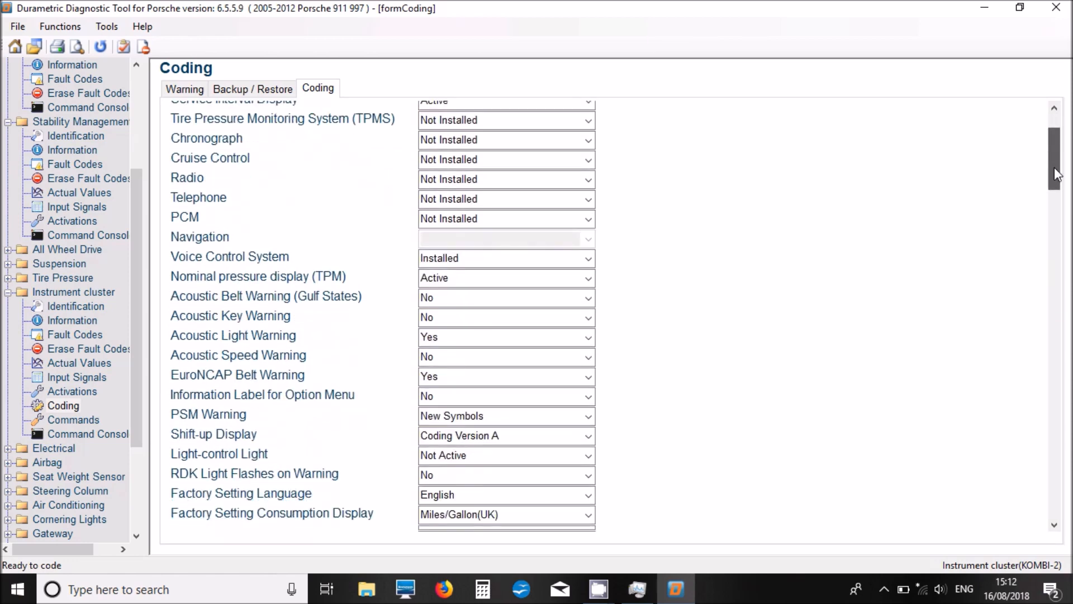
scroll("down", 3)
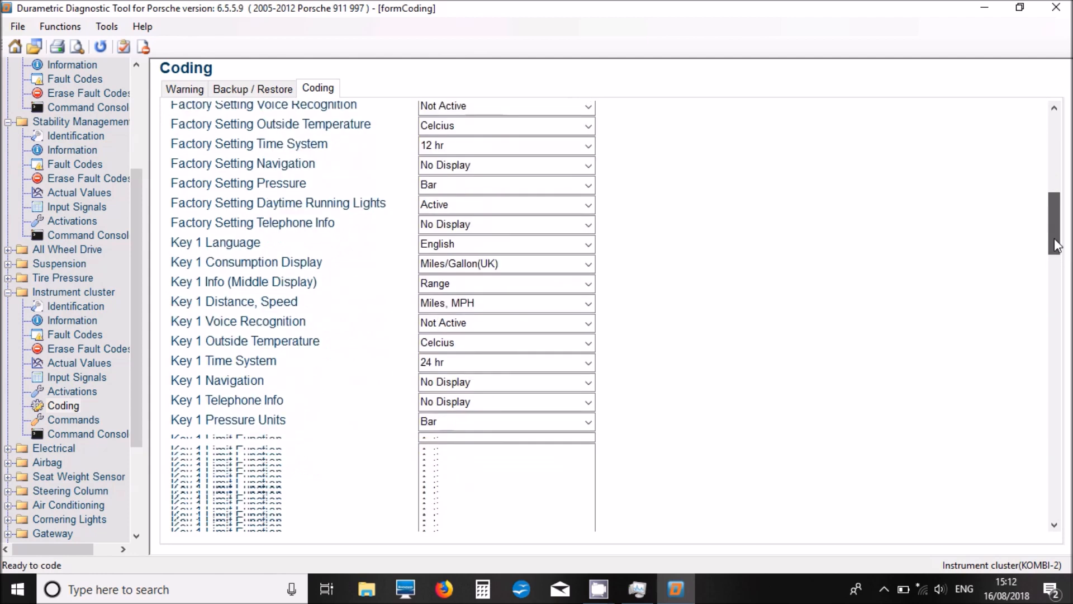
scroll("down", 3)
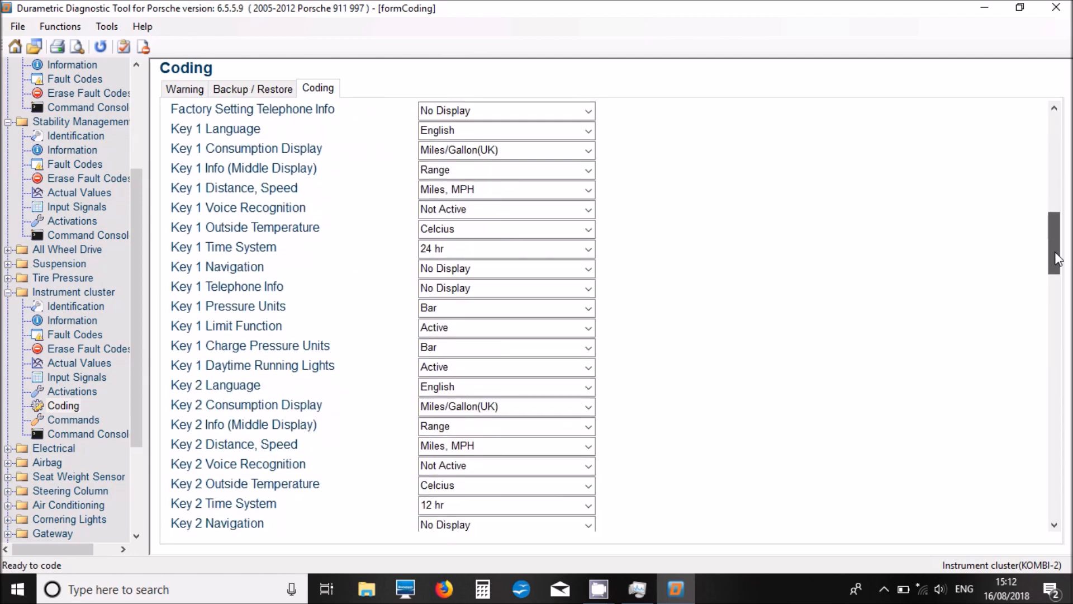
scroll("down", 3)
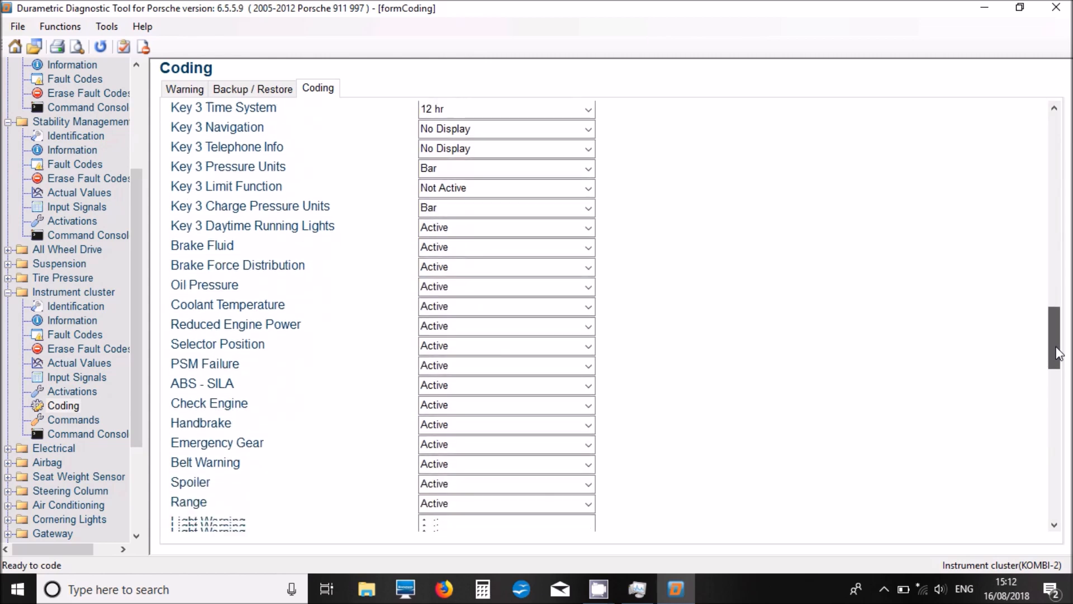
scroll("down", 3)
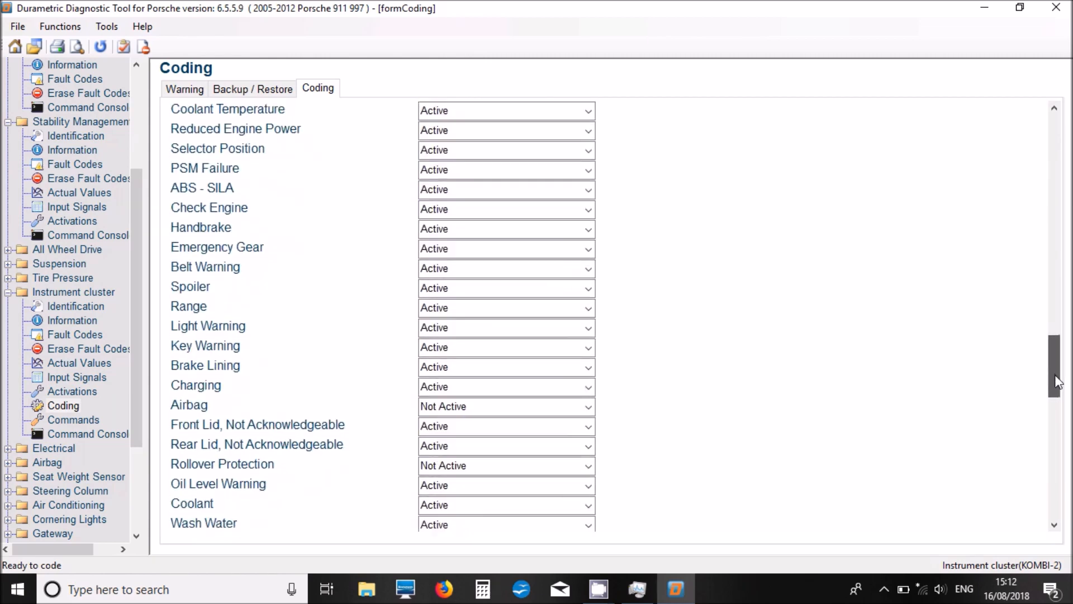
scroll("down", 3)
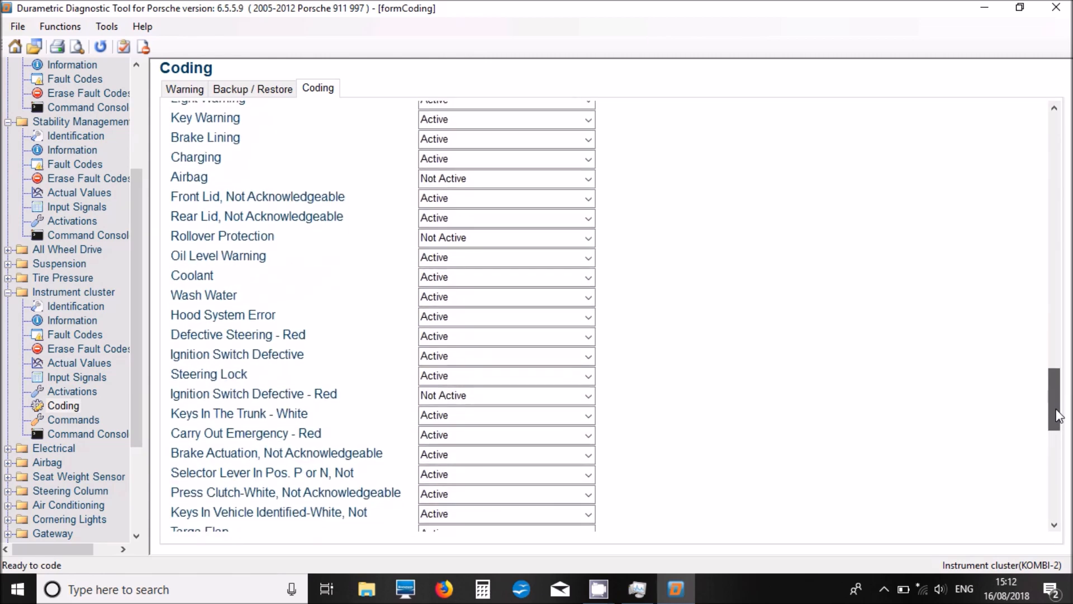
scroll("down", 3)
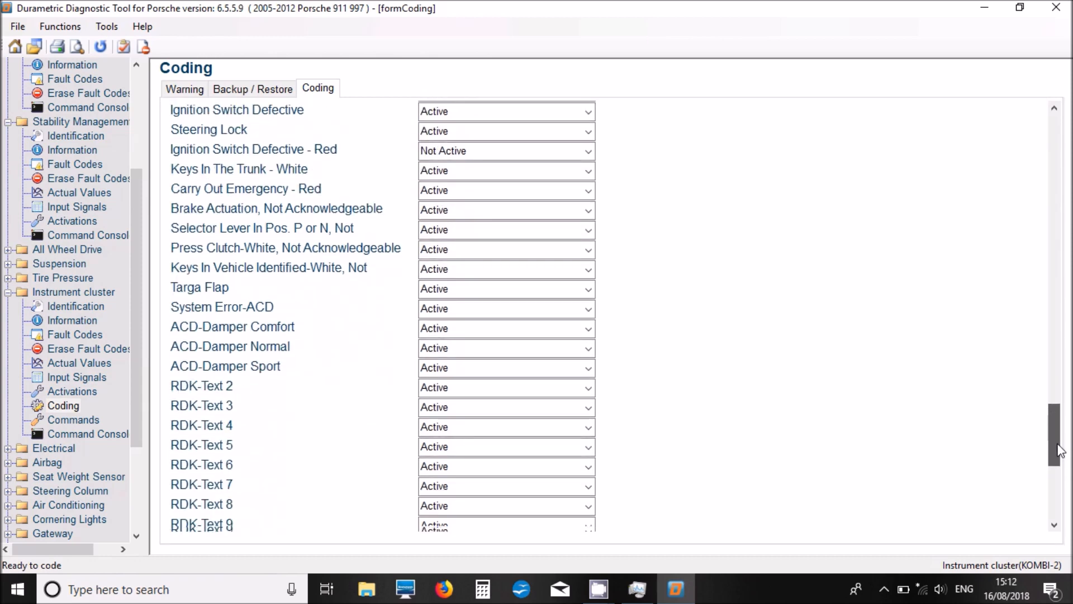
scroll("down", 3)
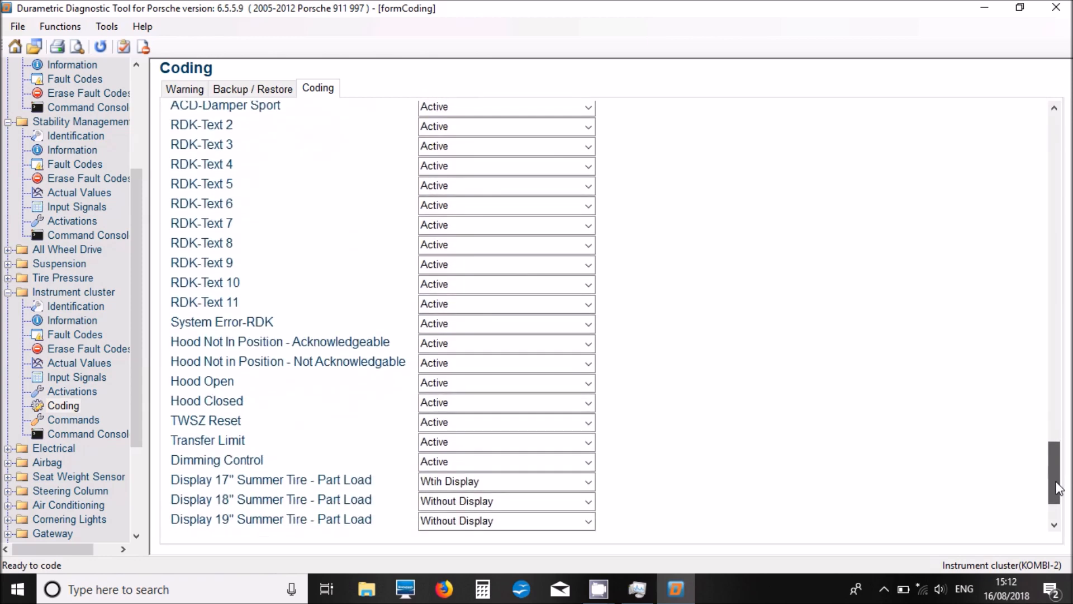
scroll("down", 3)
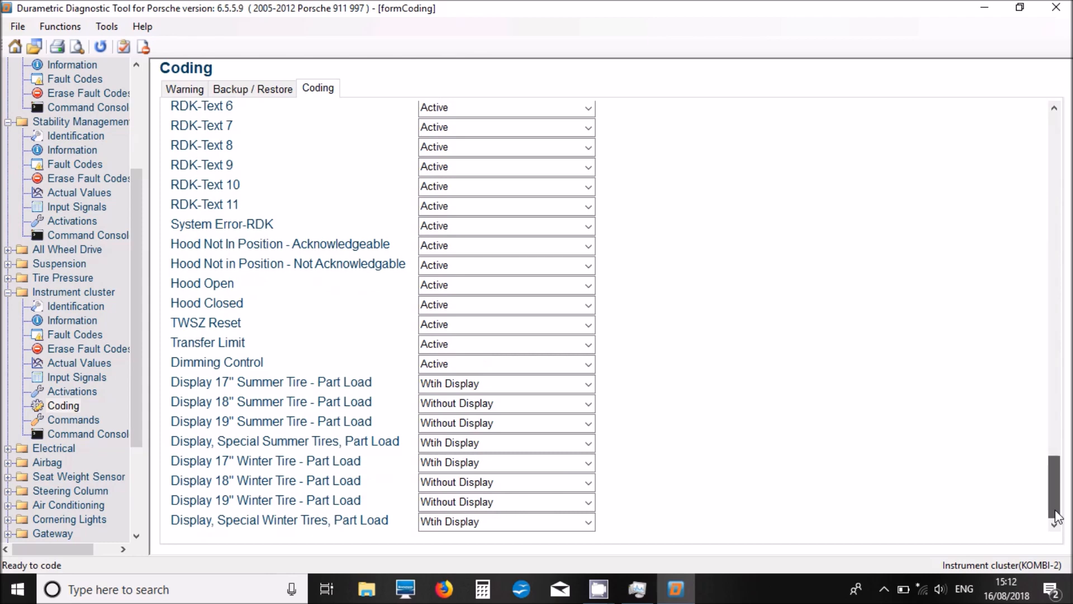
Scroll back to the top of the coding list, then scroll the module tree to Electrical
scroll("up", 3)
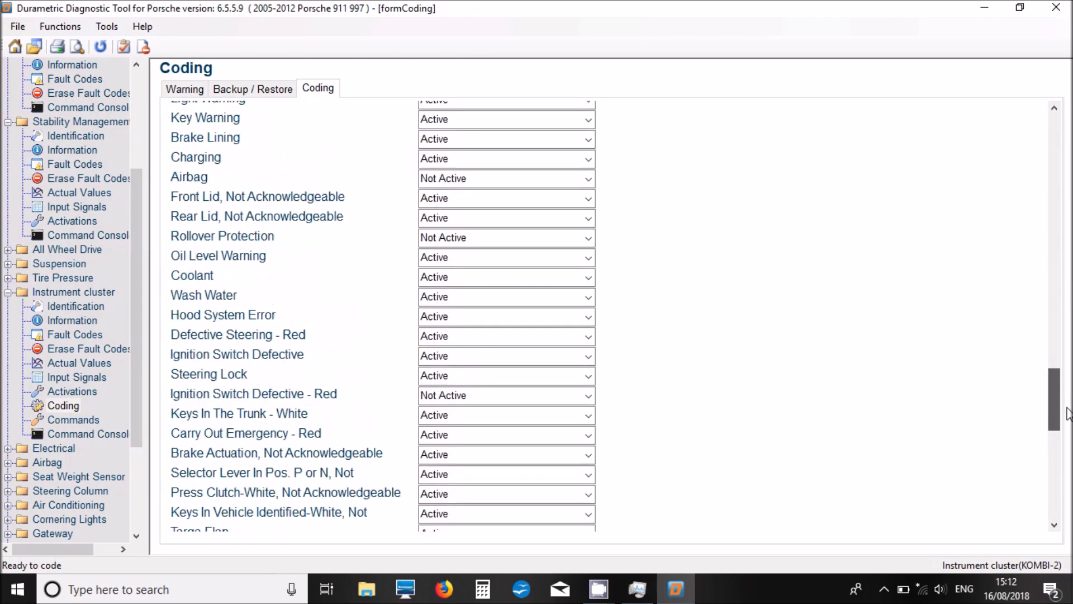
scroll("up", 3)
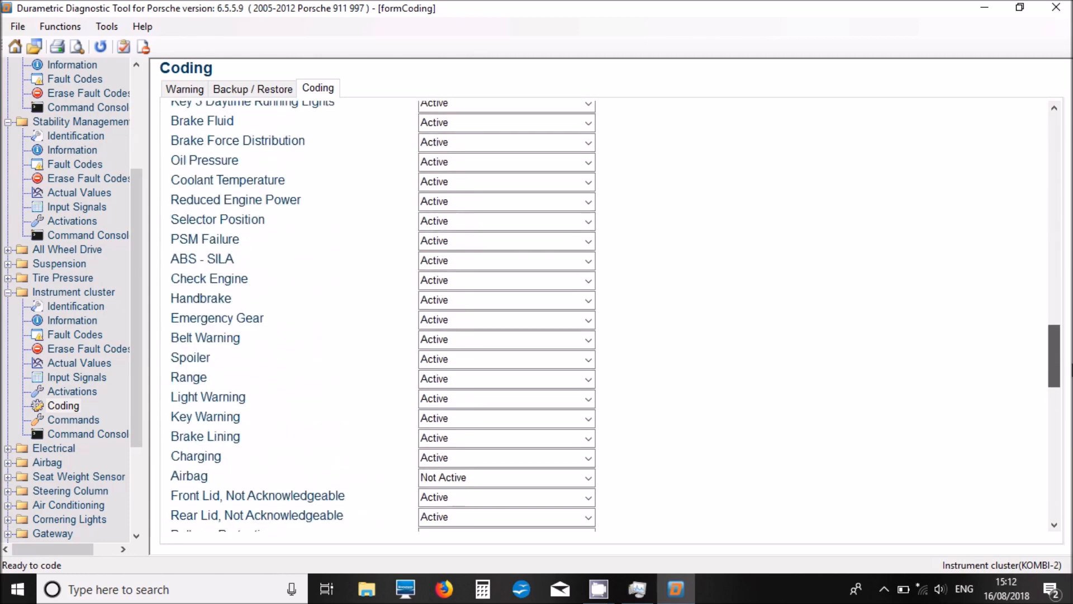
scroll("up", 3)
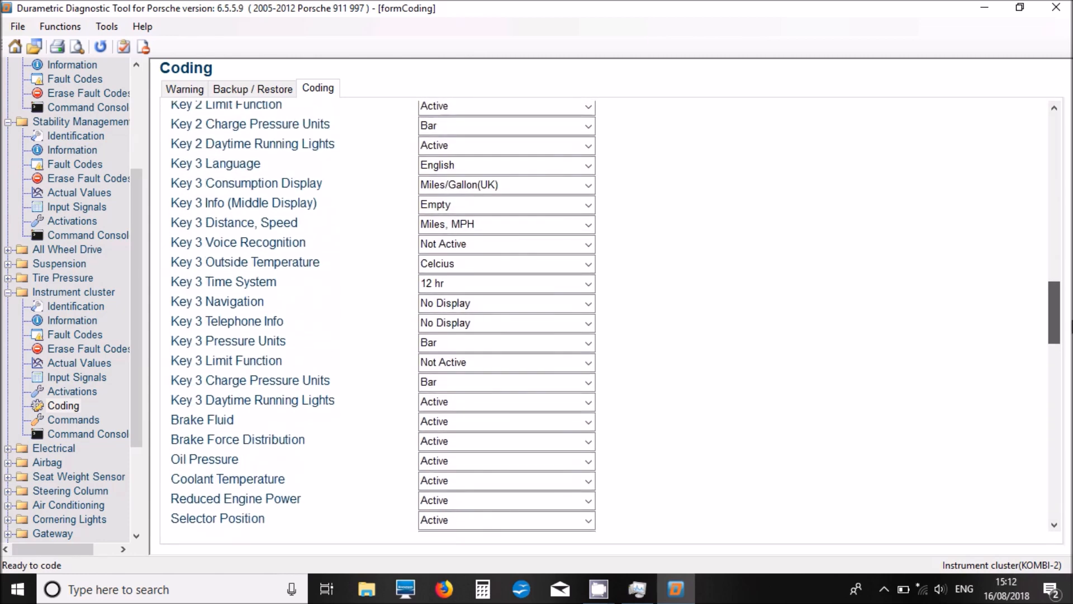
scroll("up", 3)
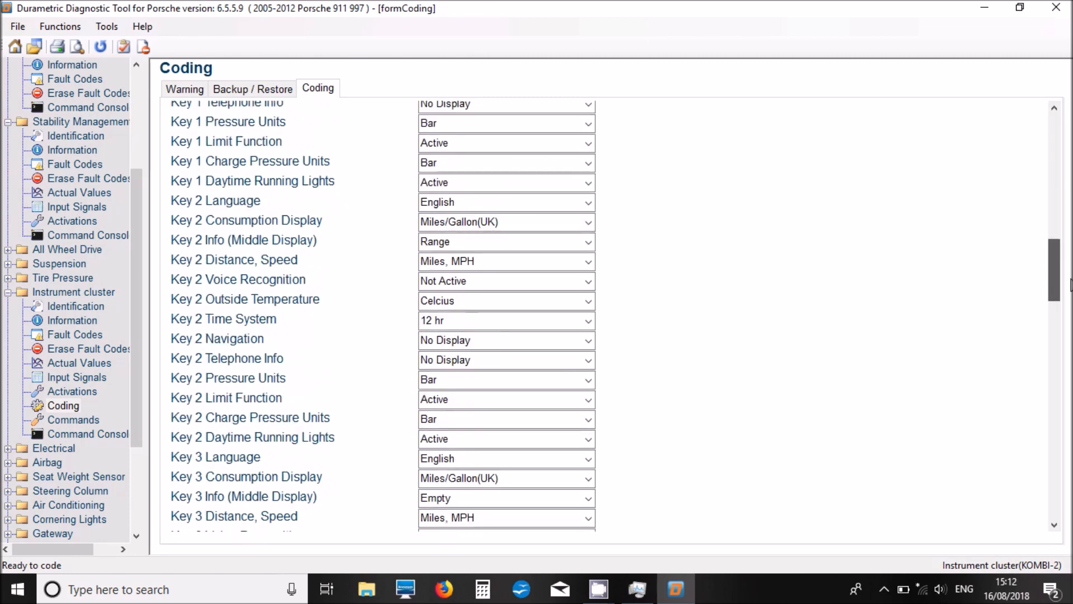
scroll("up", 3)
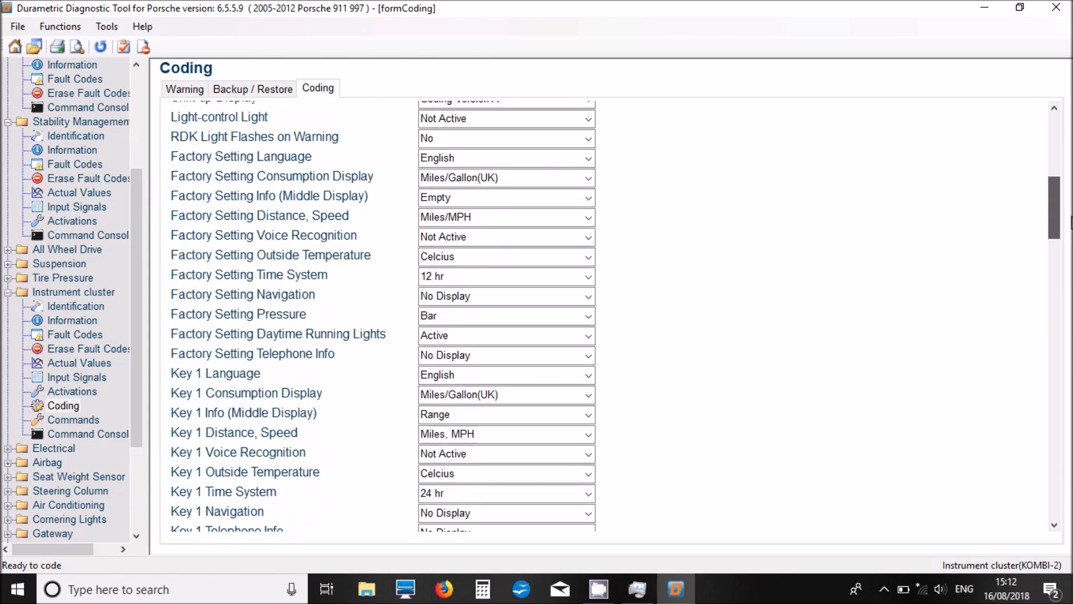
scroll("up", 3)
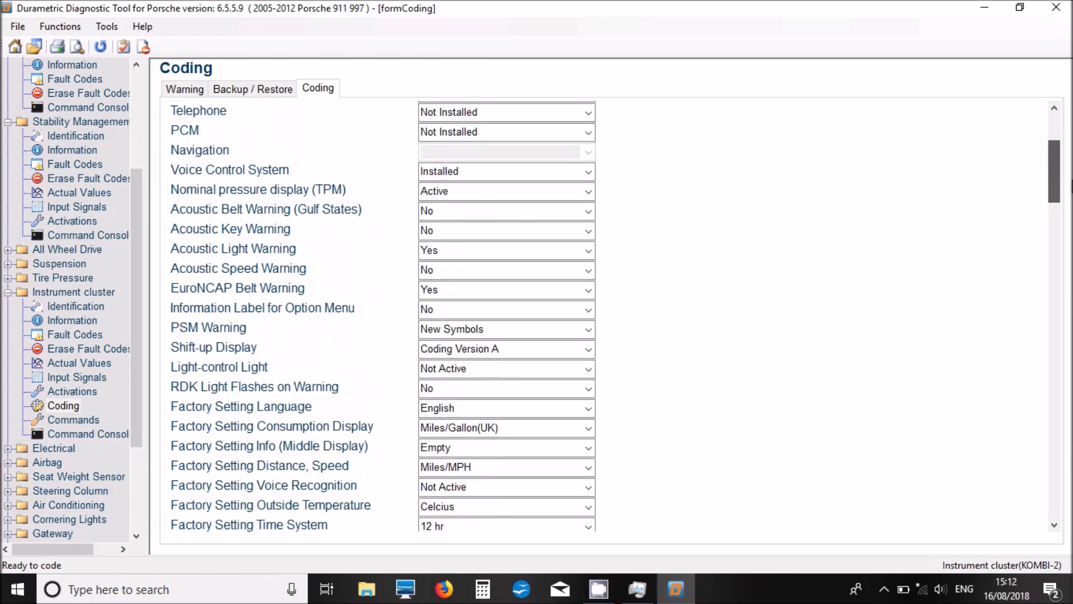
scroll("up", 3)
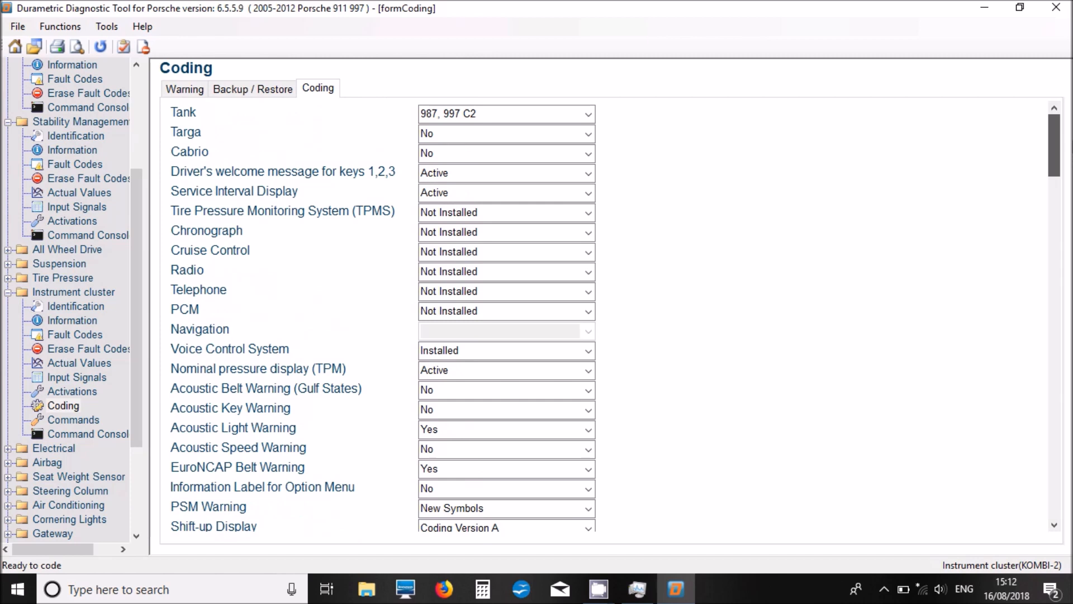
mouse_move(765, 131)
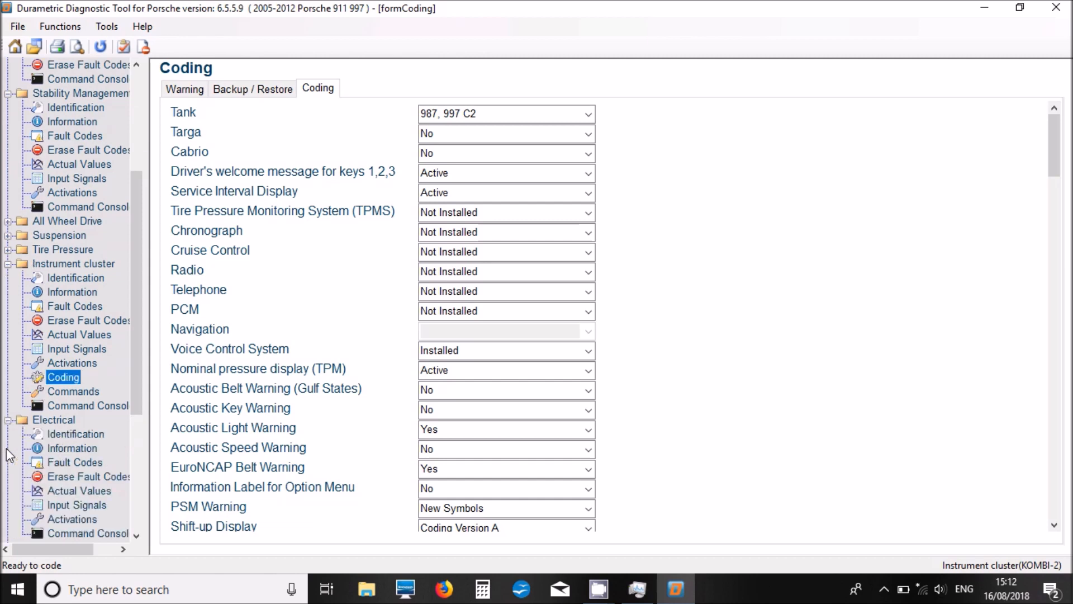
scroll("down", 3)
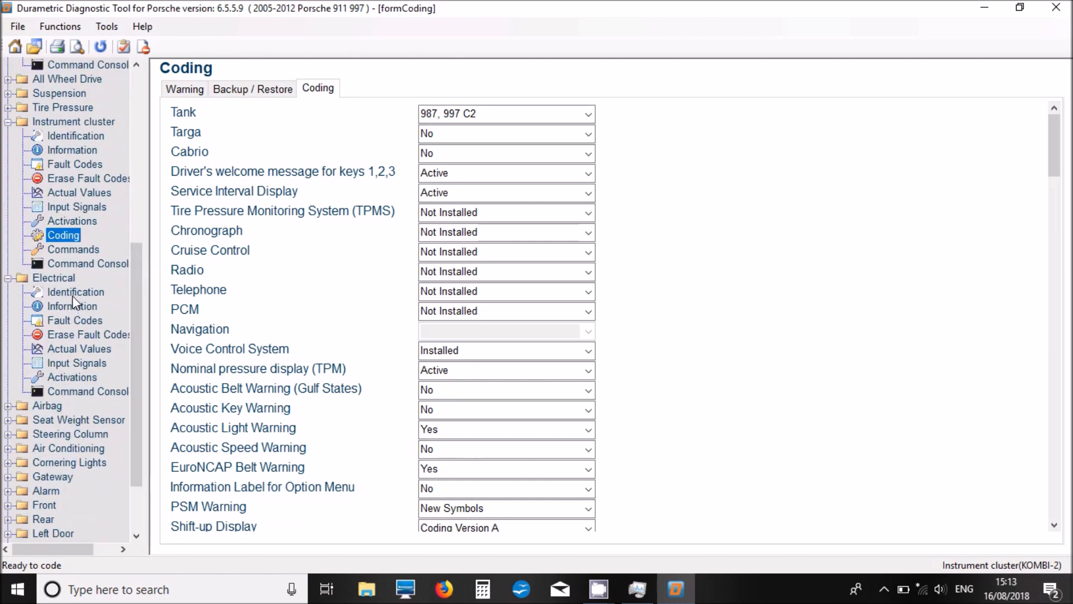
View Electrical identification, fault 8042 (washing system pump), actual values and activation tests
left_click(76, 292)
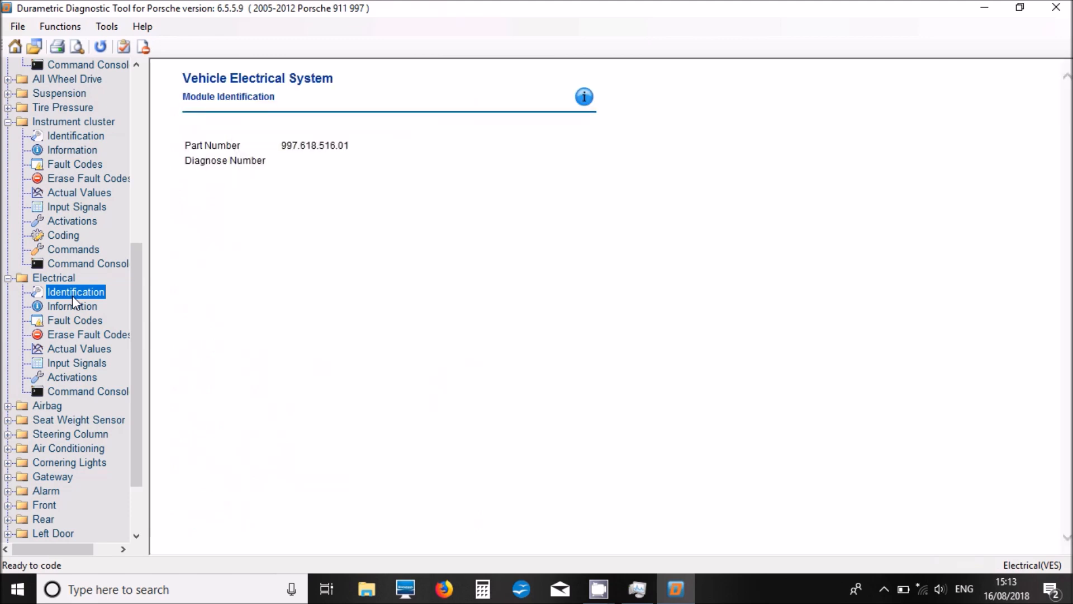
mouse_move(74, 325)
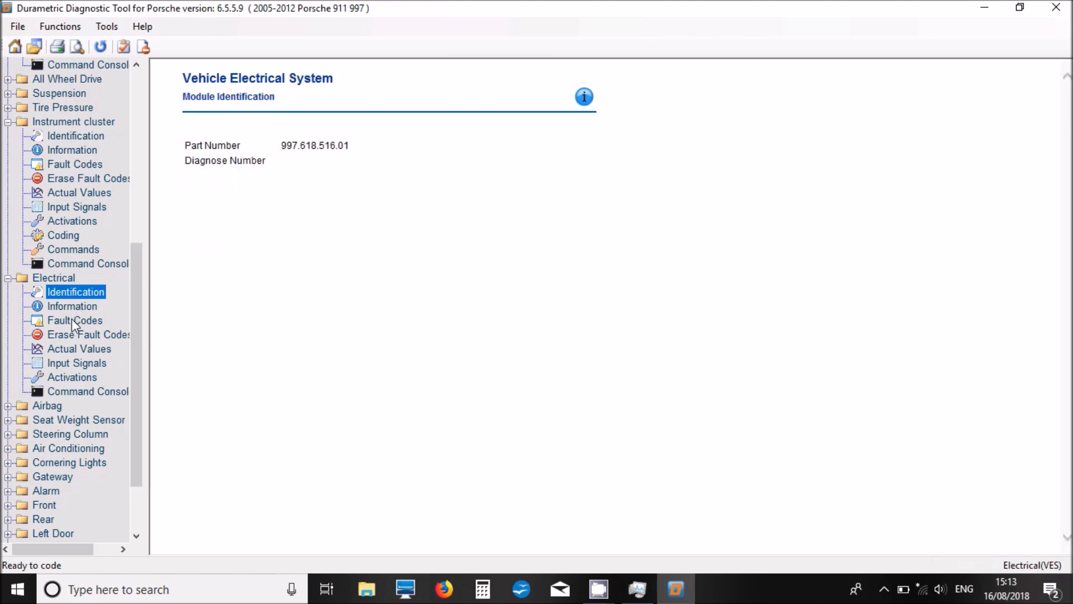
left_click(74, 320)
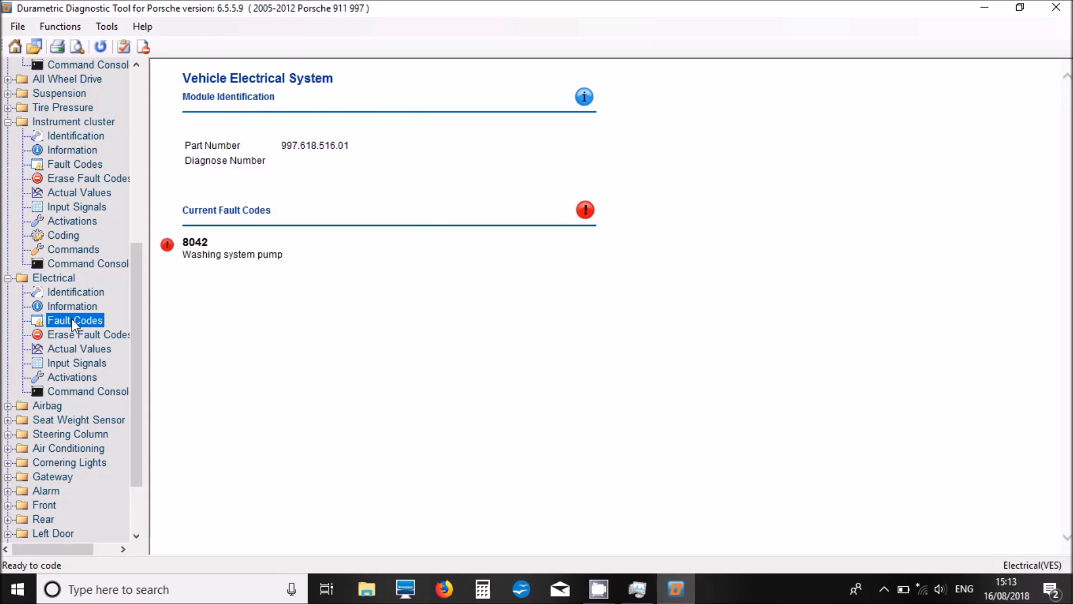
mouse_move(75, 352)
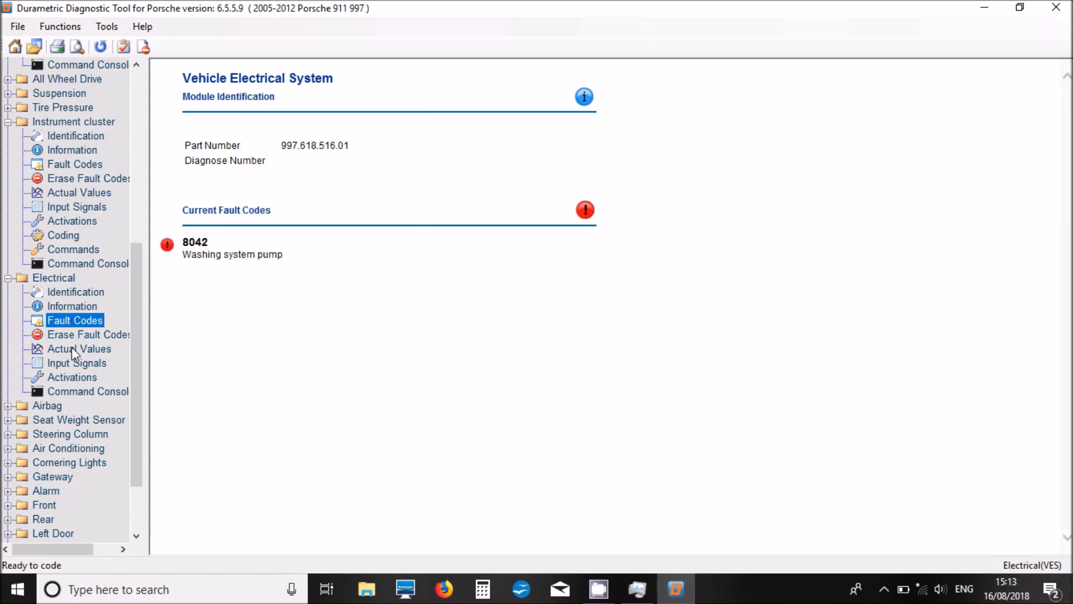
left_click(80, 349)
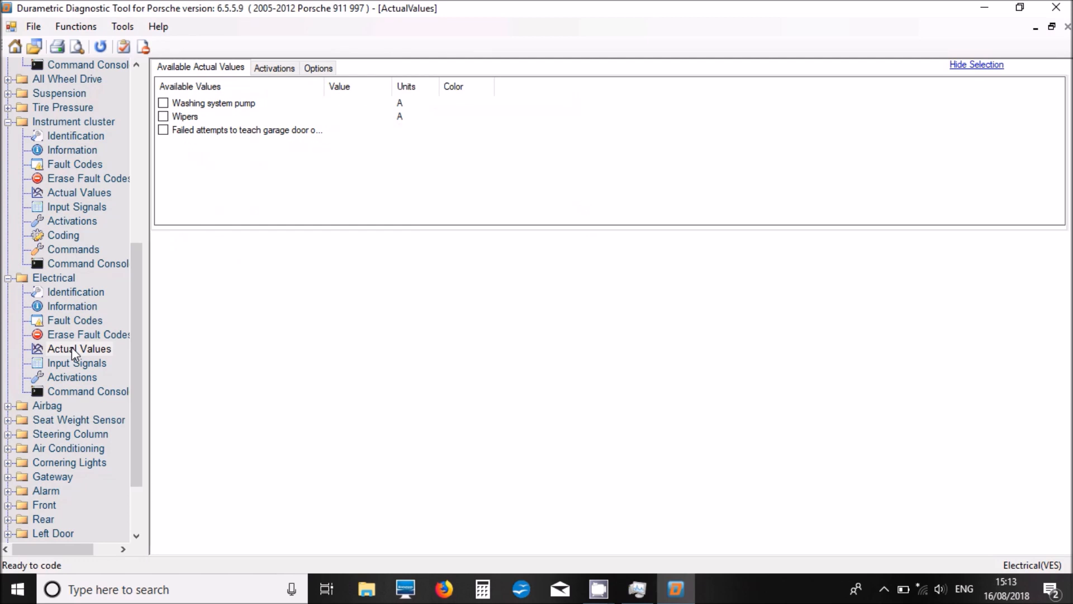
mouse_move(73, 378)
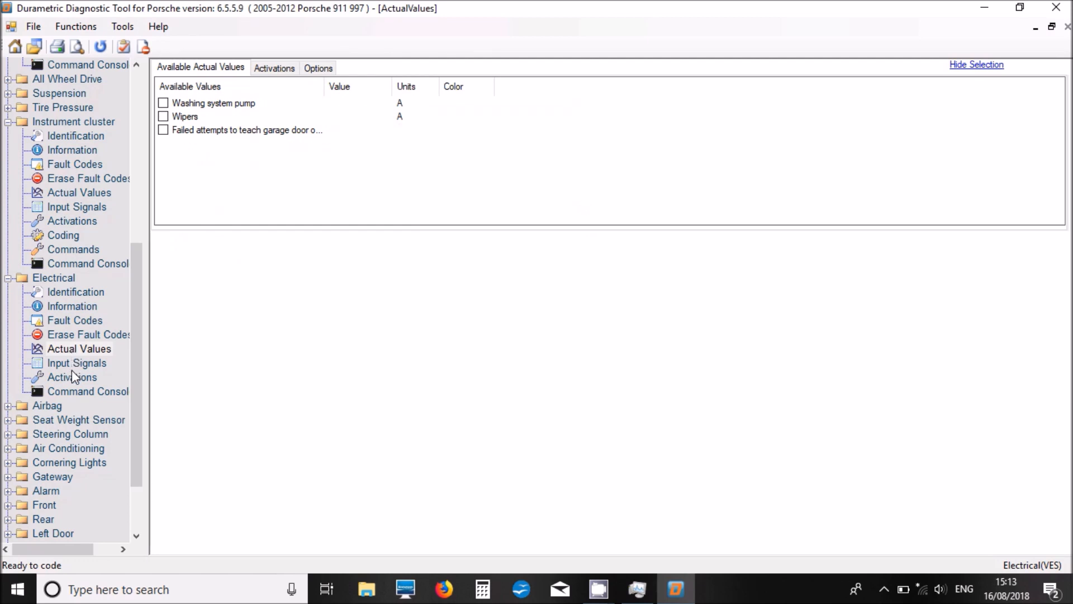
left_click(72, 377)
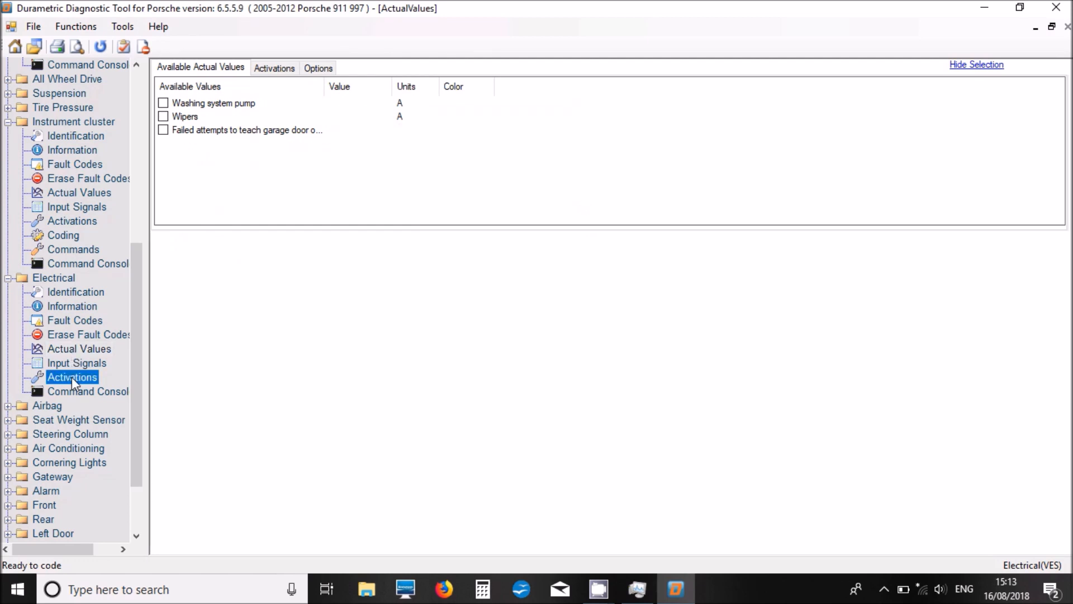
left_click(72, 376)
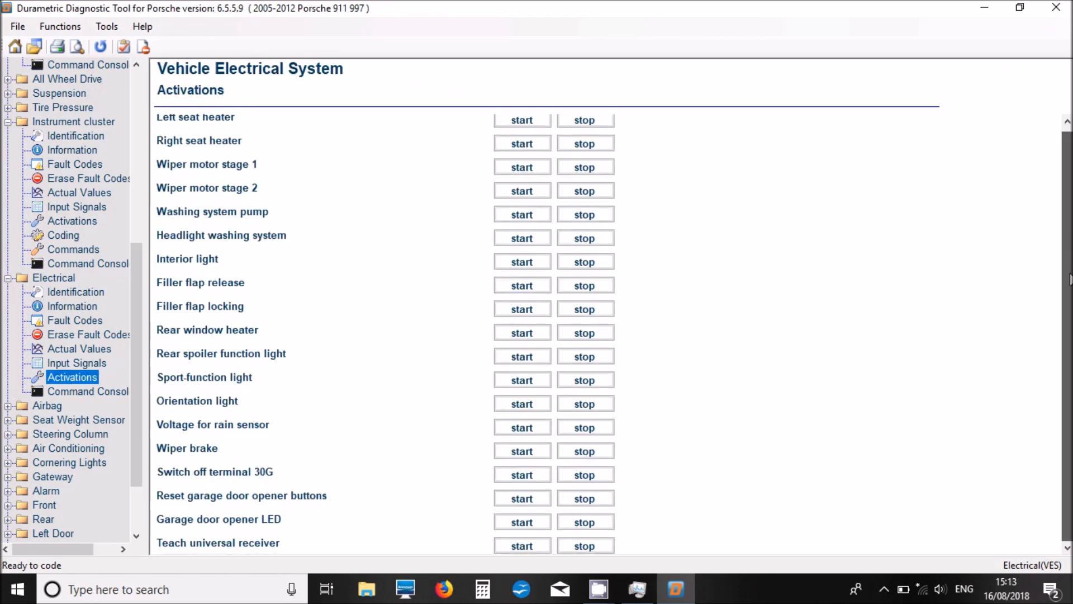
mouse_move(147, 302)
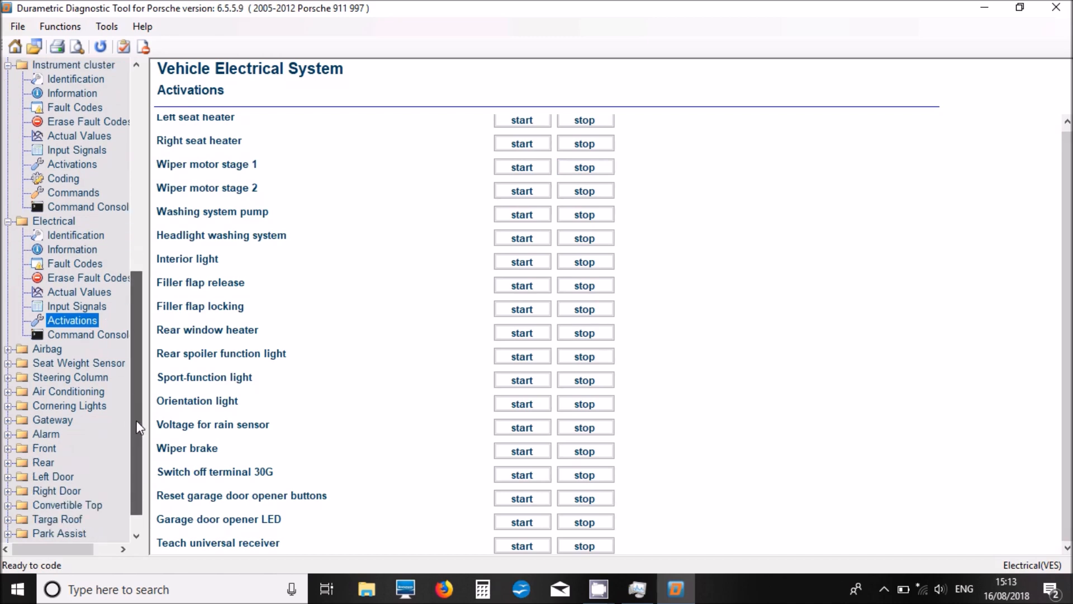
scroll("down", 3)
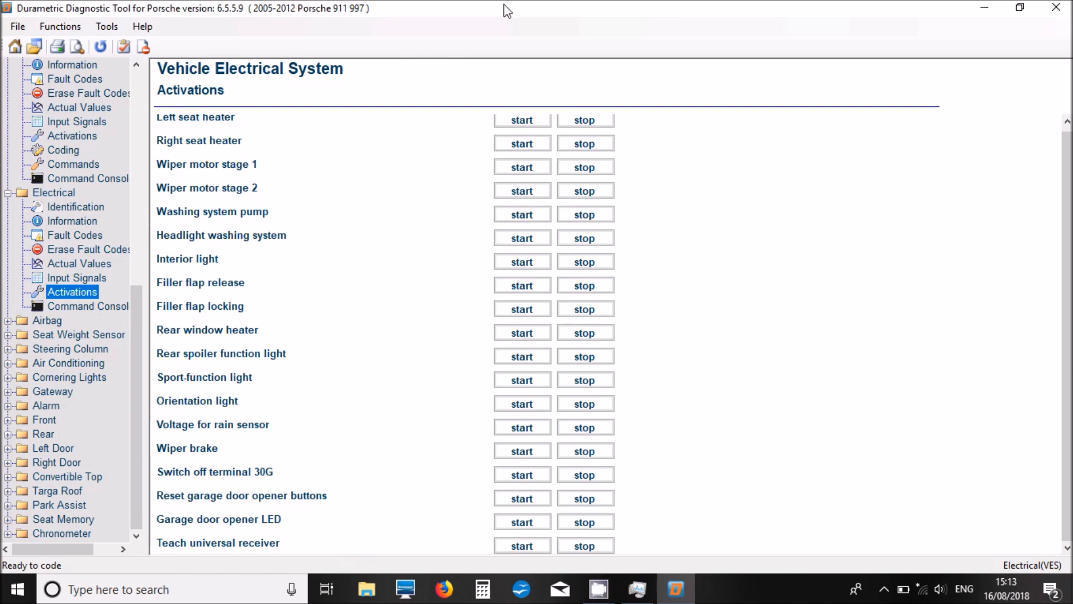
mouse_move(19, 311)
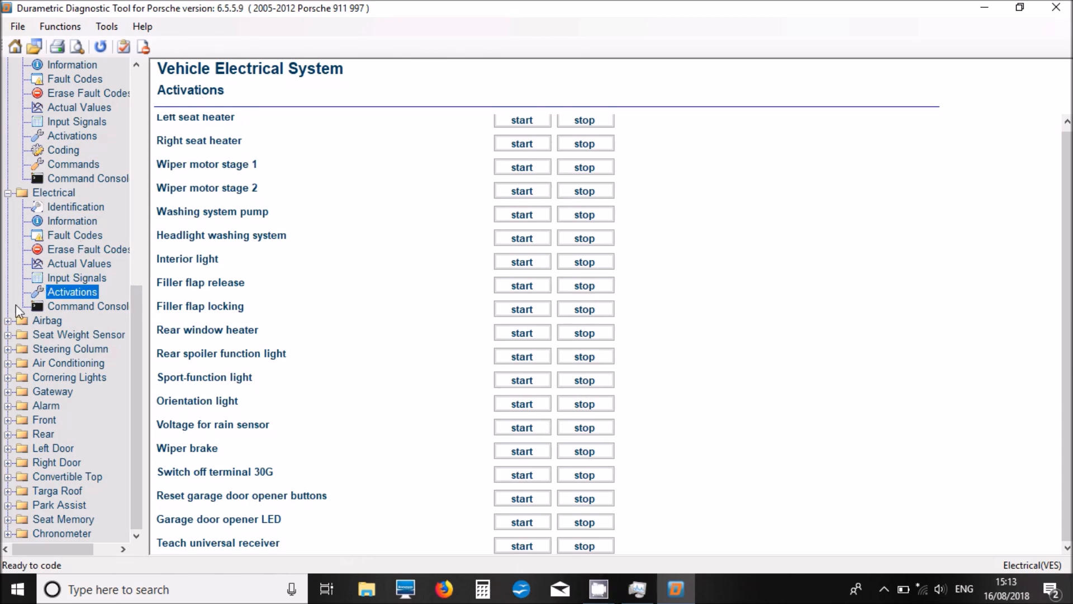
Show Airbag faults 80F9, C152 and C150, resistance values and activations, then expand Seat Weight Sensor
left_click(7, 319)
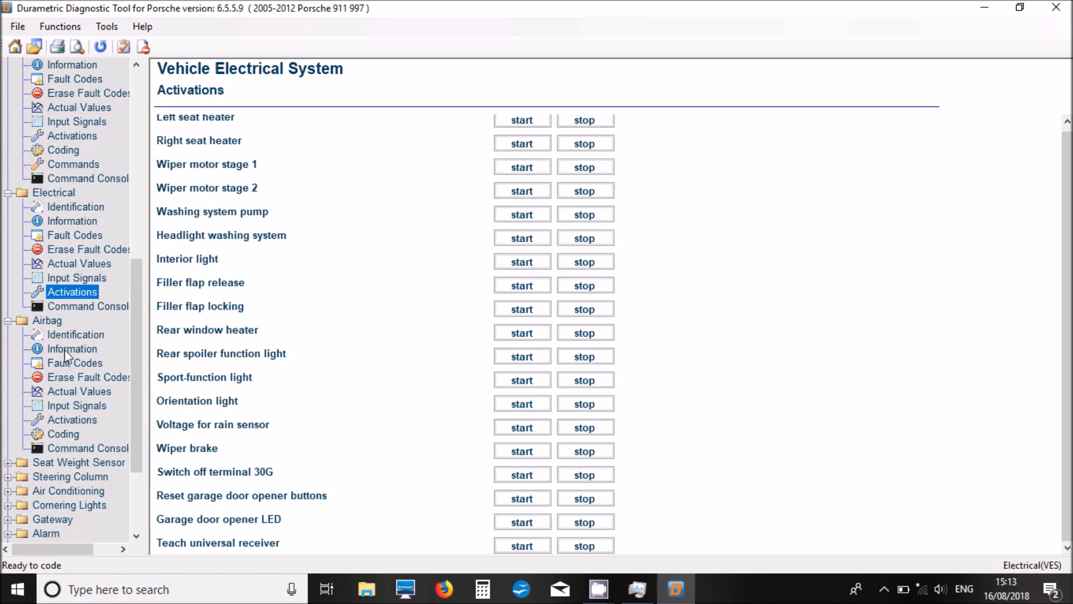
left_click(75, 363)
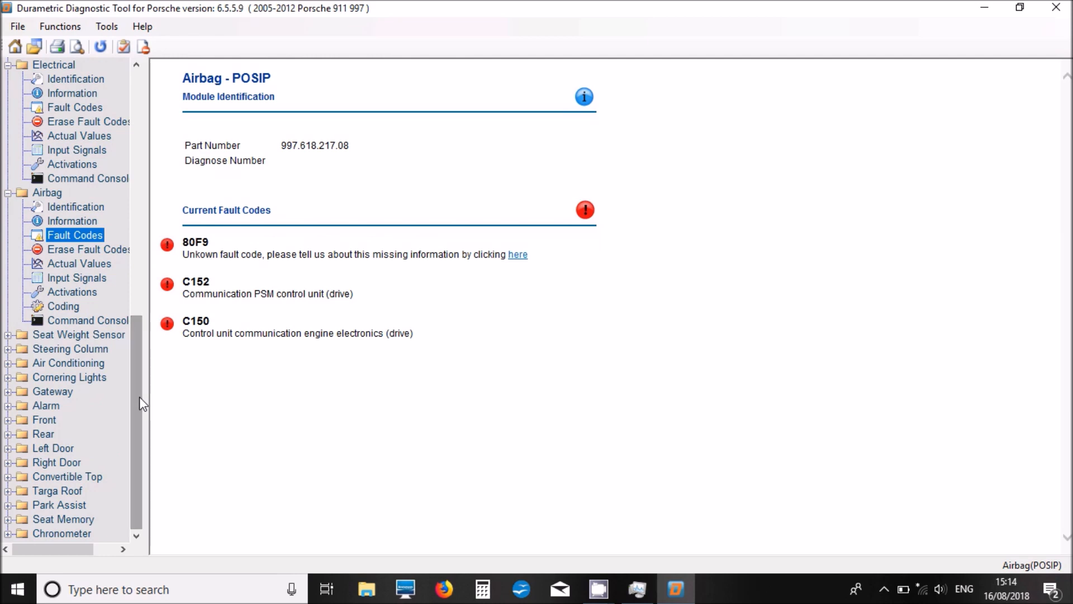
left_click(79, 263)
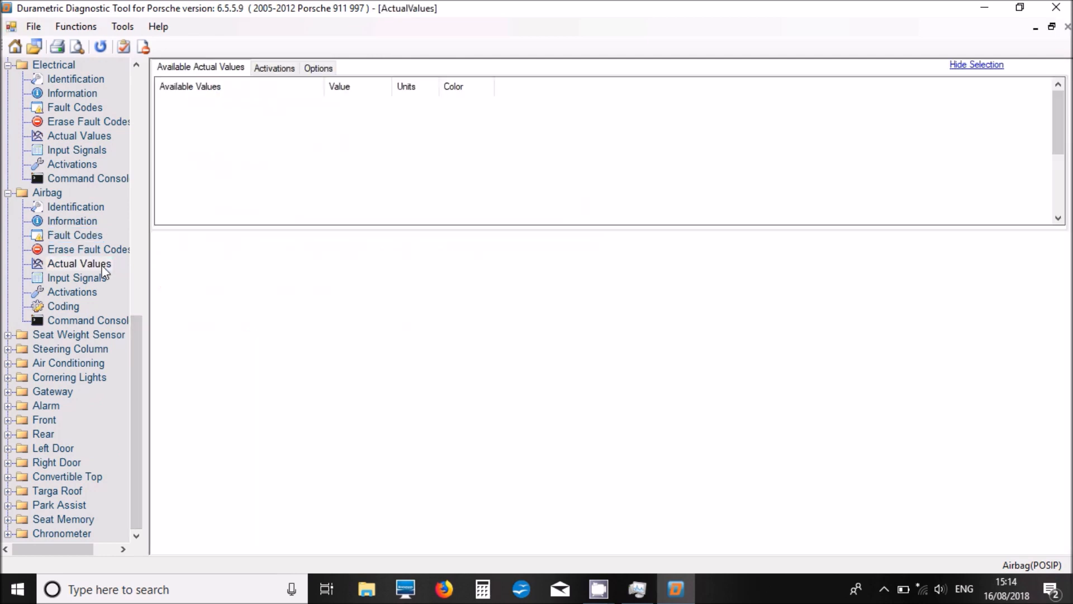
left_click(80, 263)
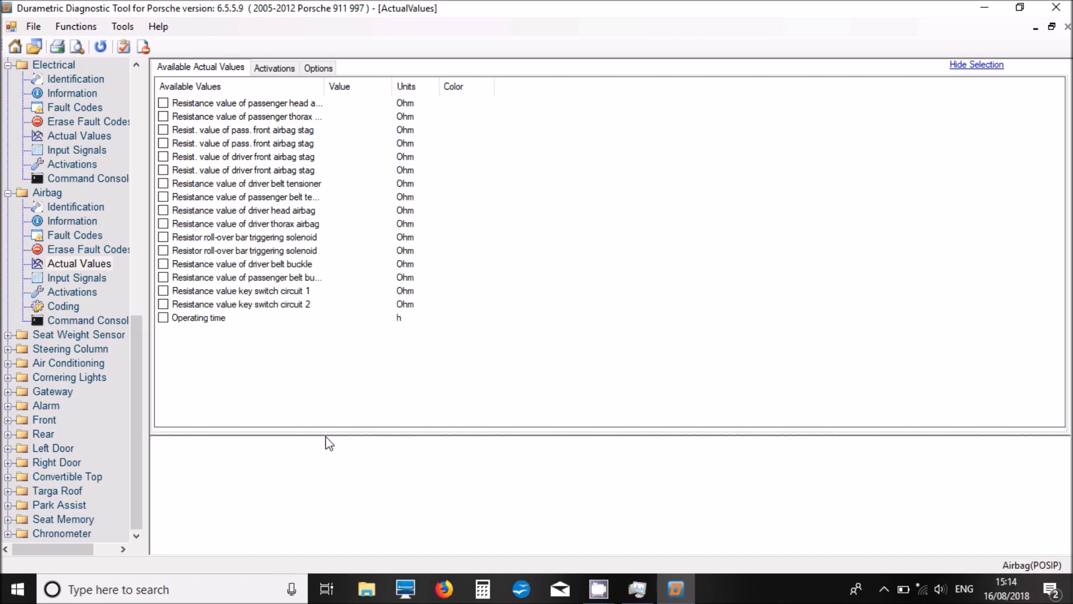
mouse_move(60, 337)
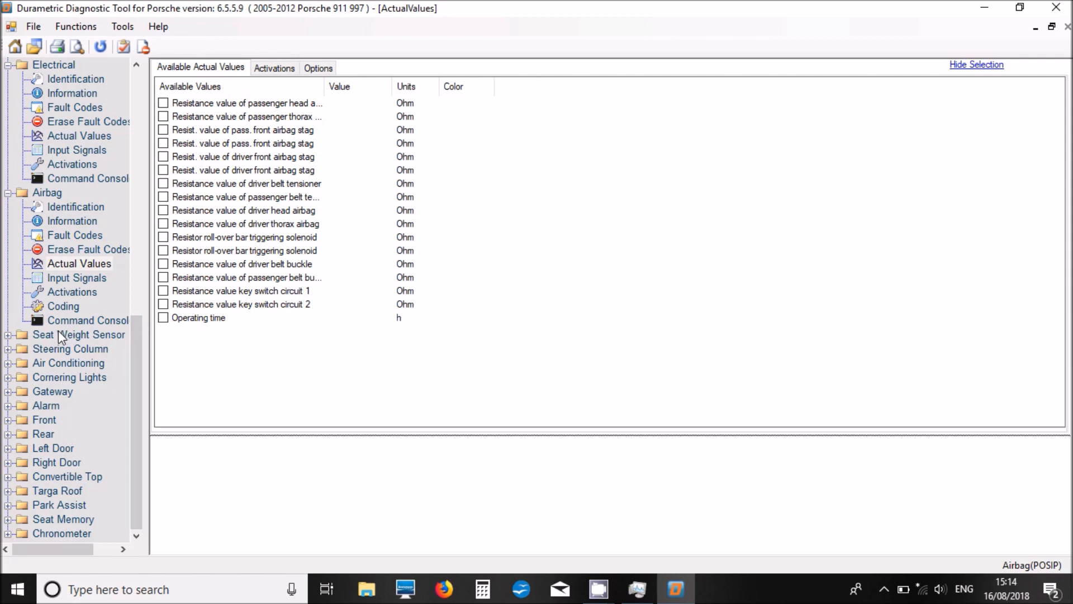
left_click(72, 292)
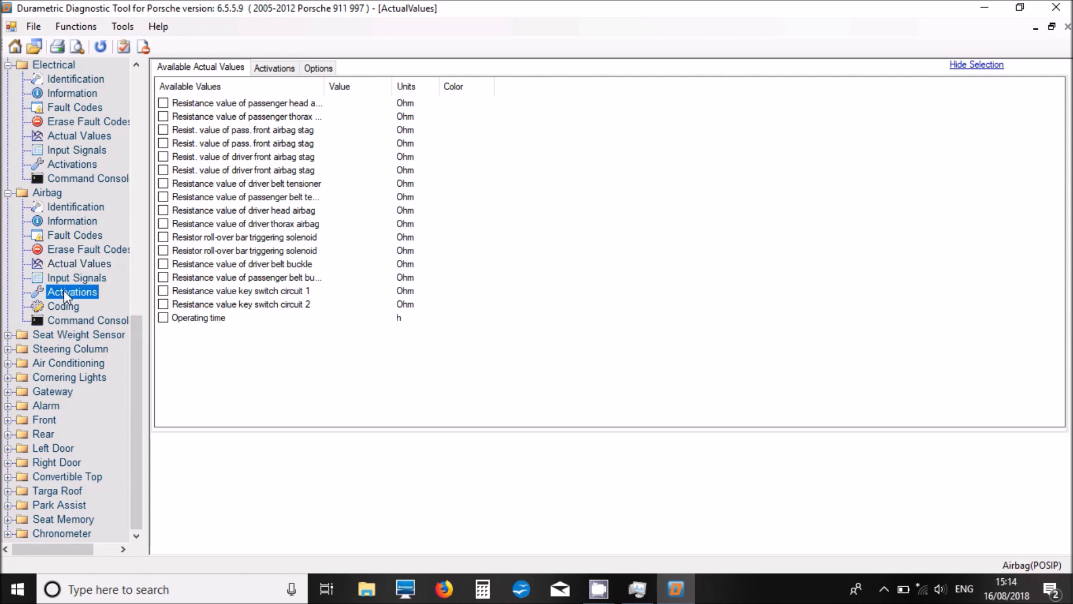
left_click(72, 291)
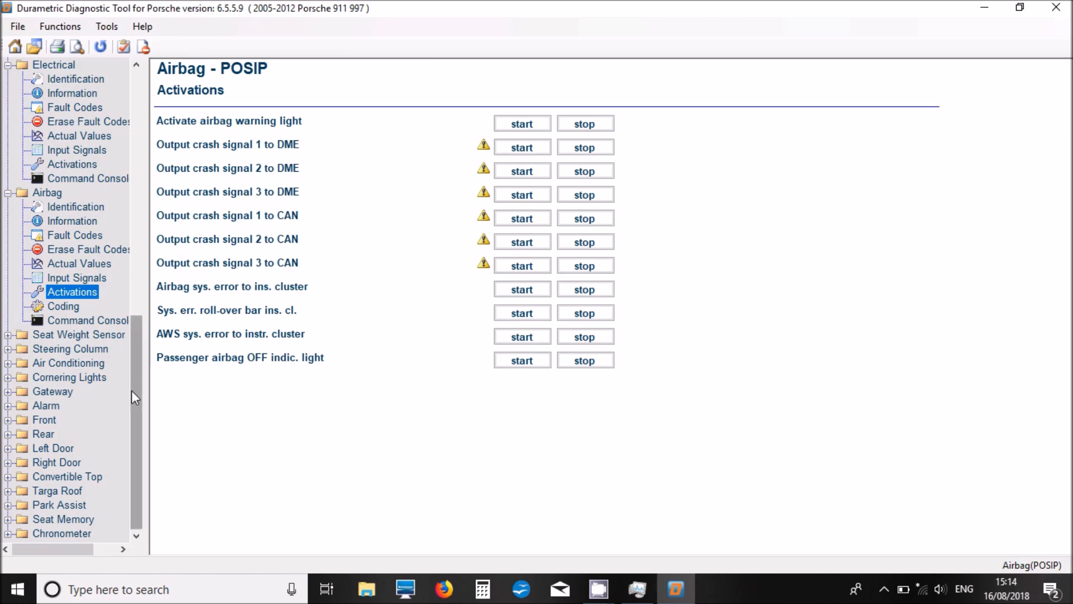
left_click(9, 335)
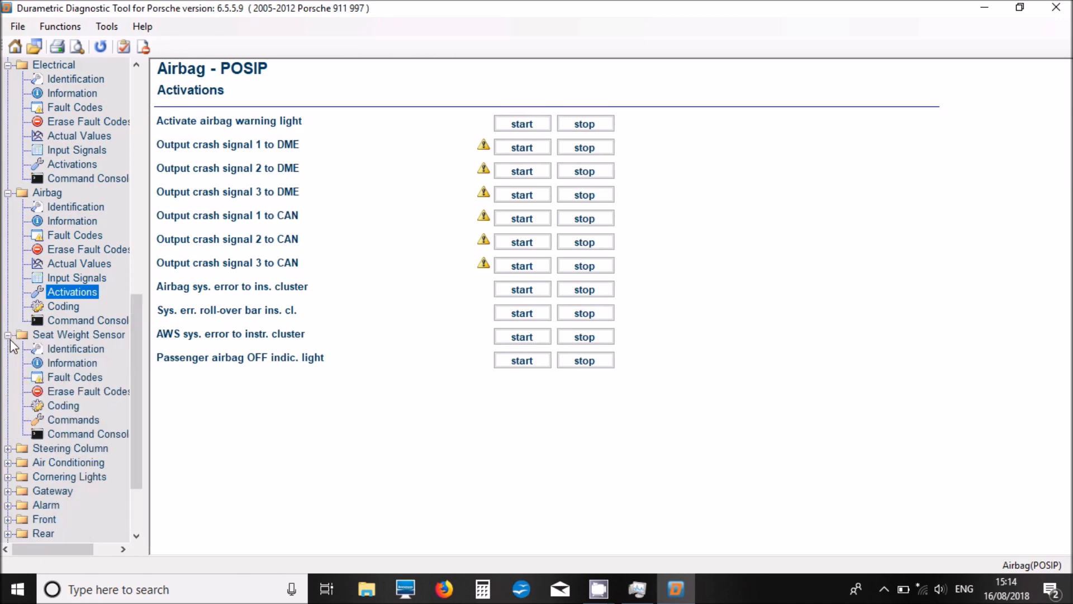
Check Seat Weight Sensor (no connection) and Steering Column (no faults), then view Steering Column coding past the warnings
left_click(75, 377)
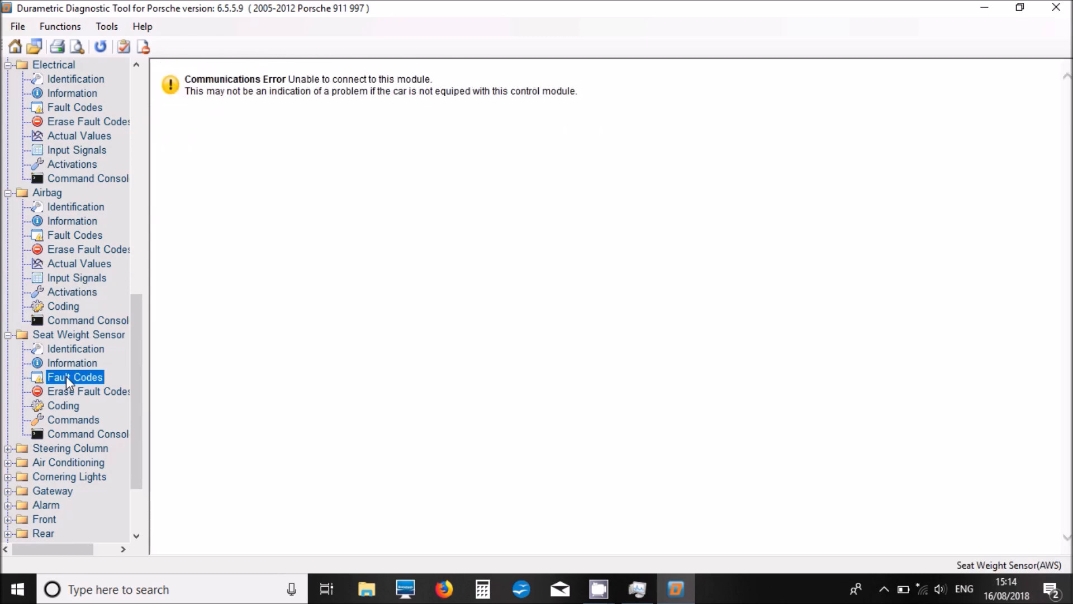
mouse_move(11, 339)
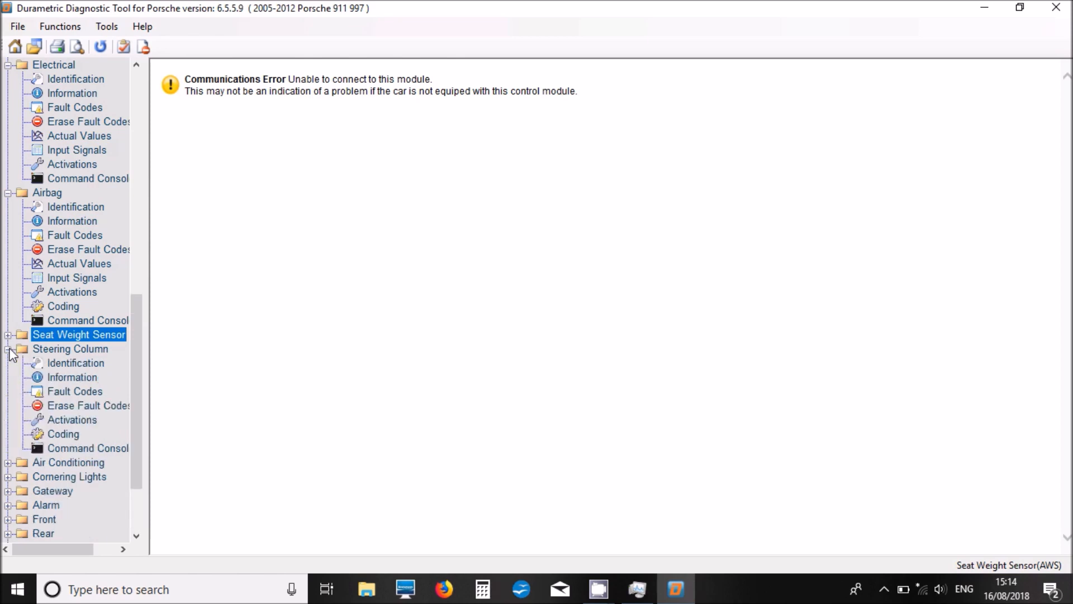
left_click(74, 391)
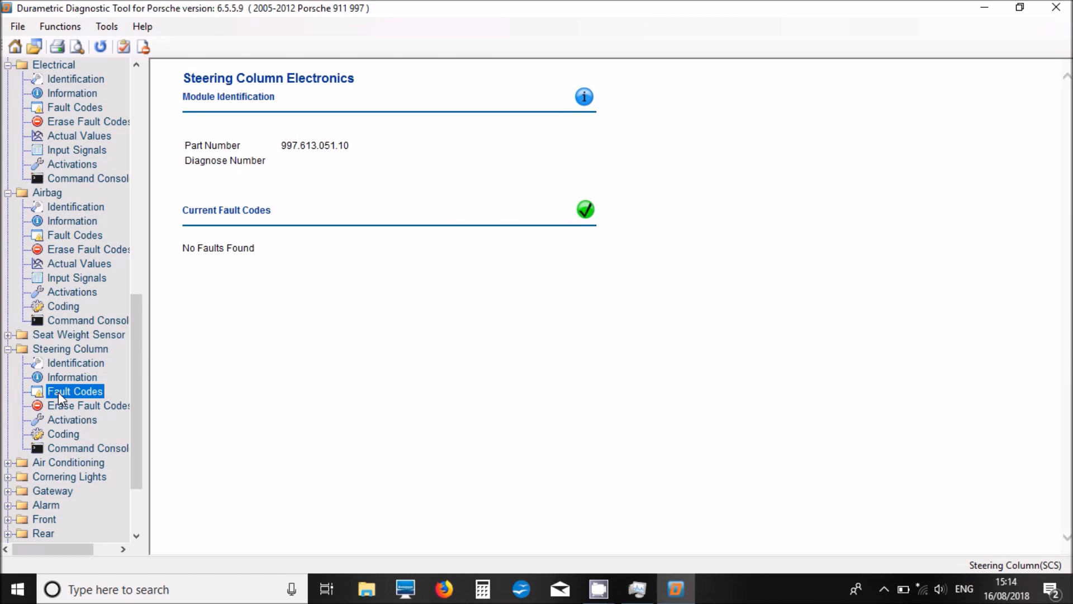
left_click(64, 433)
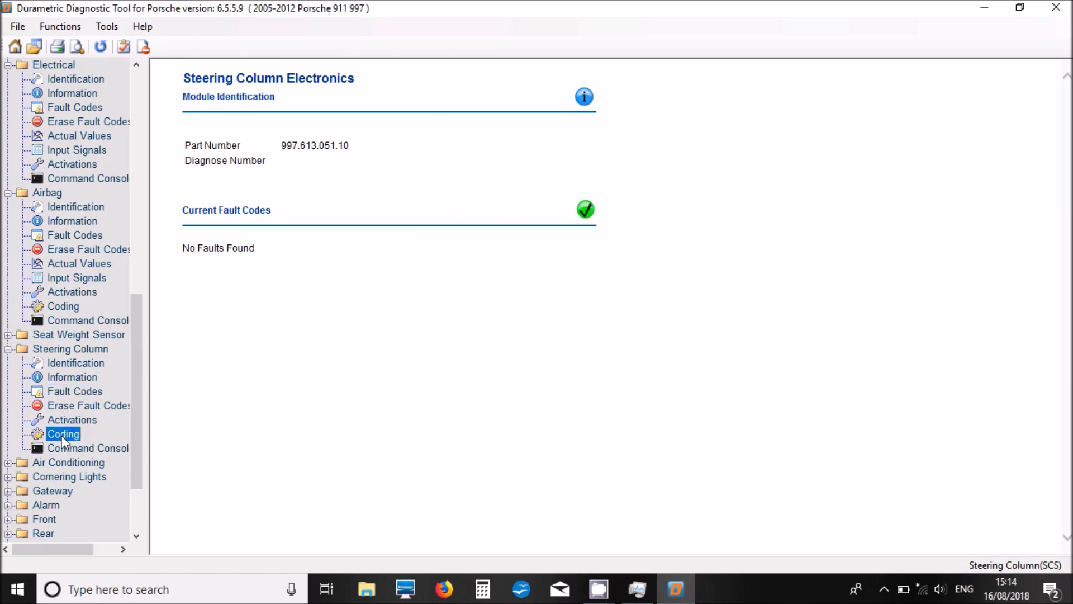
left_click(64, 434)
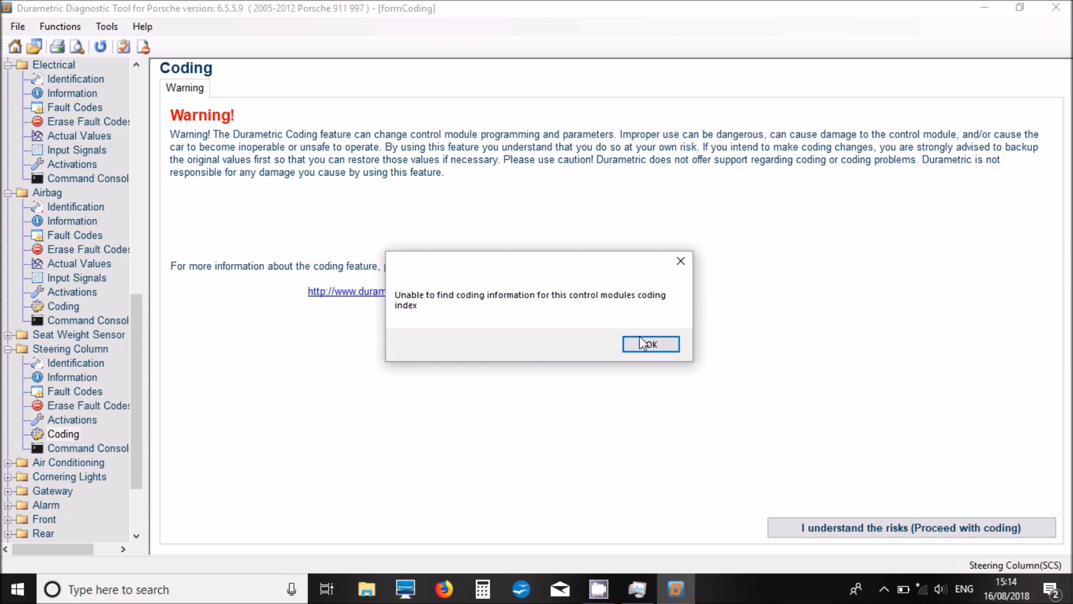
left_click(650, 344)
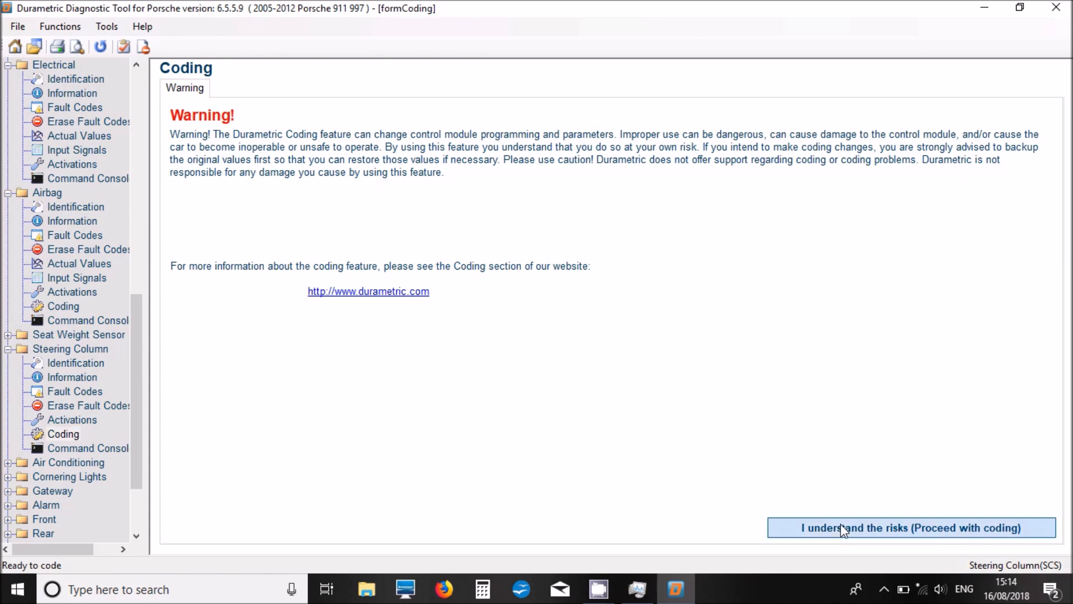
left_click(911, 527)
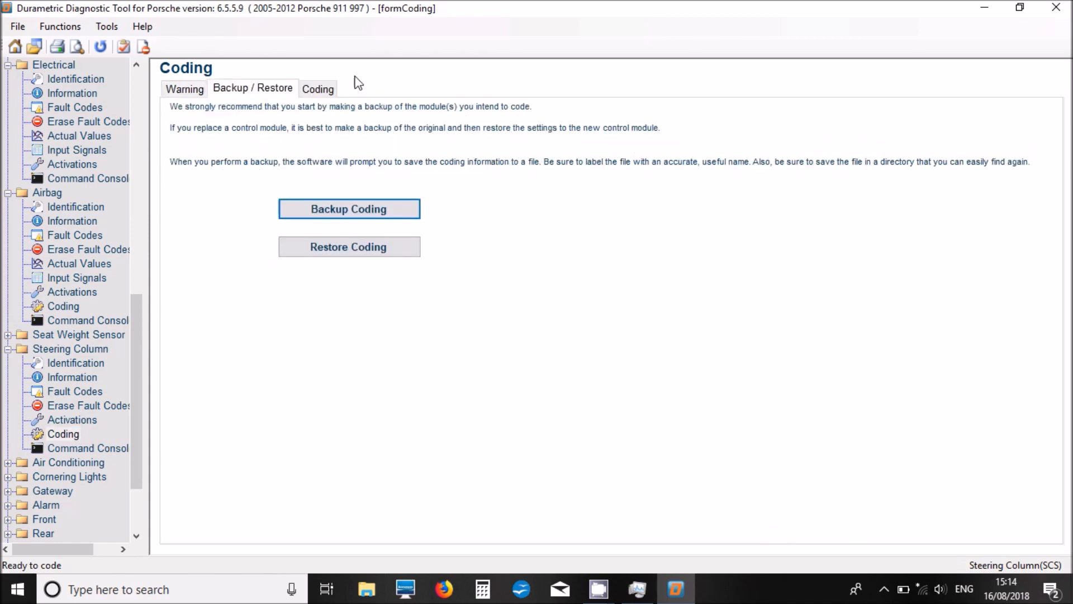
left_click(317, 89)
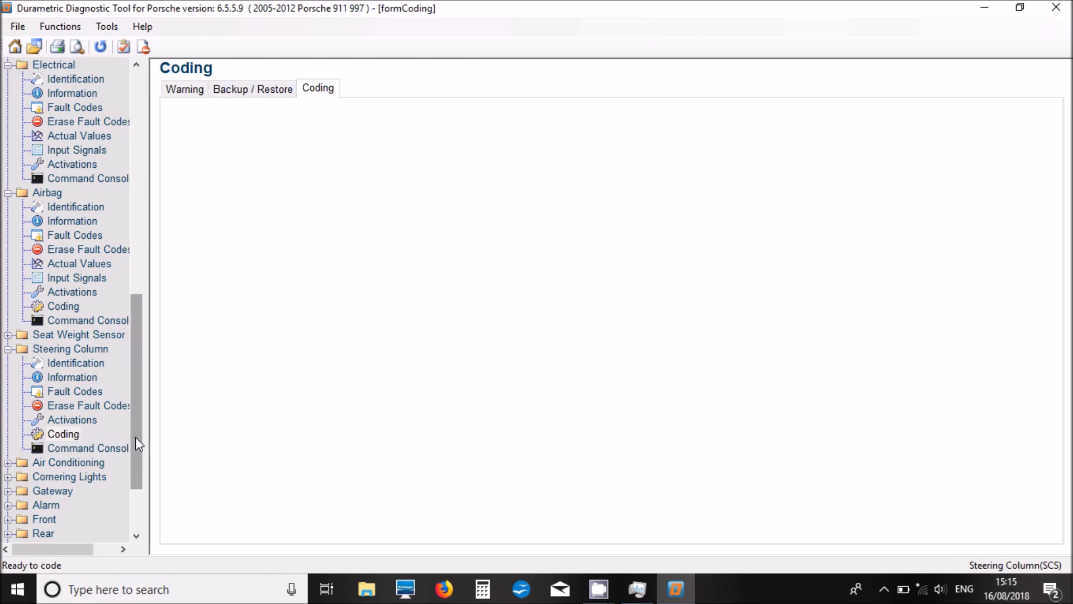
Expand Air Conditioning and show its fault codes, with no current faults
scroll("down", 3)
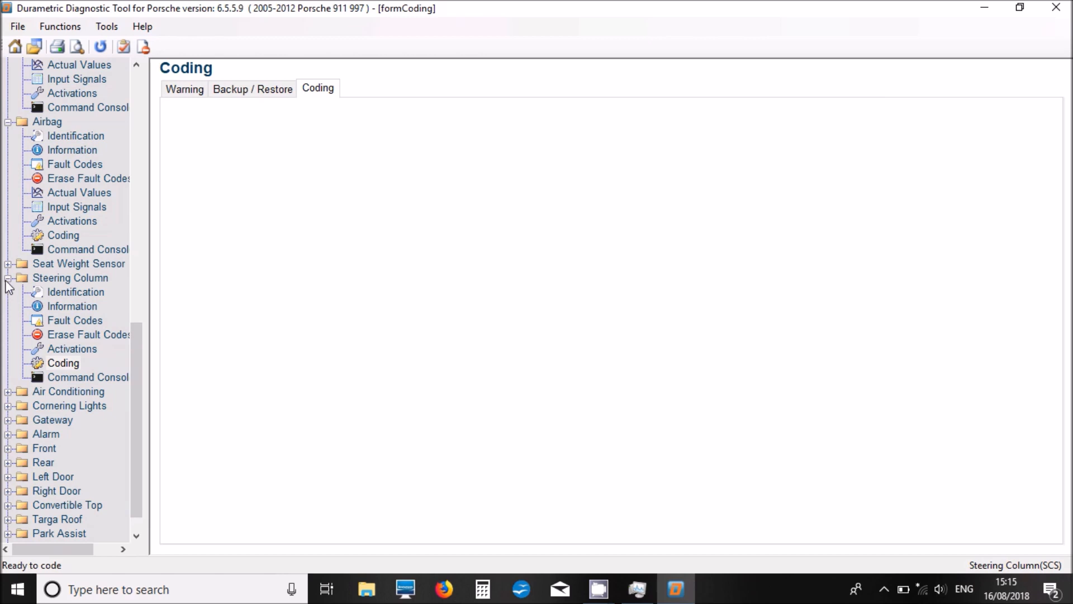
left_click(8, 397)
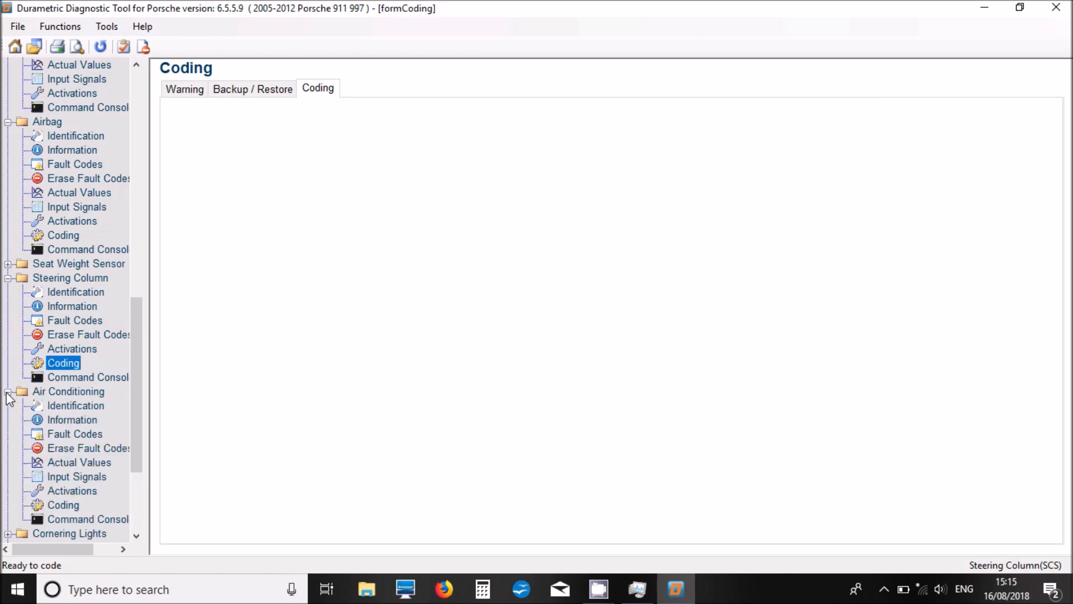
mouse_move(72, 439)
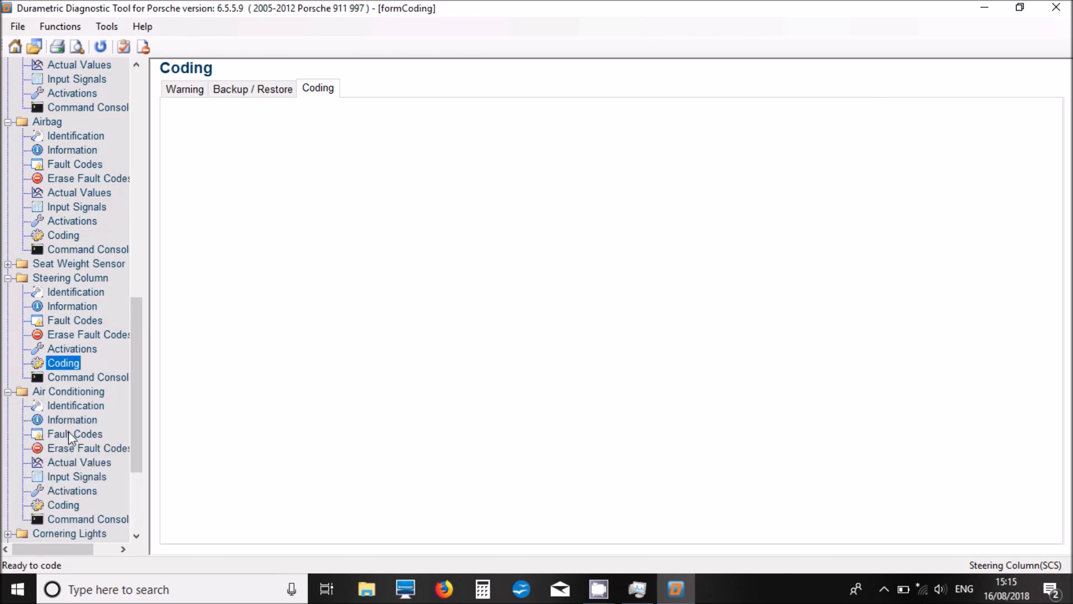
left_click(74, 433)
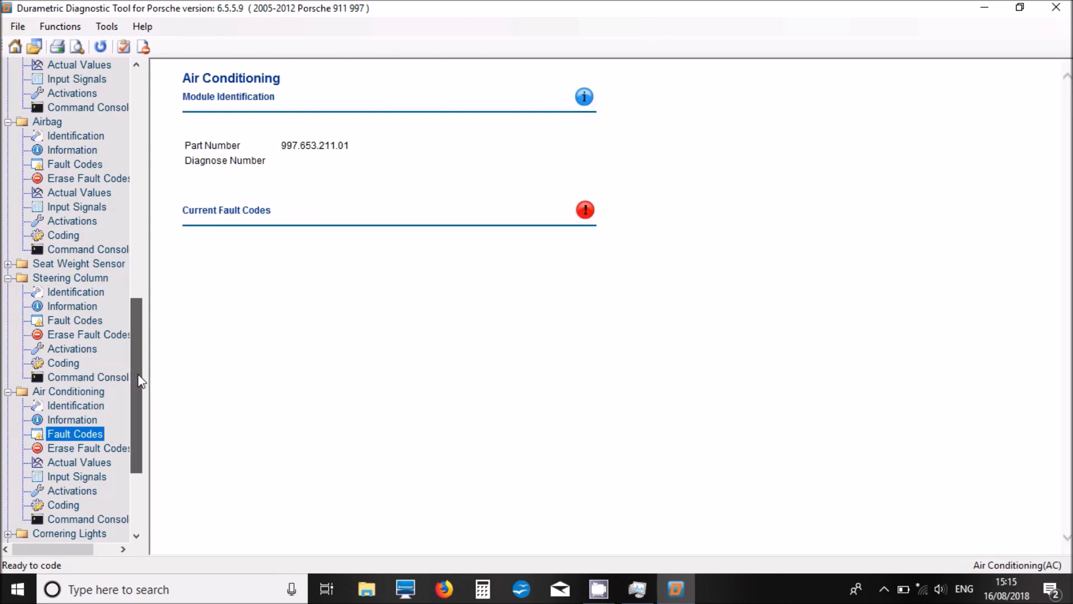
View Air Conditioning activation tests and coding: Vehicle Model 997, External compressor control
left_click(72, 335)
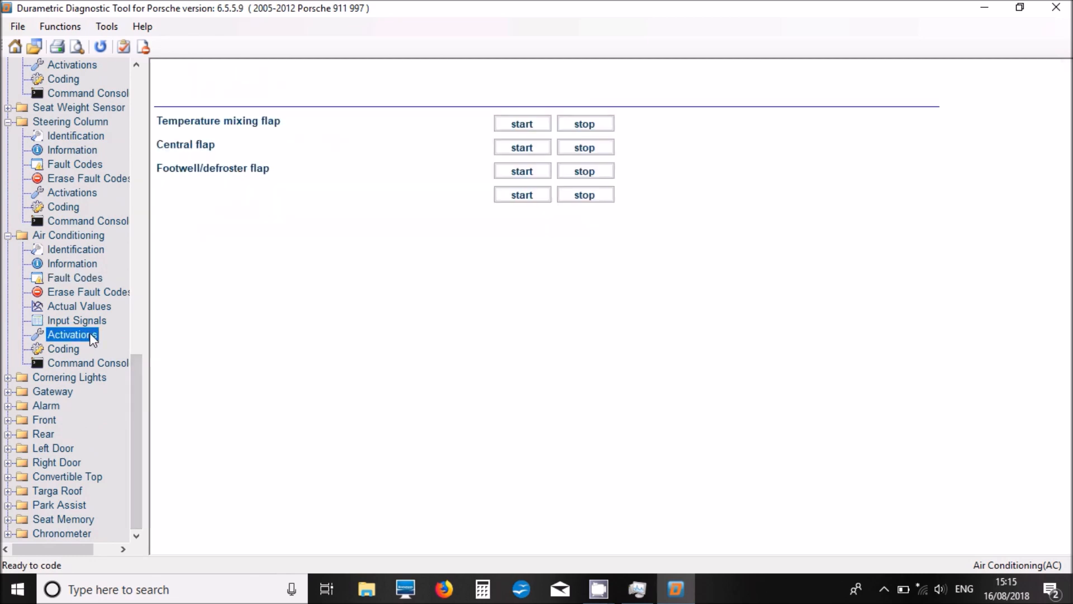
left_click(72, 335)
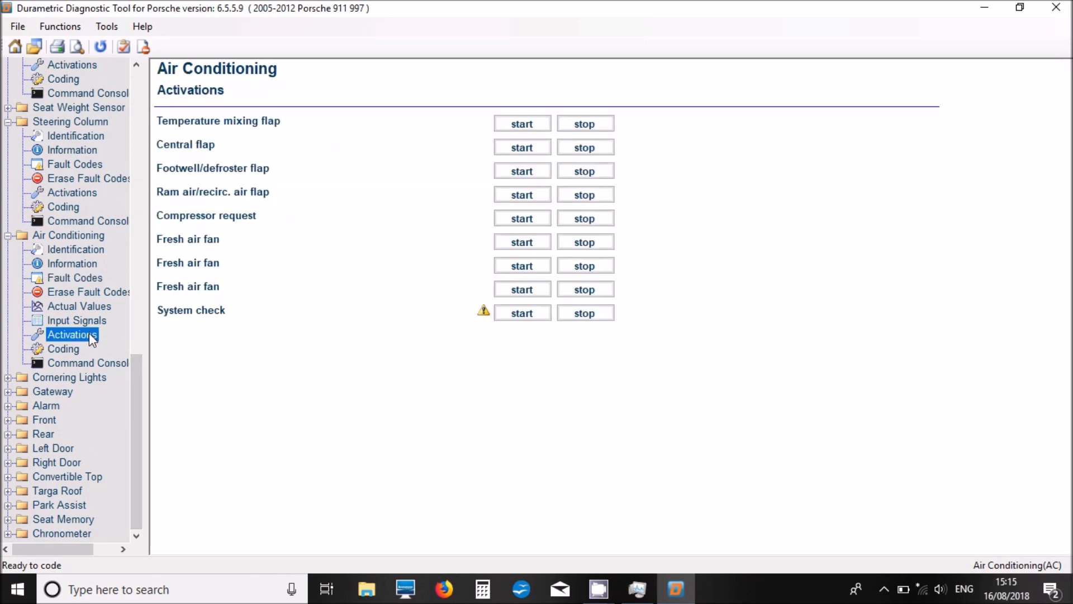
left_click(62, 348)
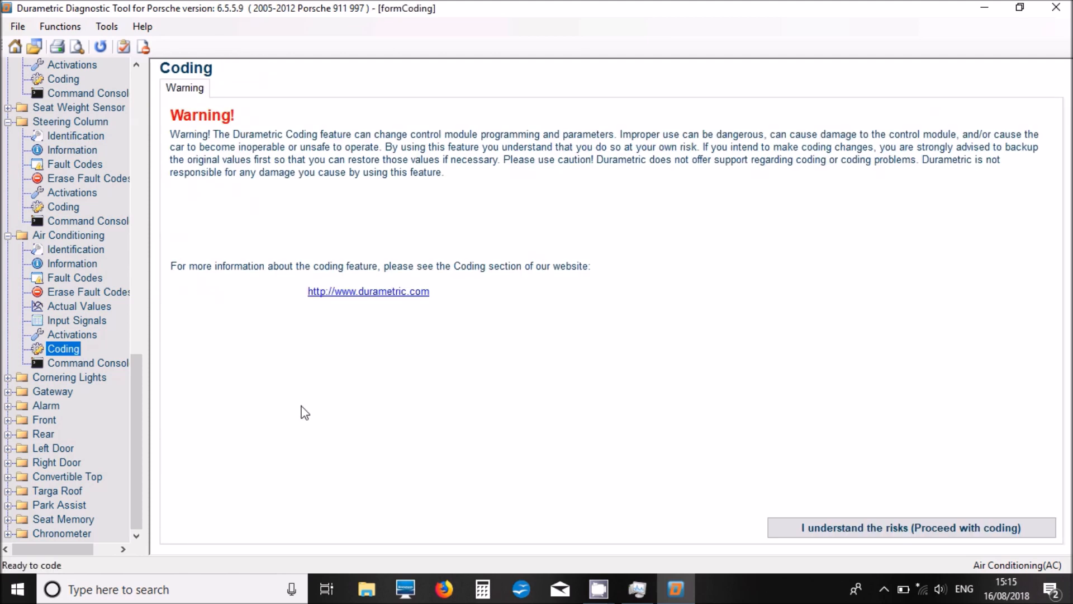
left_click(911, 527)
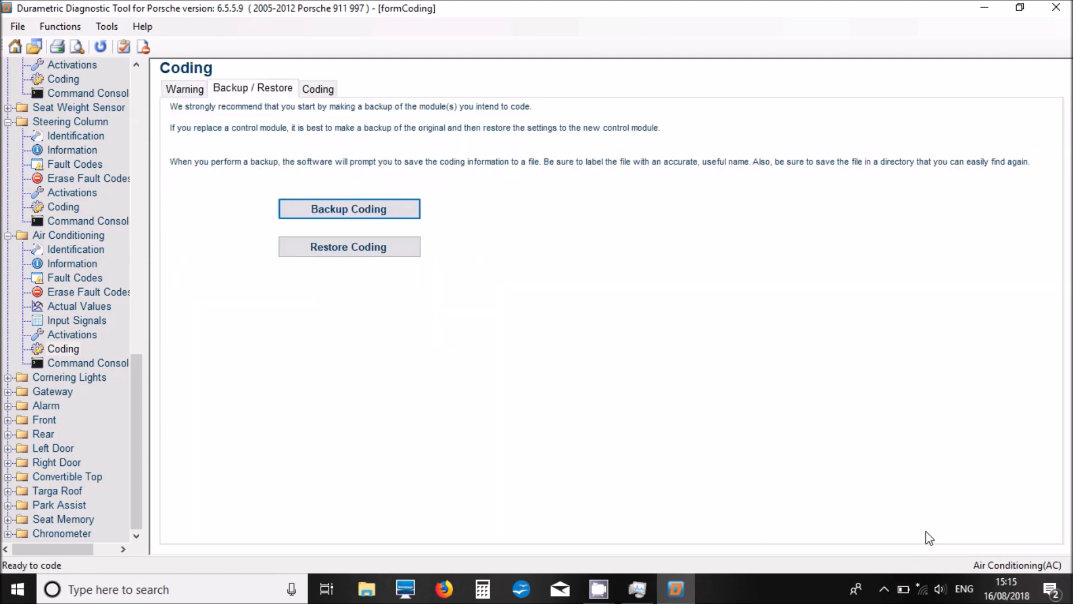
left_click(317, 88)
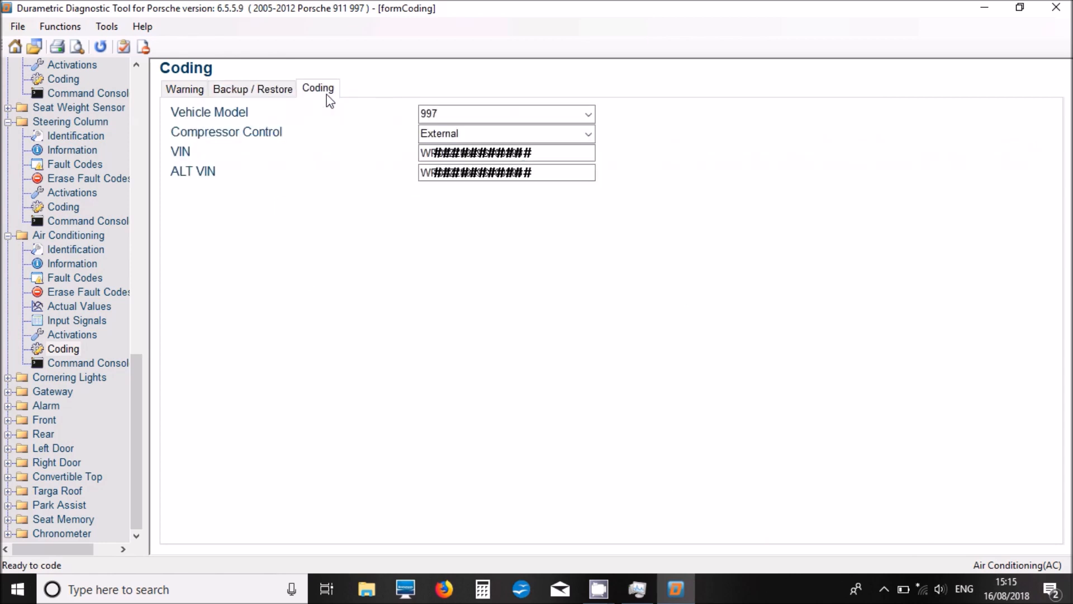
mouse_move(54, 389)
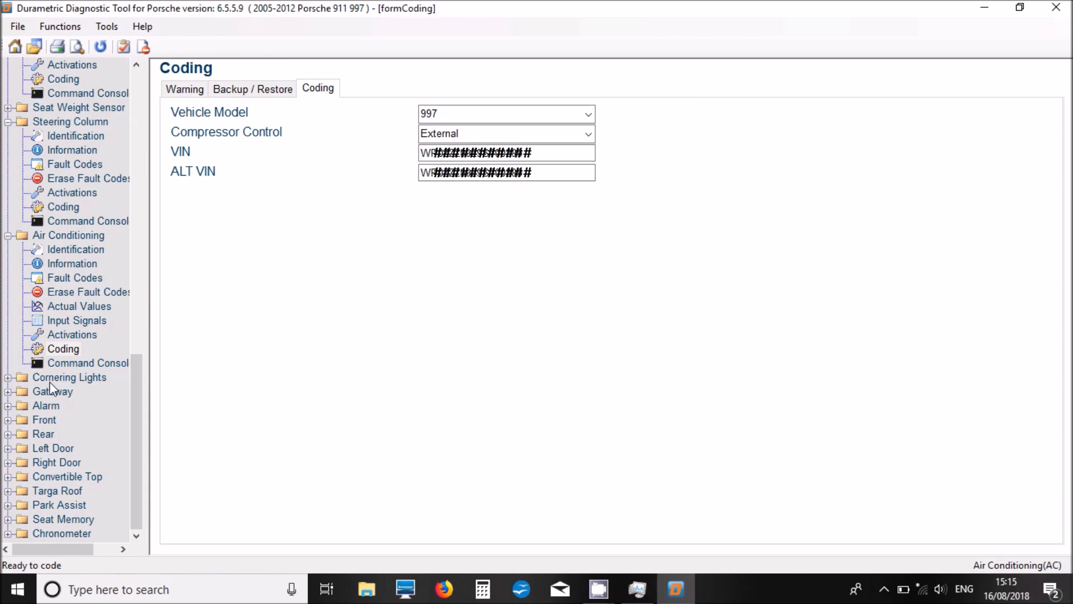
mouse_move(27, 324)
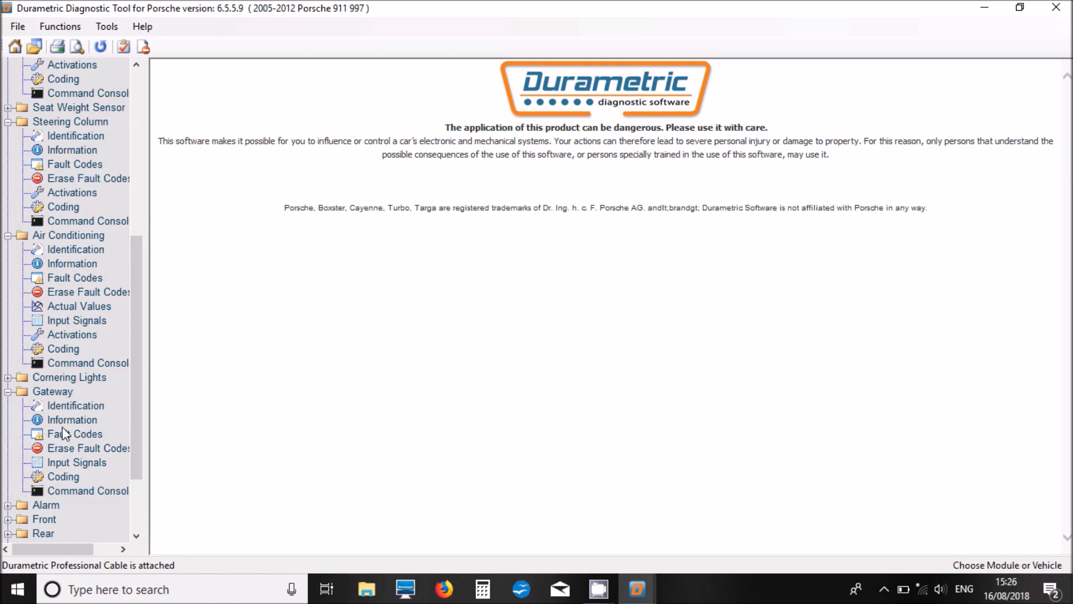
List Gateway's nine current fault codes, from C112 display CAN to 8001 over/undervoltage
left_click(76, 433)
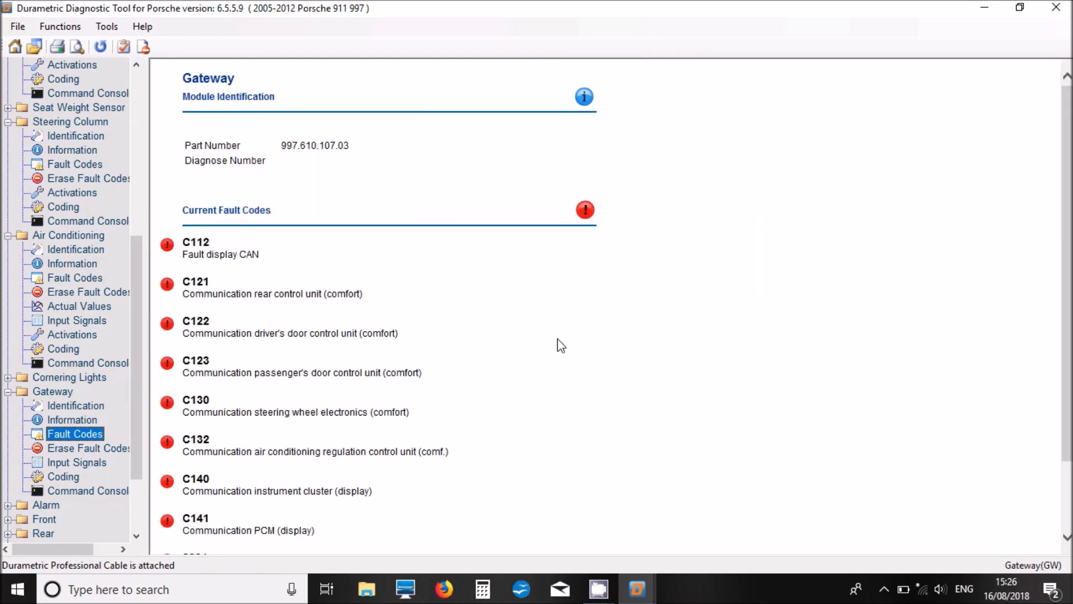
scroll("down", 3)
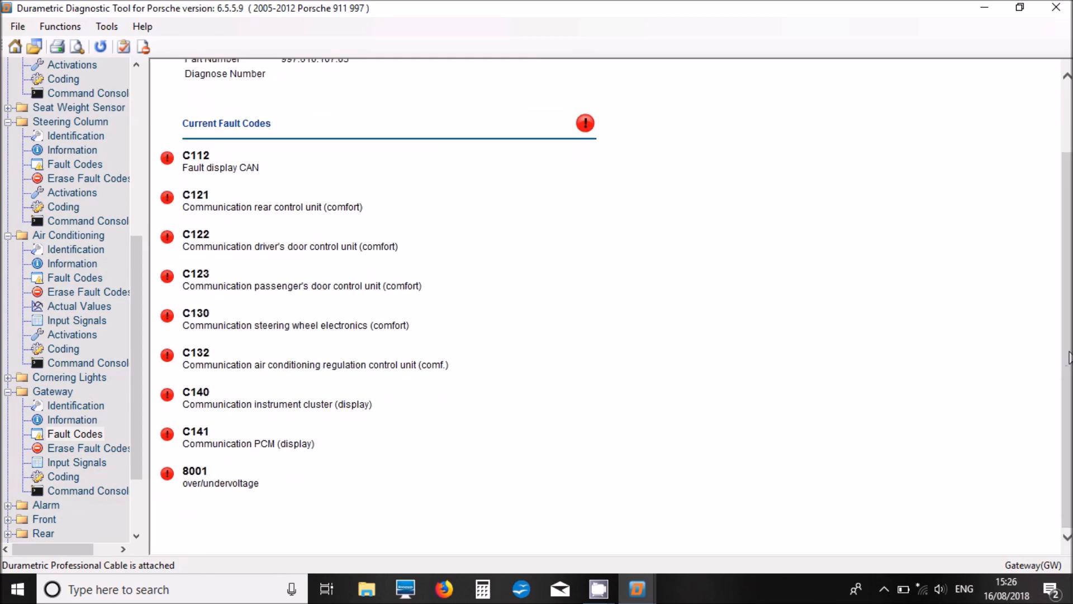
mouse_move(80, 457)
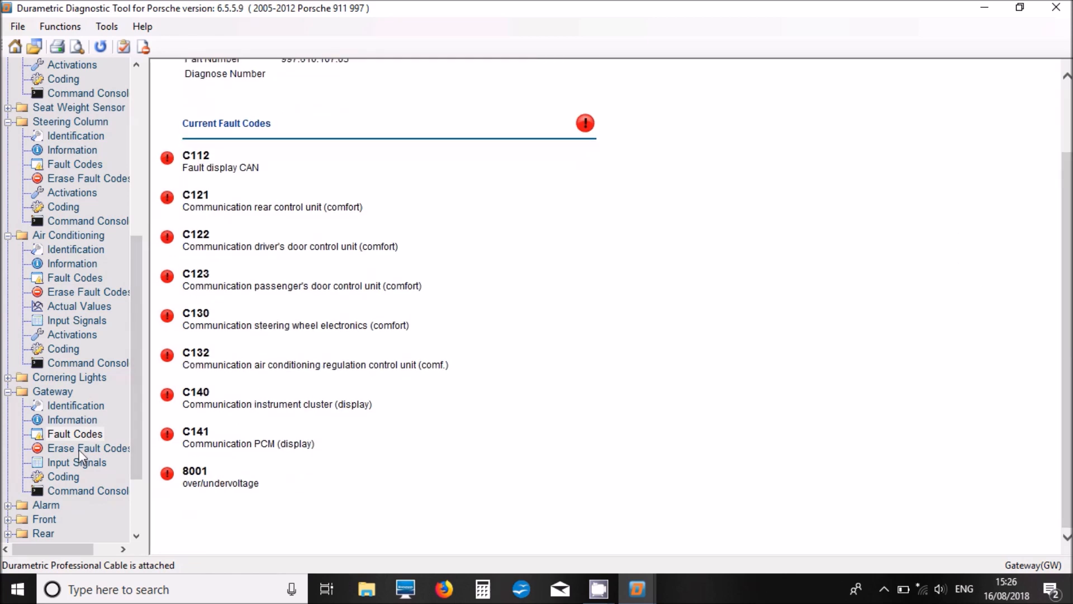
Open Gateway coding past the risk warning and browse equipment from RHD Vehicle to Cruise Control
left_click(63, 477)
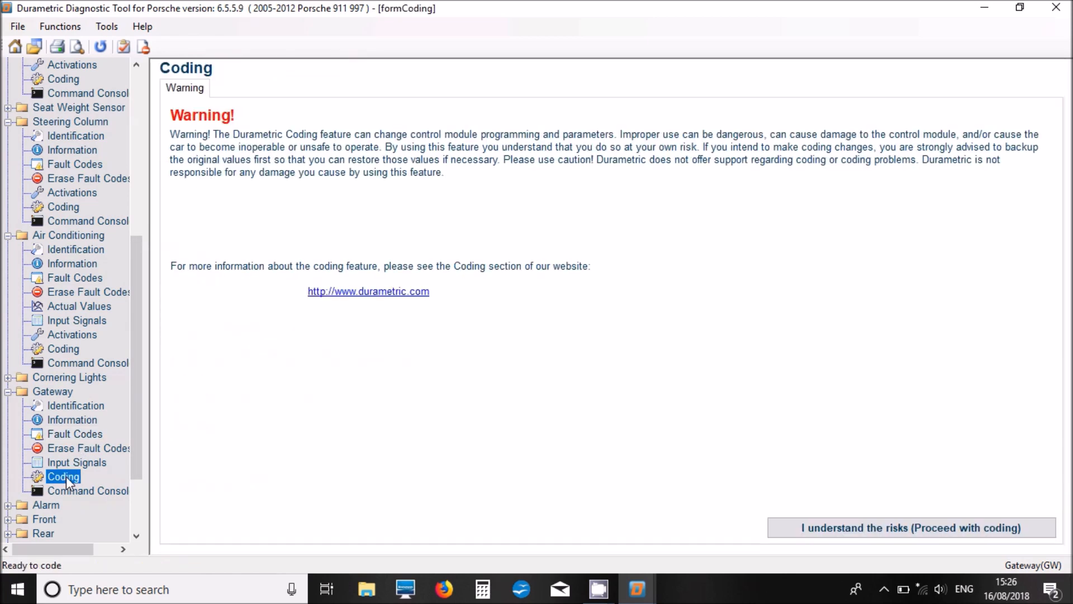
mouse_move(911, 527)
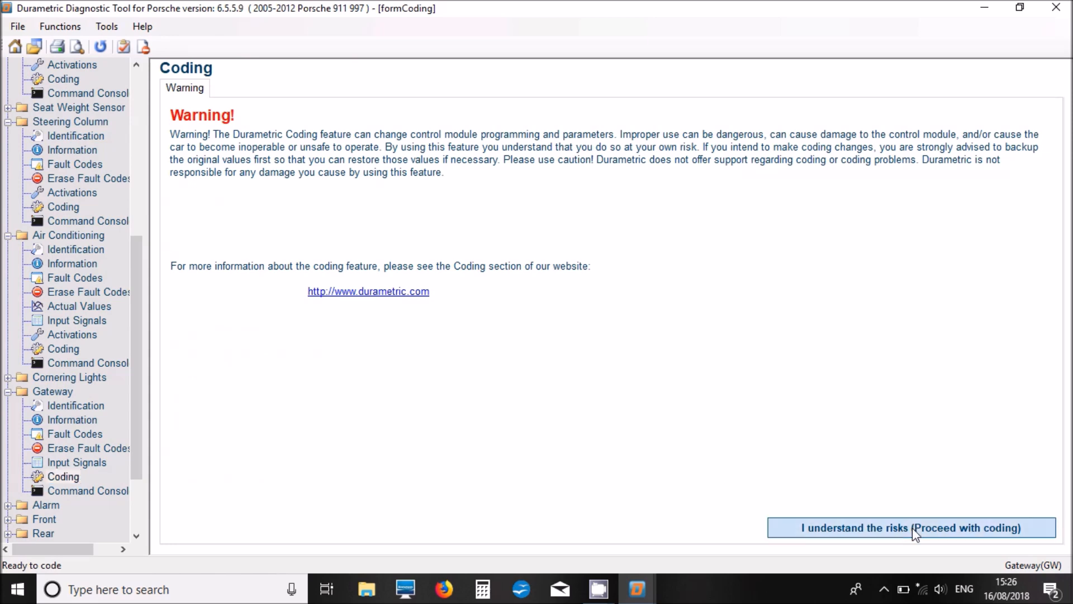
left_click(911, 527)
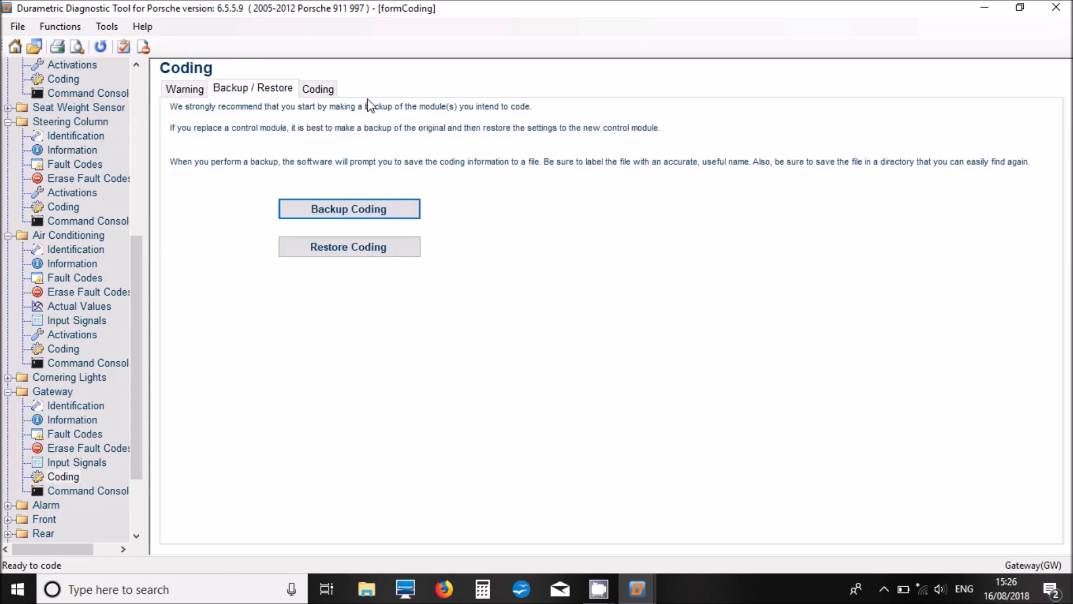
left_click(317, 89)
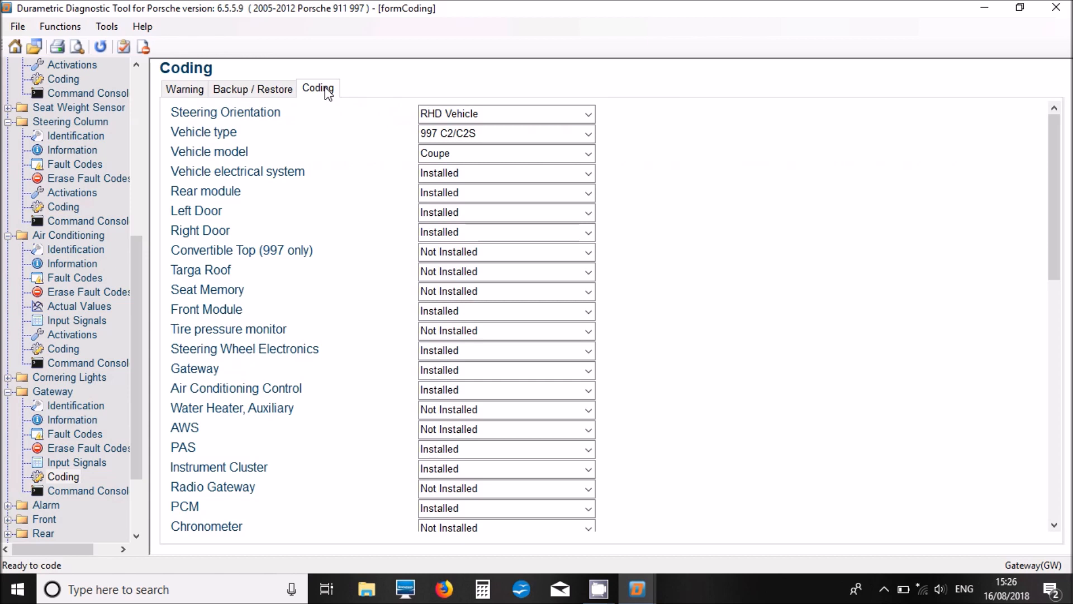
scroll("down", 3)
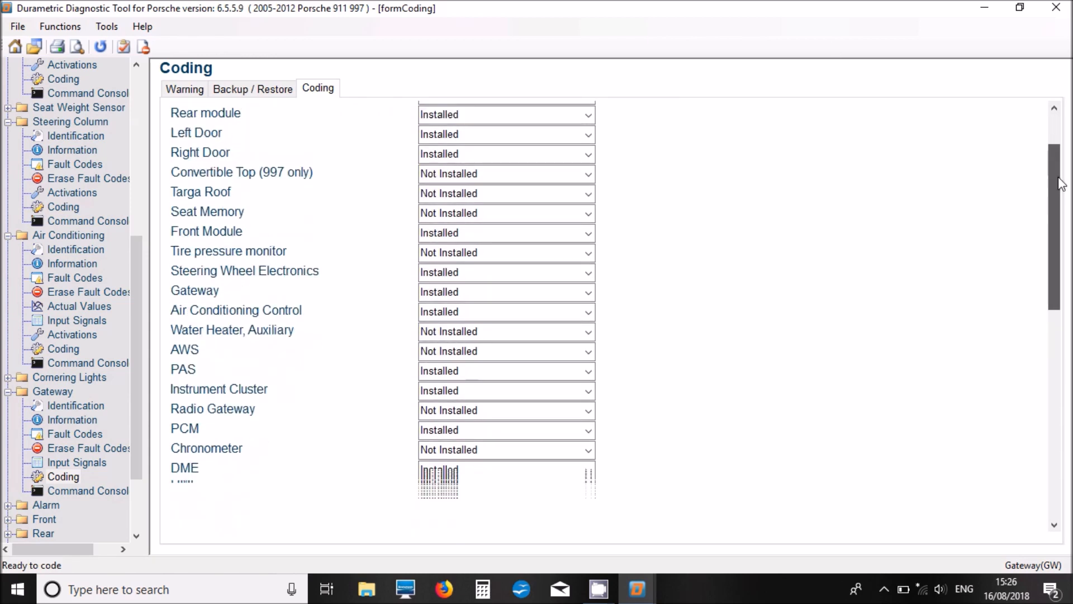
scroll("down", 3)
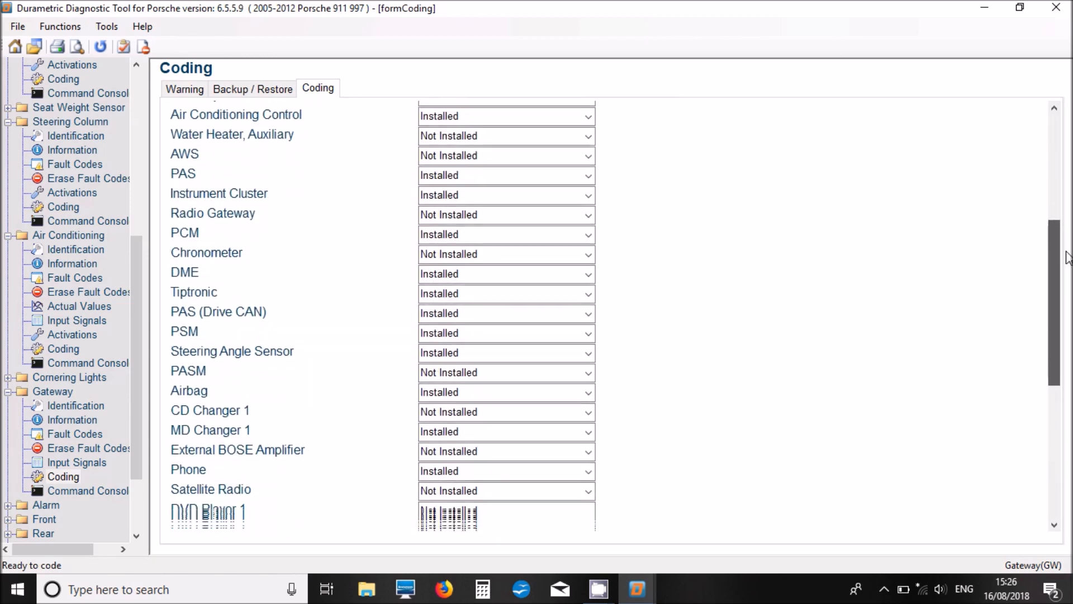
scroll("down", 3)
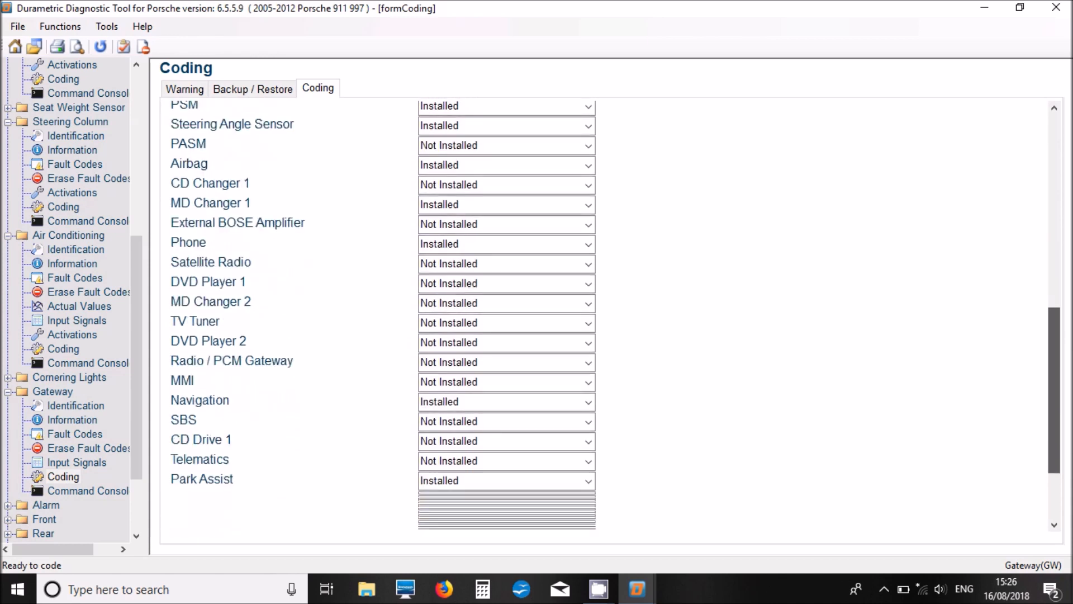
scroll("down", 3)
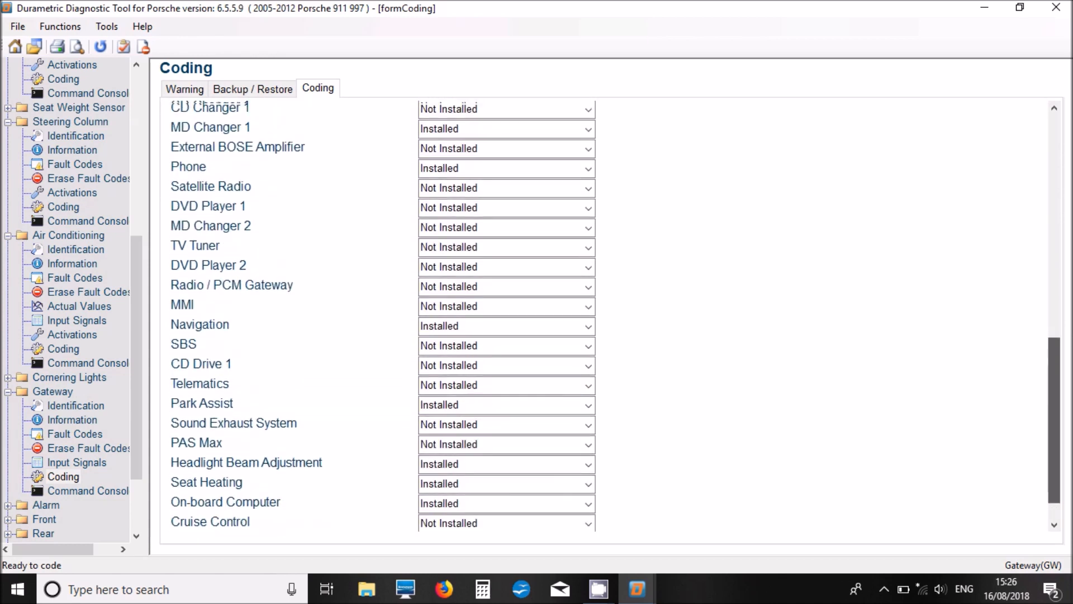
scroll("up", 3)
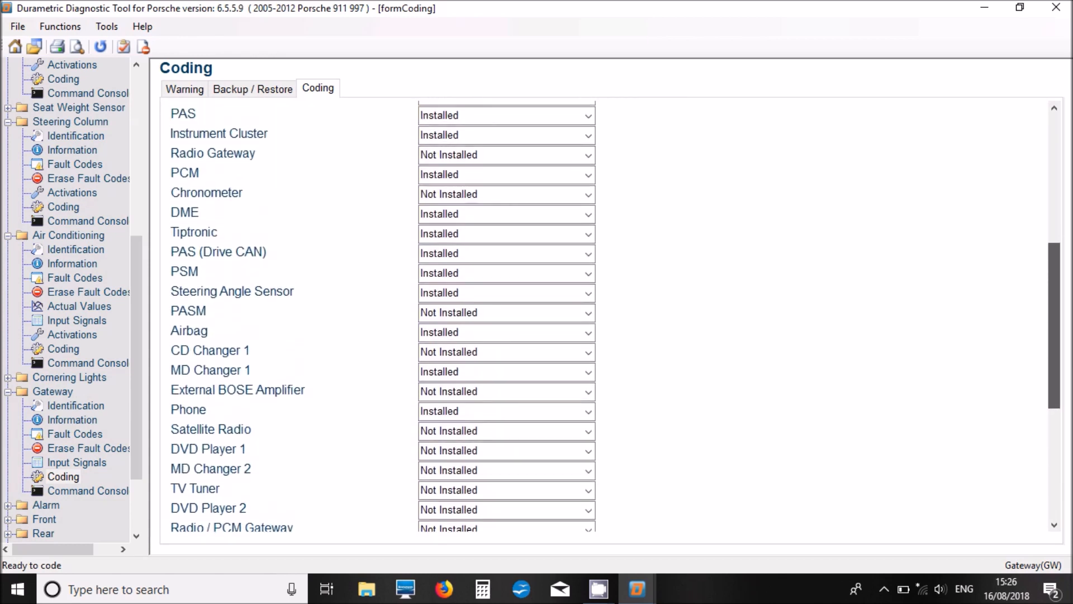
scroll("up", 3)
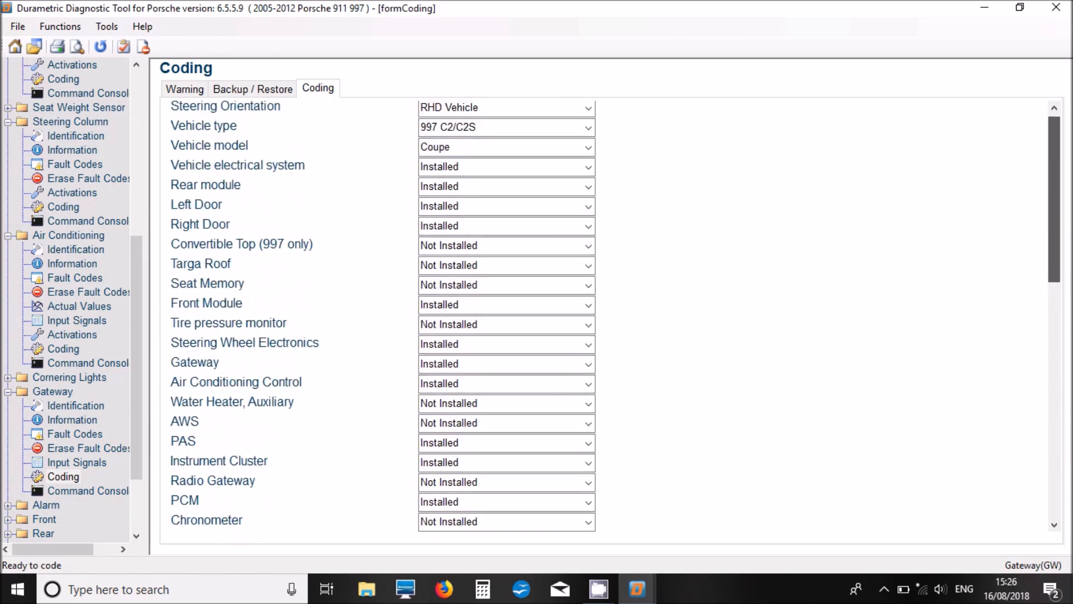
scroll("up", 3)
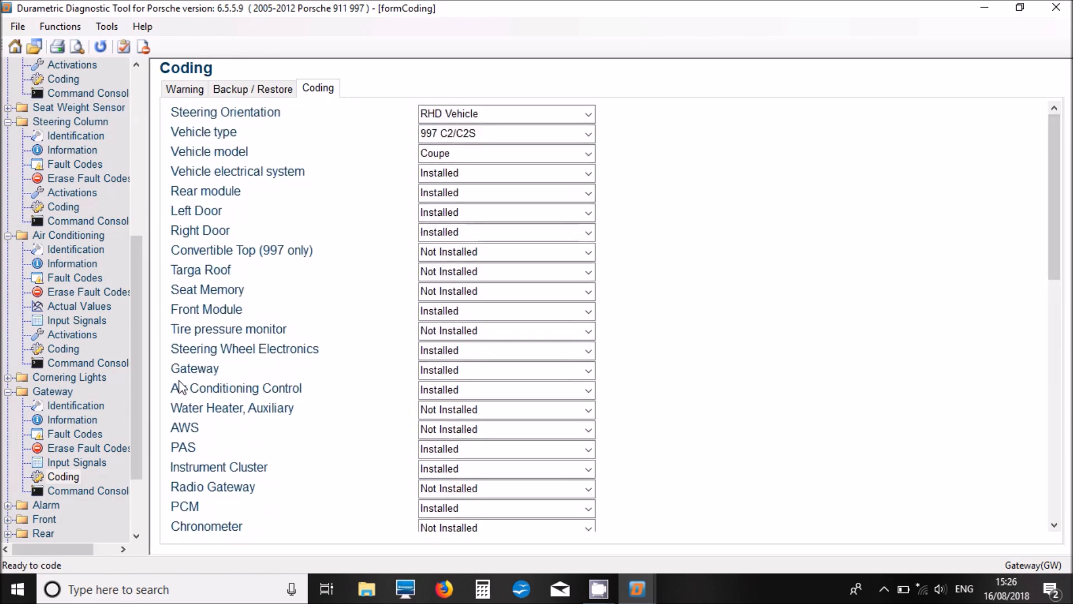
scroll("down", 3)
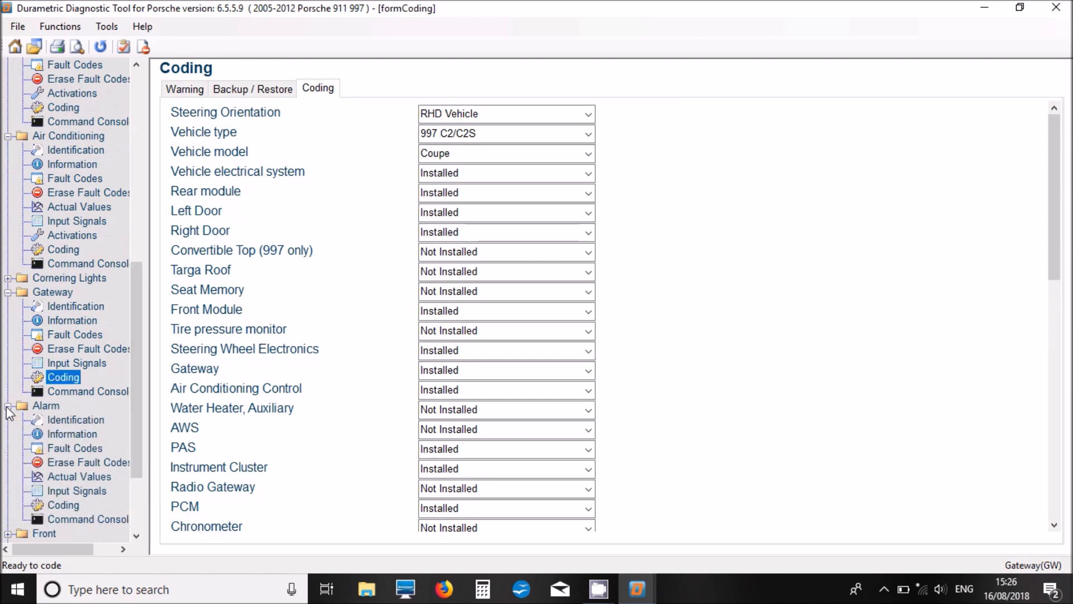
Confirm Alarm (PAS) 997.618.171.14 has no faults and show actual values with Current key number
left_click(75, 447)
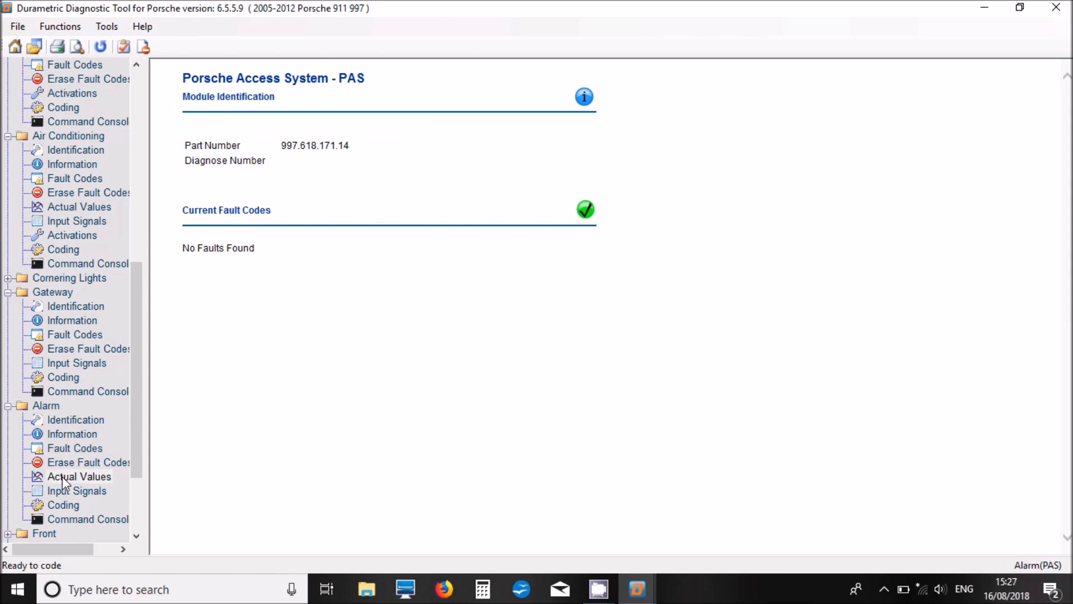
left_click(78, 477)
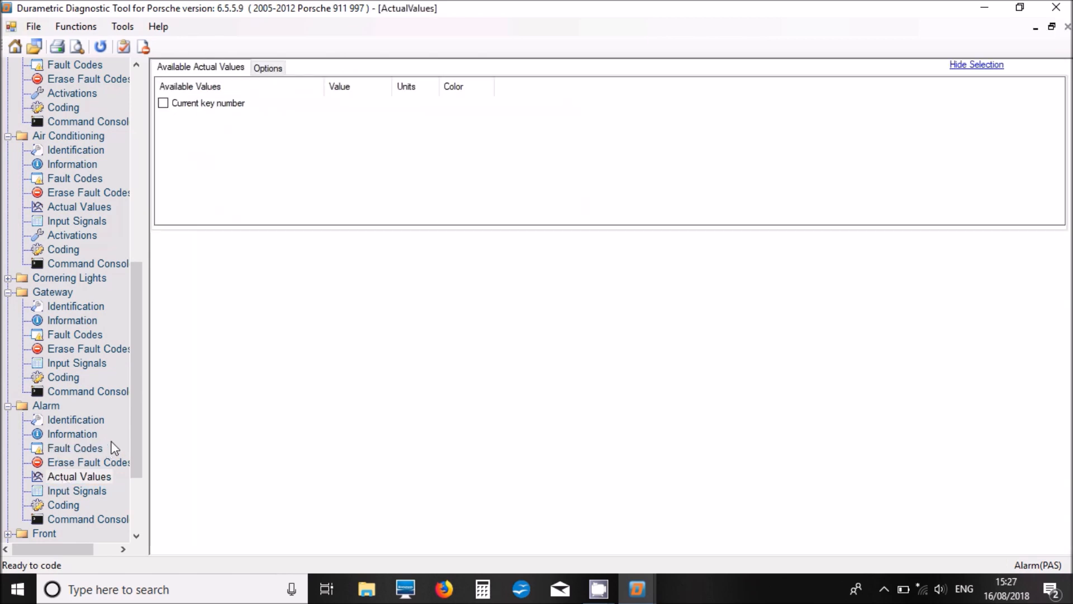
scroll("down", 3)
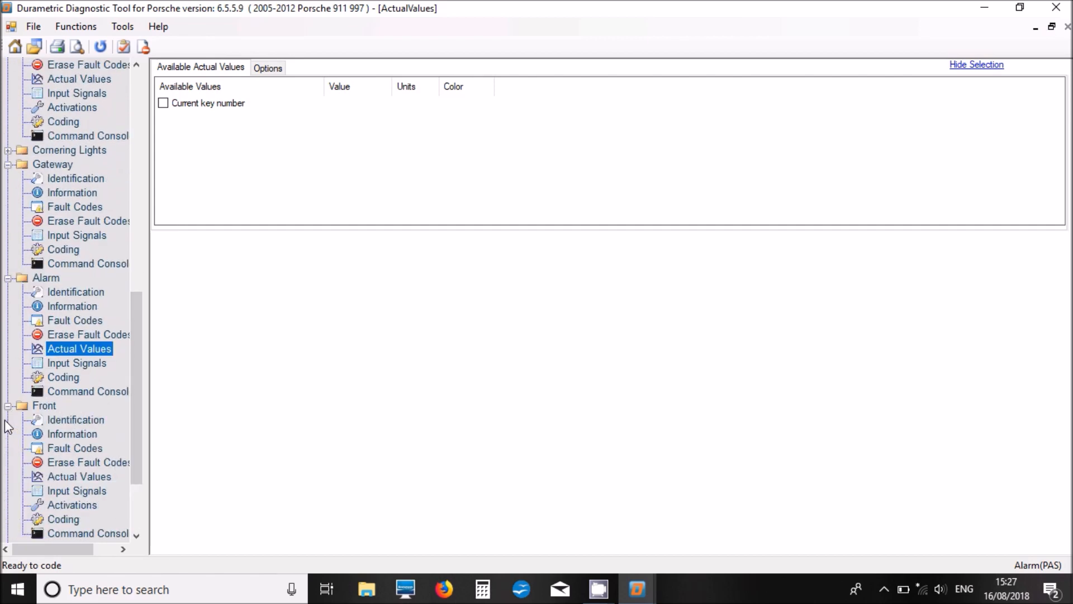
mouse_move(65, 455)
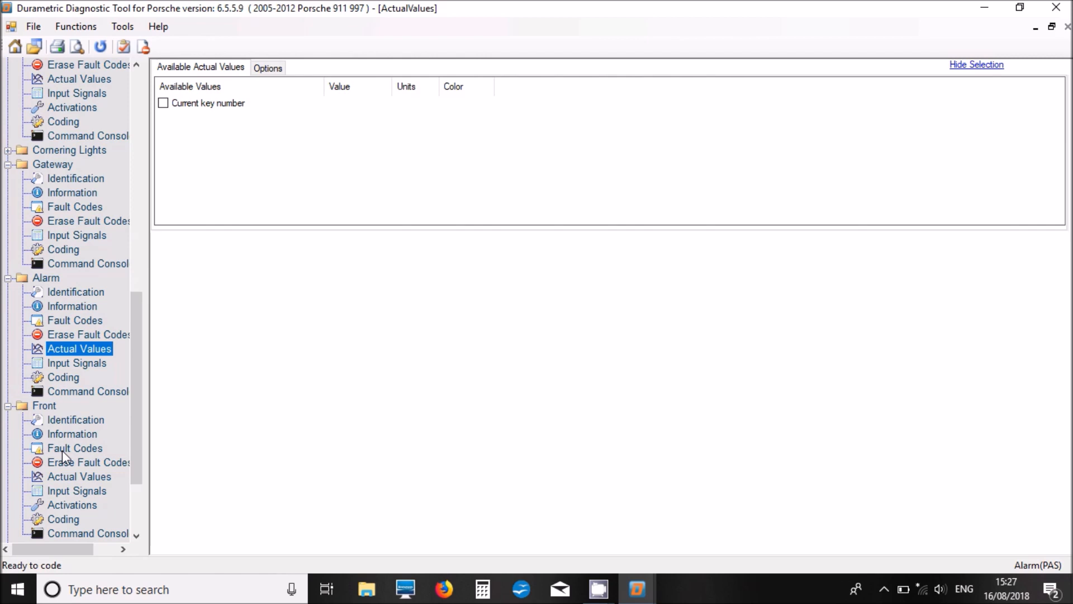
Check Front Body Module: no faults, light-current values, and activation tests down to HBA servo motors
left_click(76, 448)
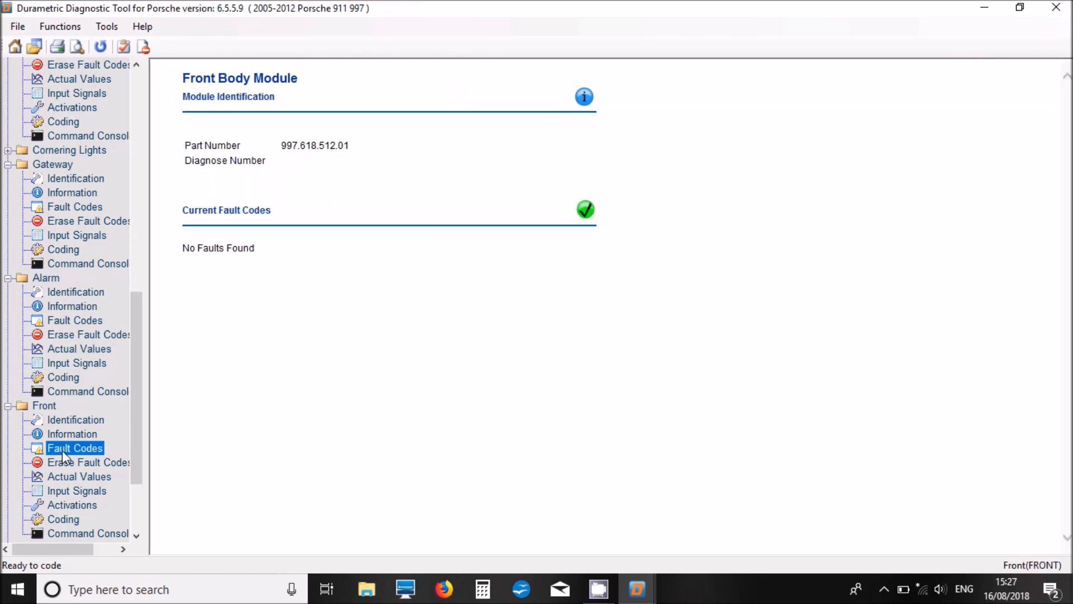
mouse_move(65, 512)
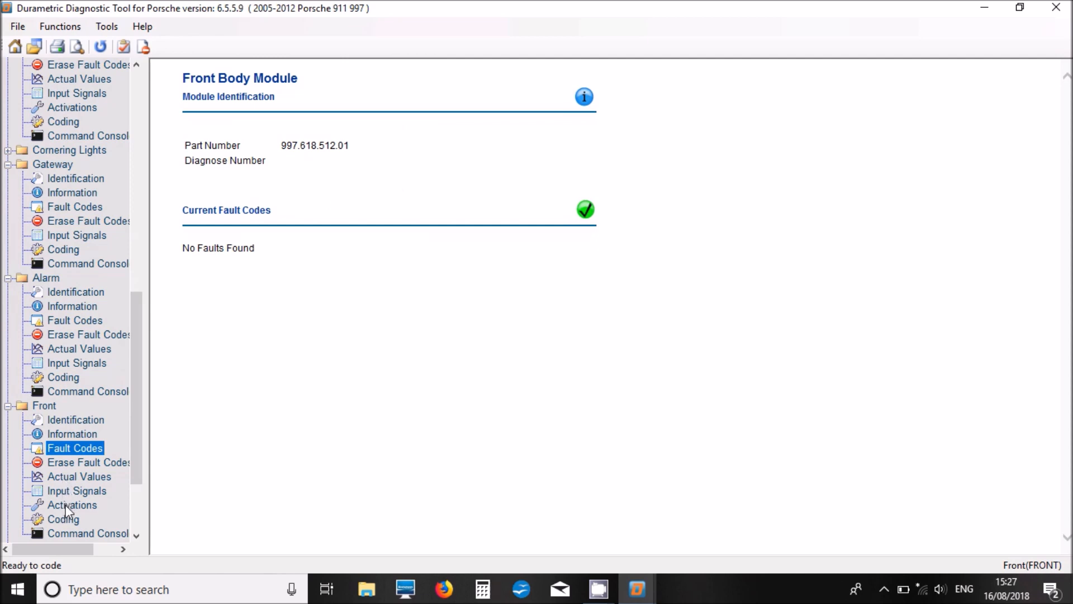
left_click(80, 475)
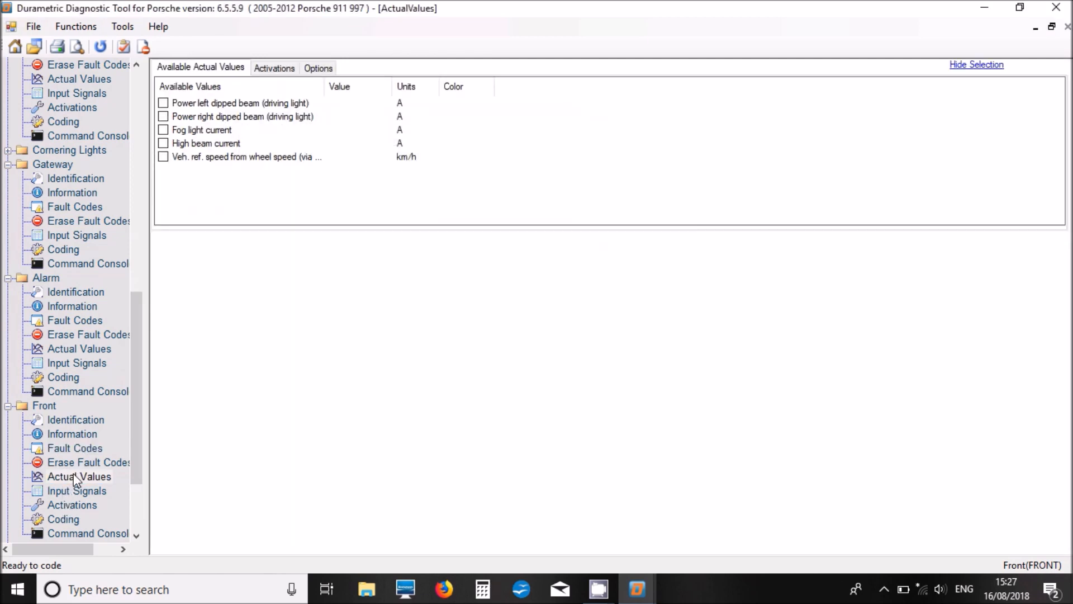
left_click(73, 504)
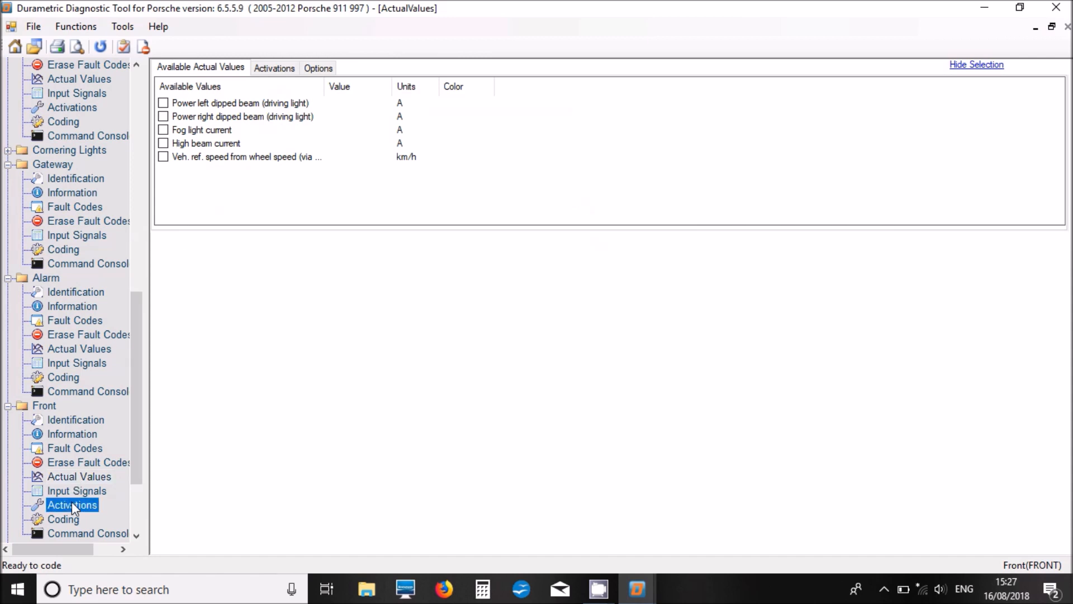
left_click(72, 504)
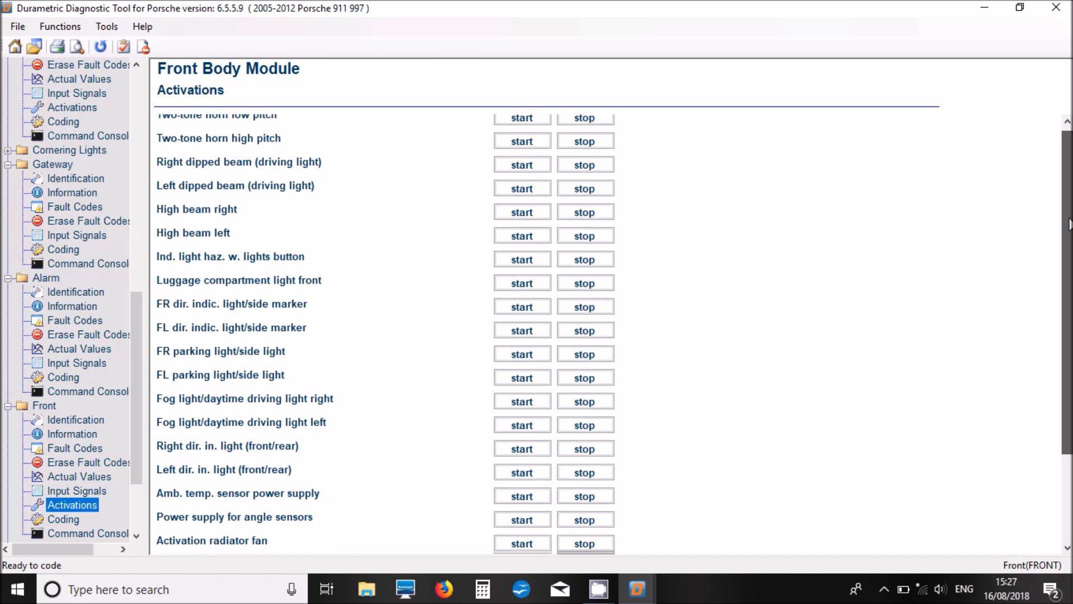
scroll("down", 3)
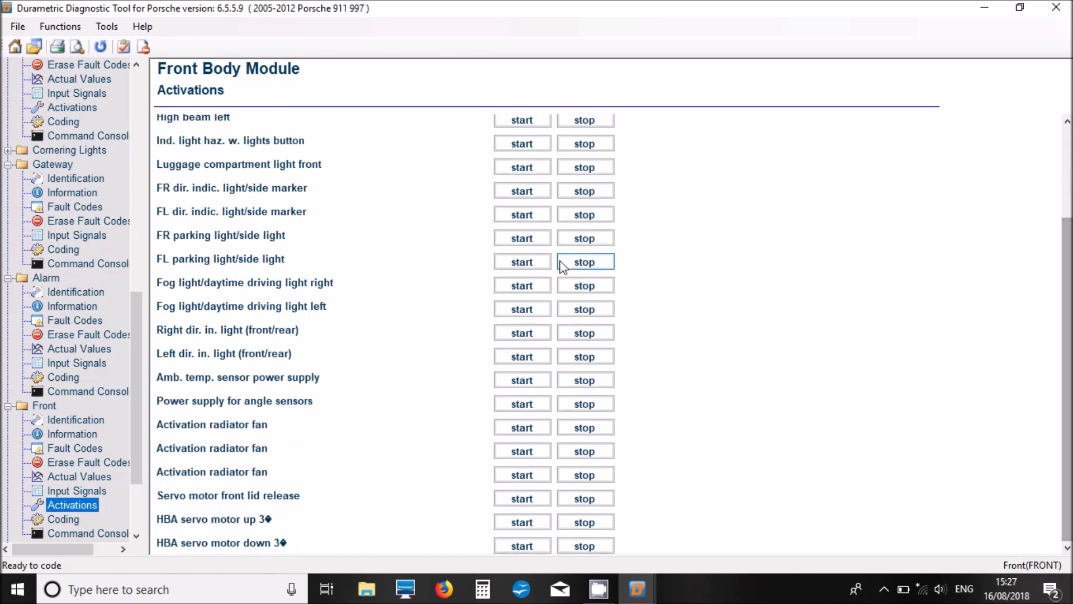
scroll("down", 3)
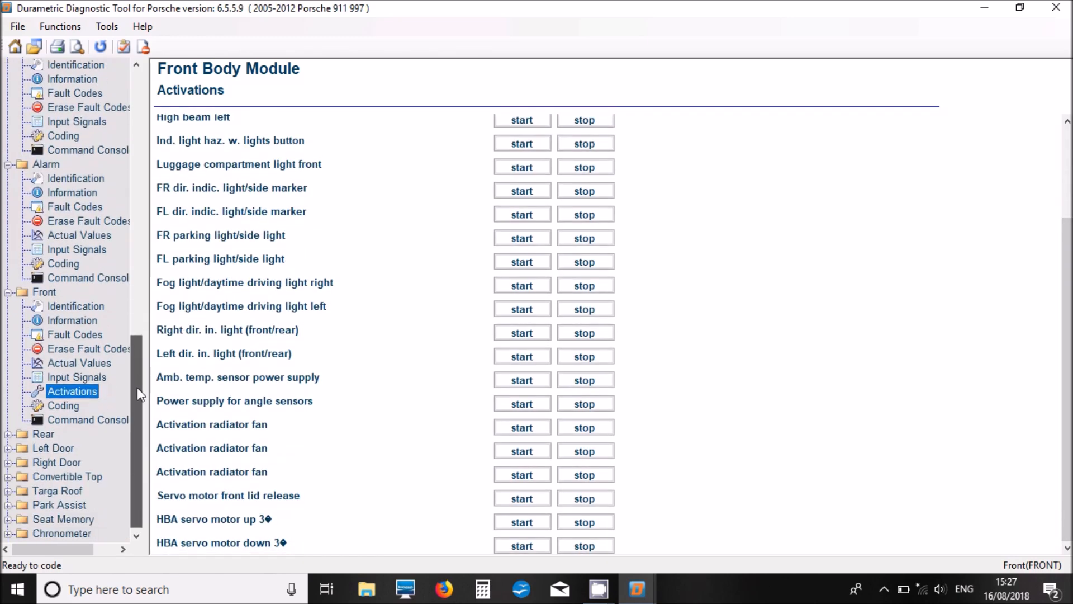
left_click(63, 405)
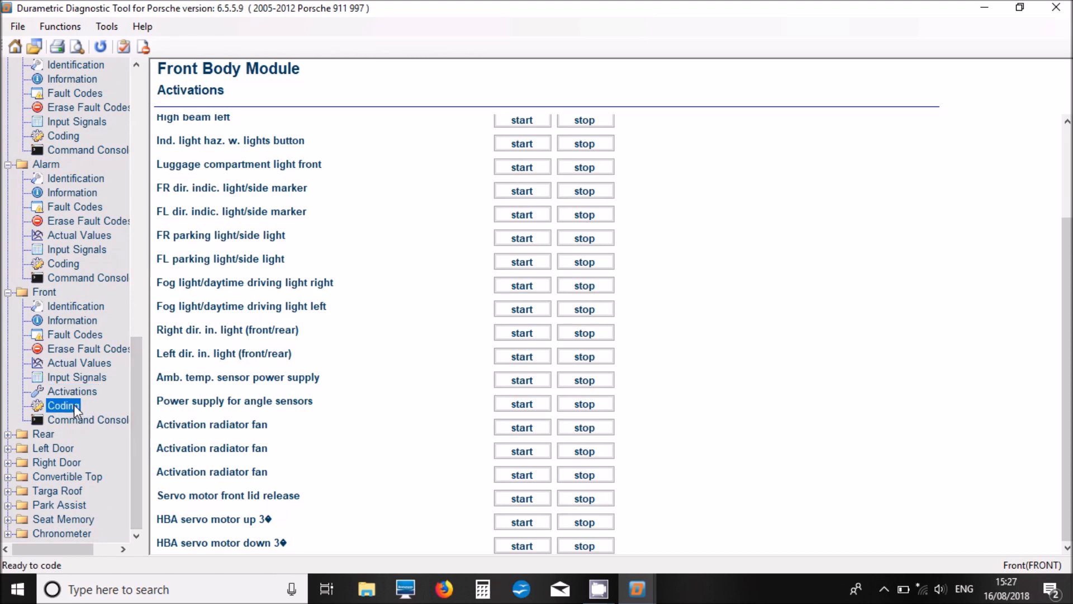
Accept the coding warning and show Front Body Module coding: Daytime Driving Lights No, LED indicators Not Installed
left_click(62, 405)
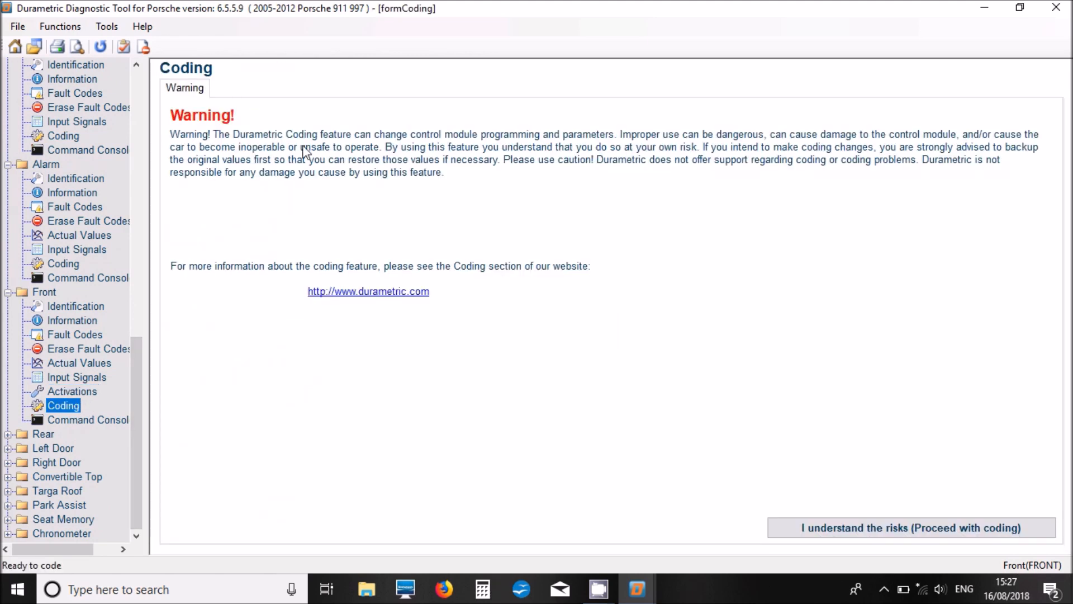
mouse_move(895, 541)
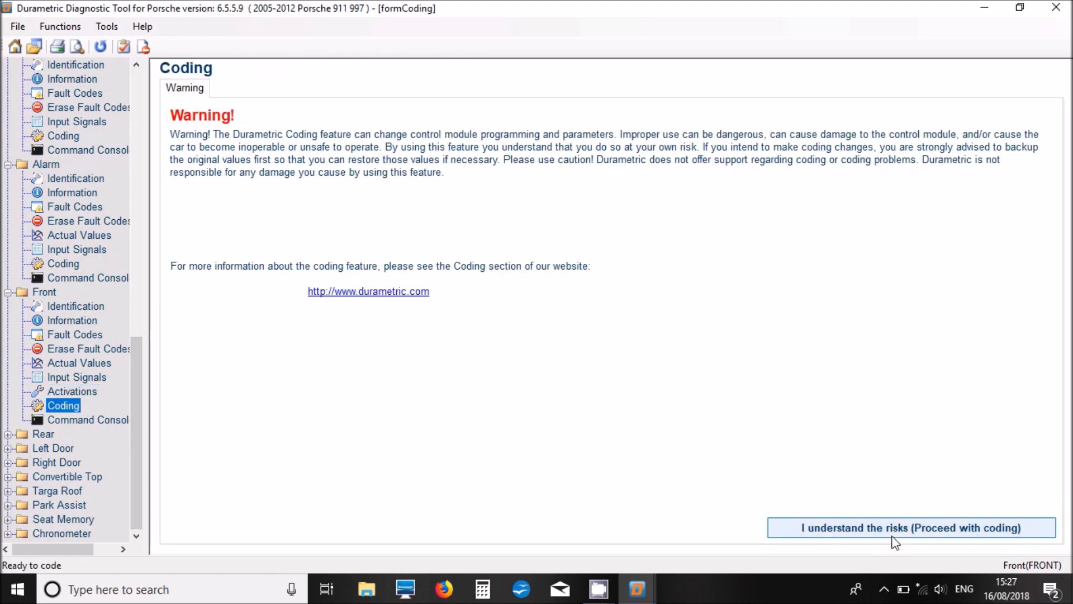
left_click(910, 527)
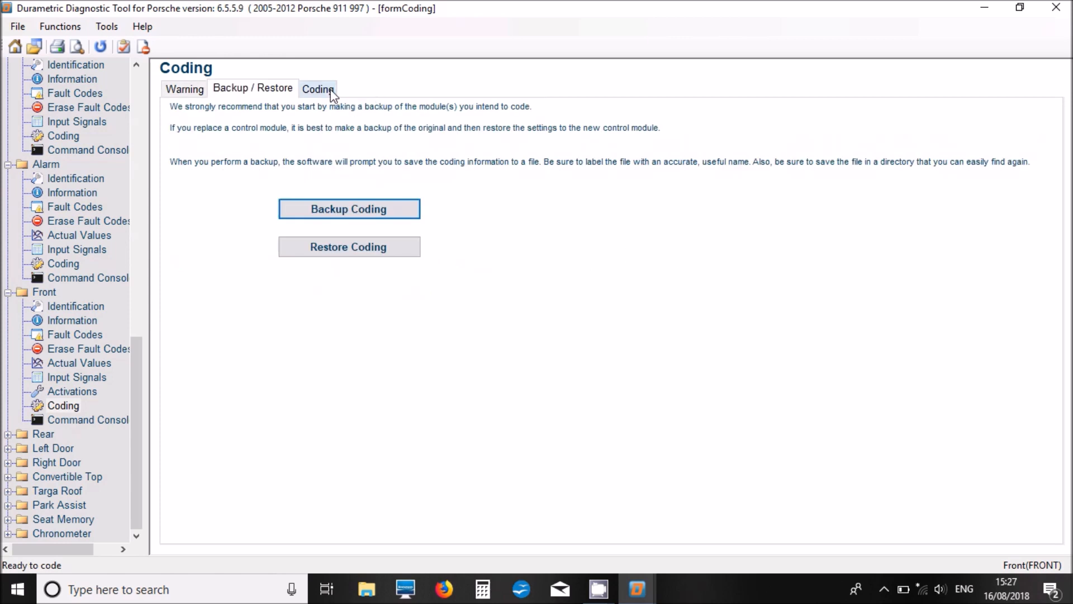
left_click(317, 89)
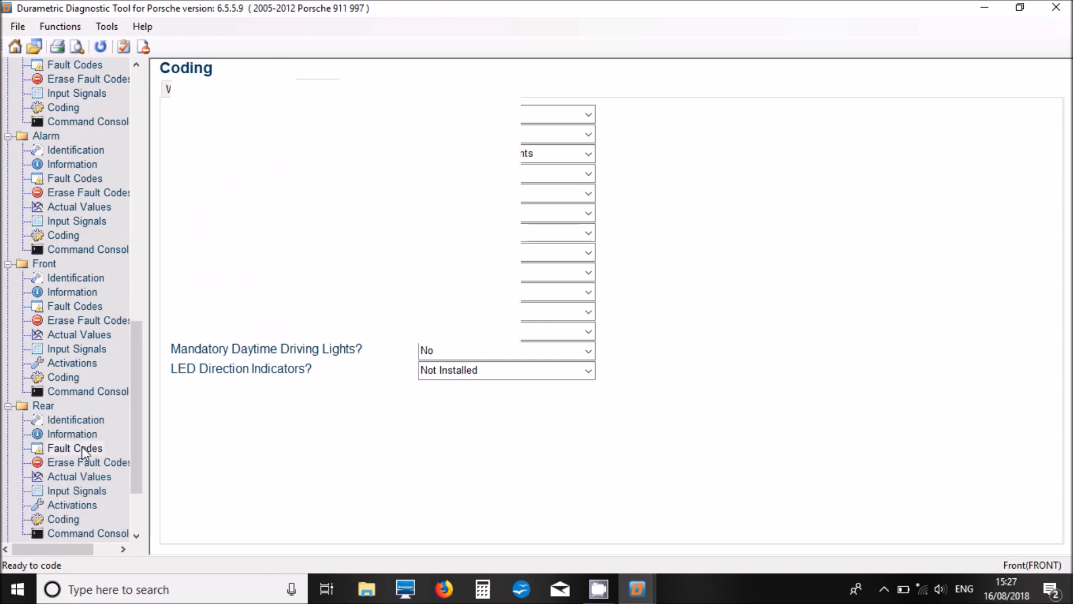
Review the Rear Body Module's fault codes C131 and 8050, actual values, and activation tests
left_click(75, 448)
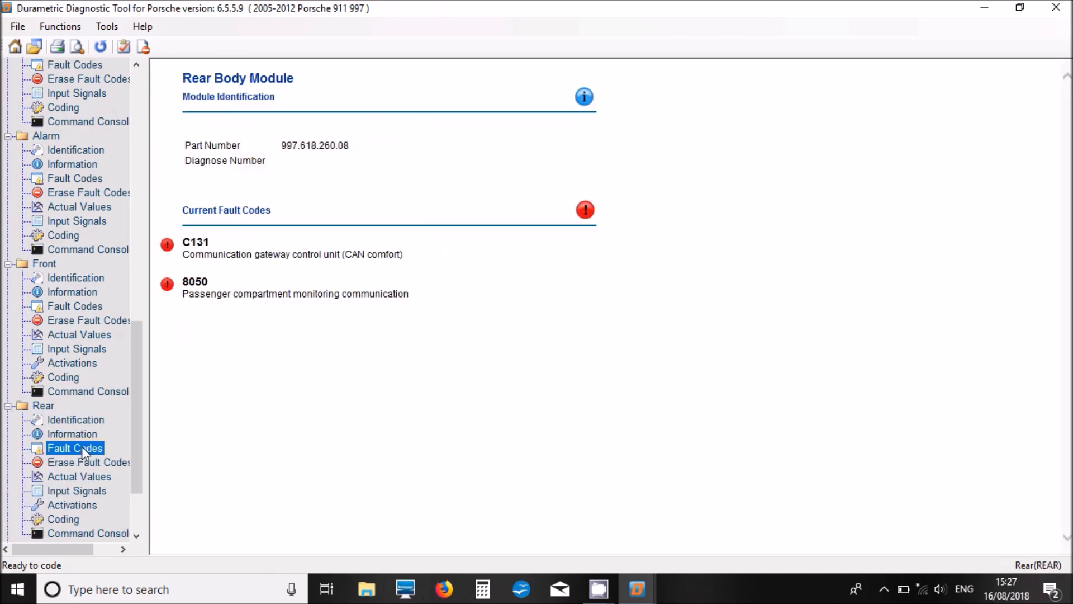
scroll("down", 3)
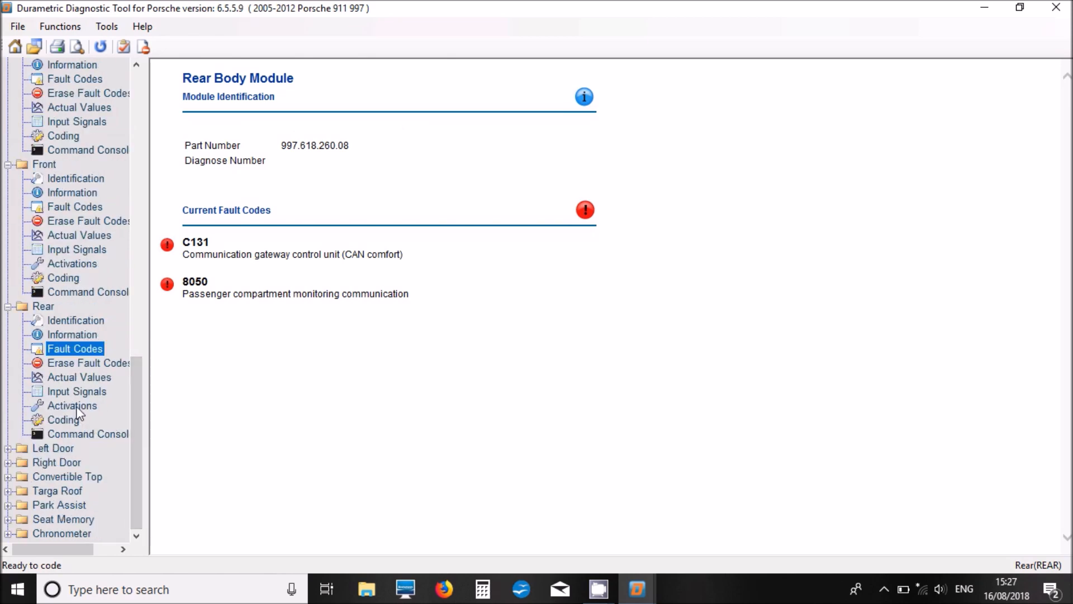
left_click(79, 377)
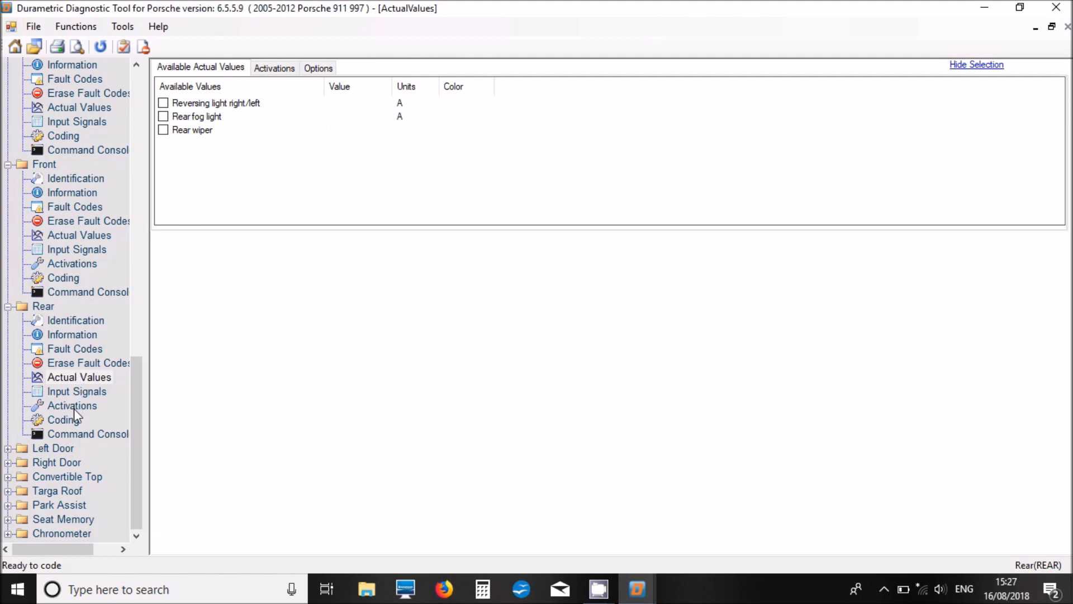
left_click(72, 405)
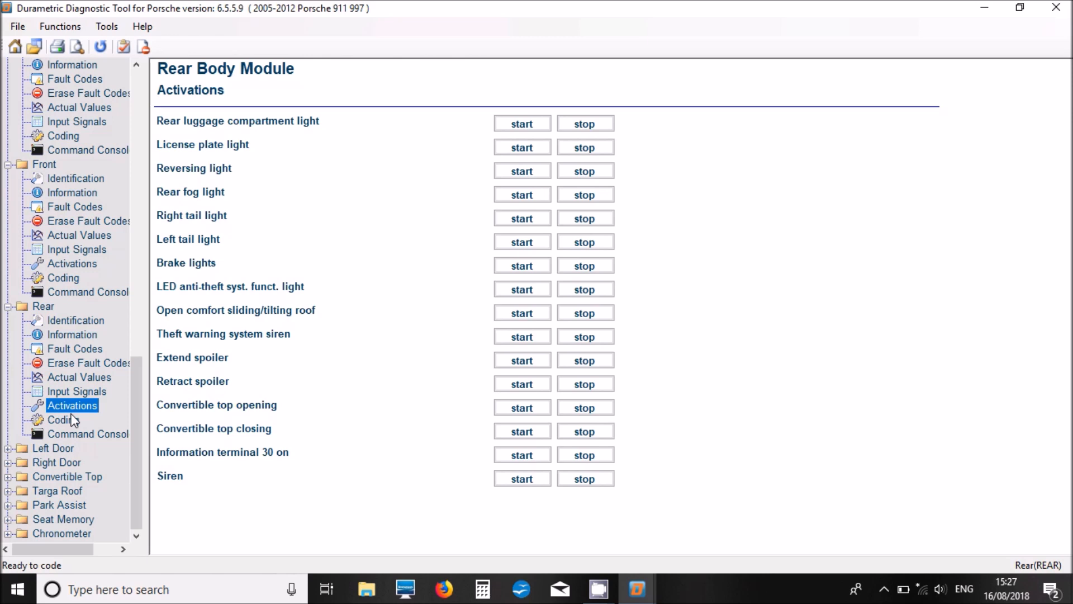
Accept the risk warning and browse the Rear module's coding values down to Tail Lights LED
left_click(63, 420)
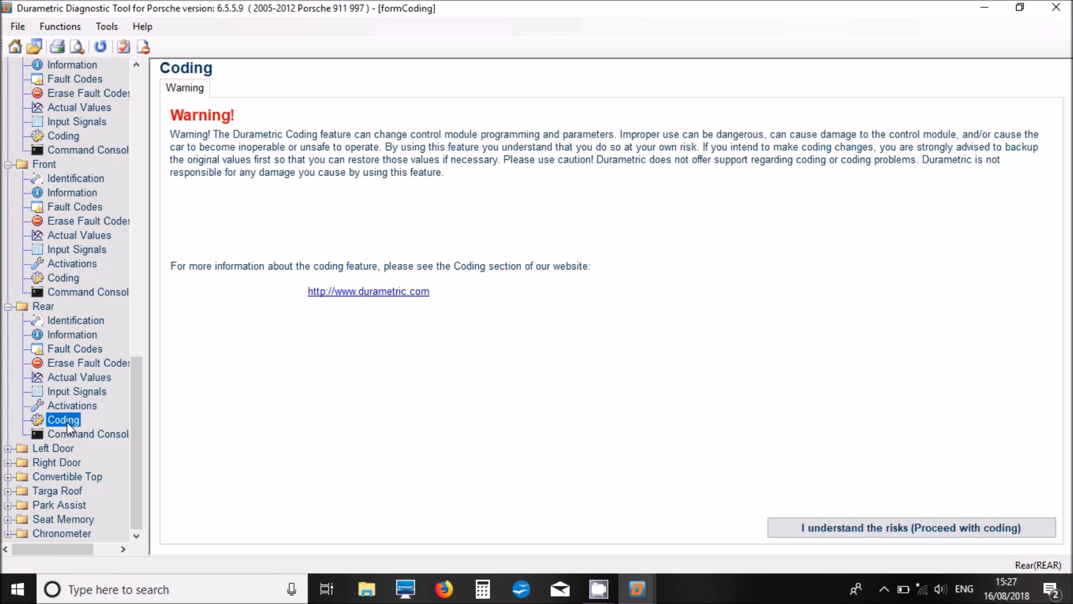
left_click(911, 527)
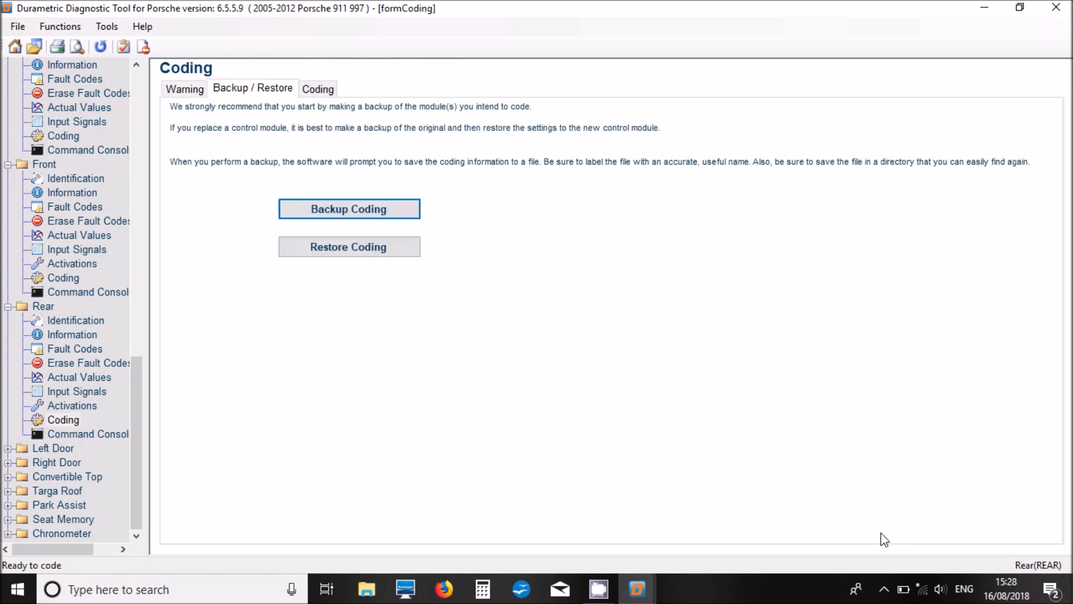
mouse_move(318, 89)
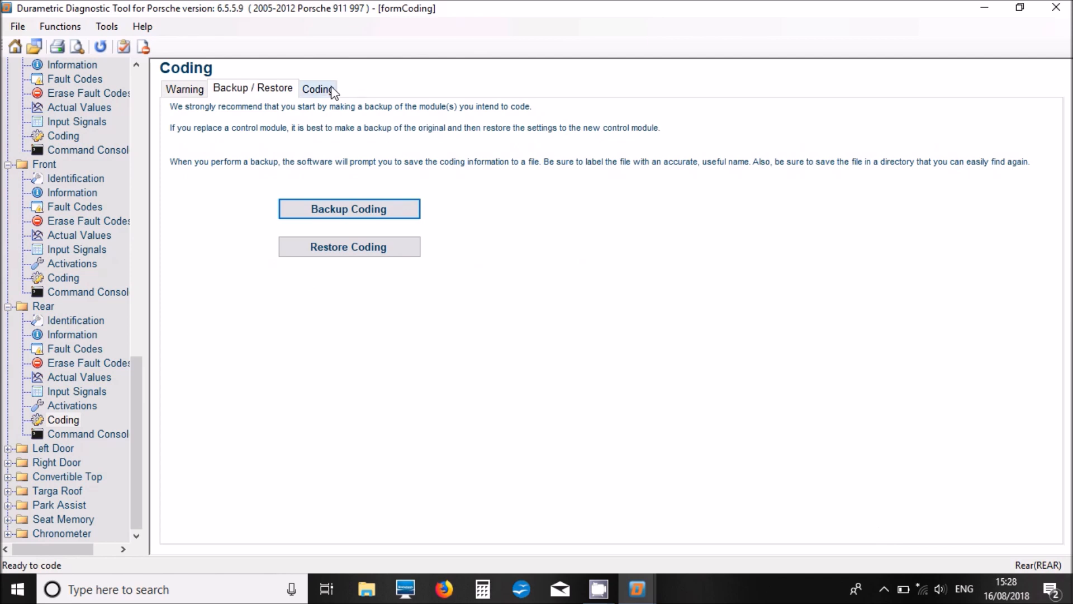
left_click(317, 88)
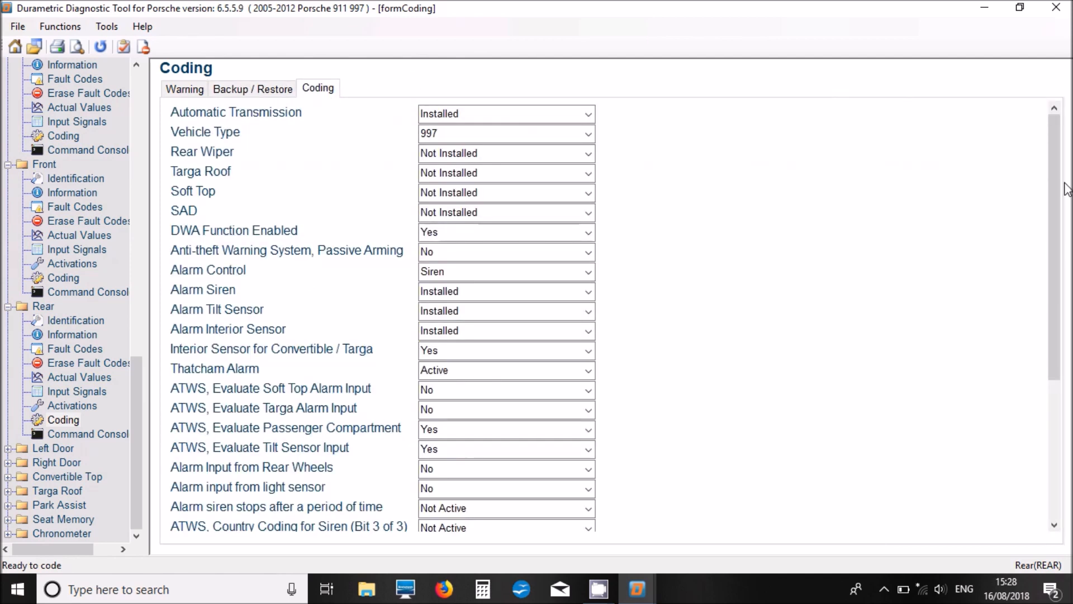
scroll("down", 3)
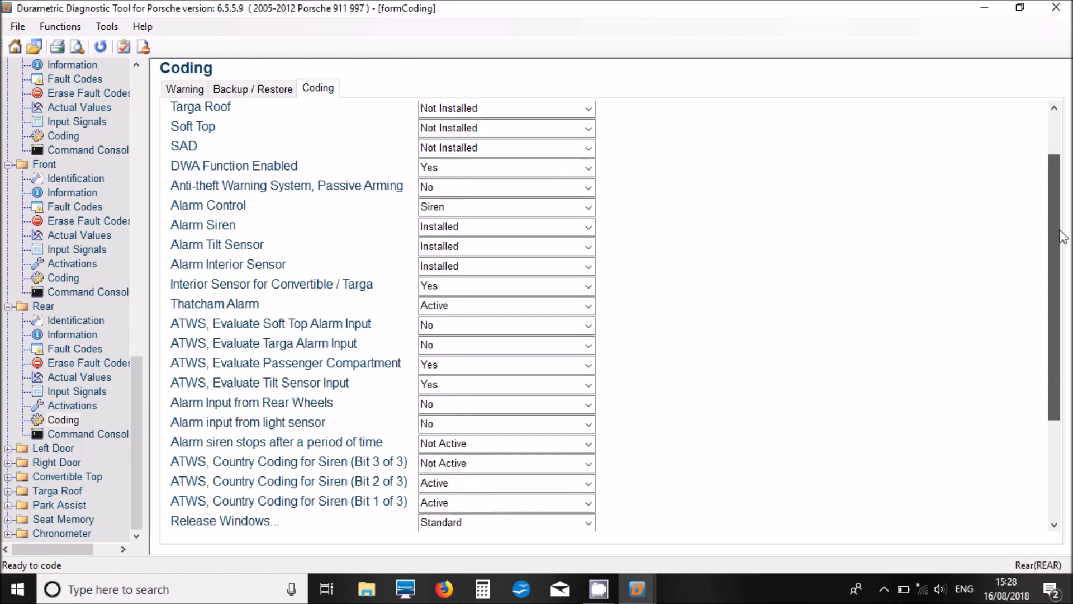
scroll("down", 3)
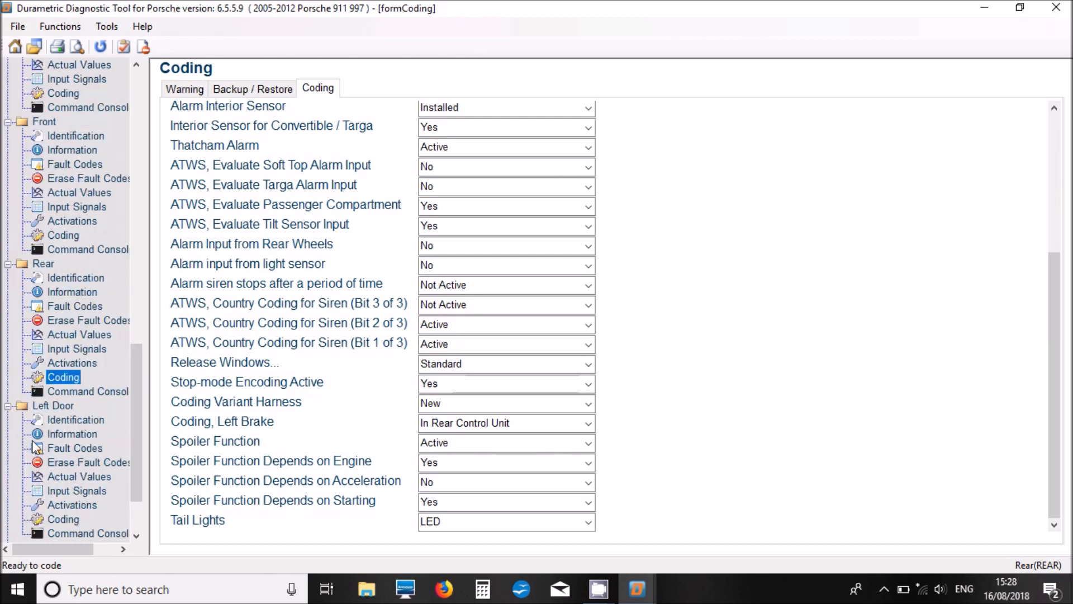
View the Left Door module's fault 8006 door lock, actual values and activation tests
left_click(75, 448)
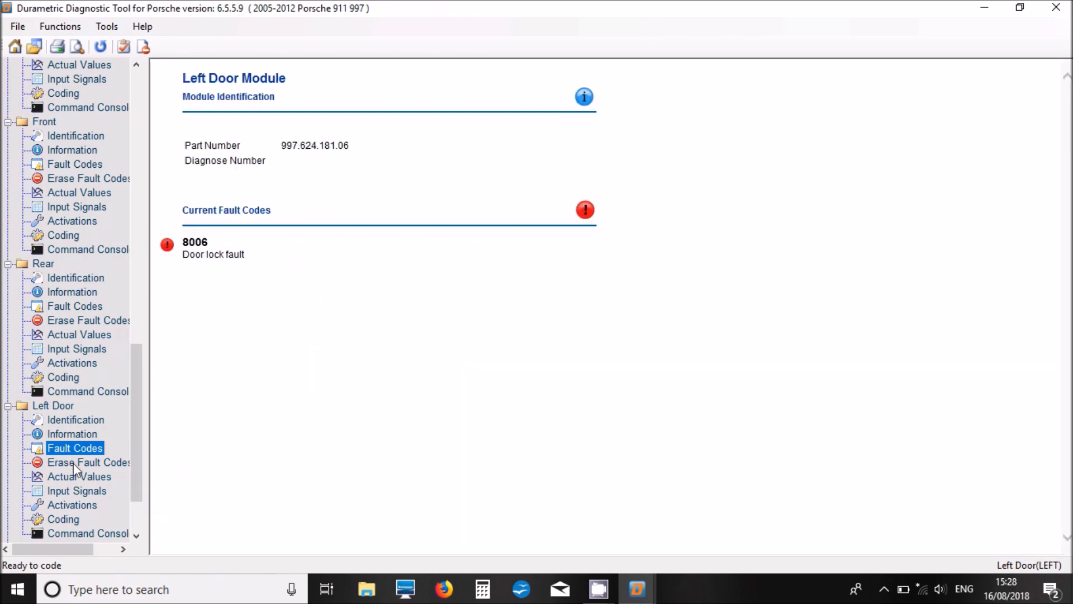
left_click(79, 476)
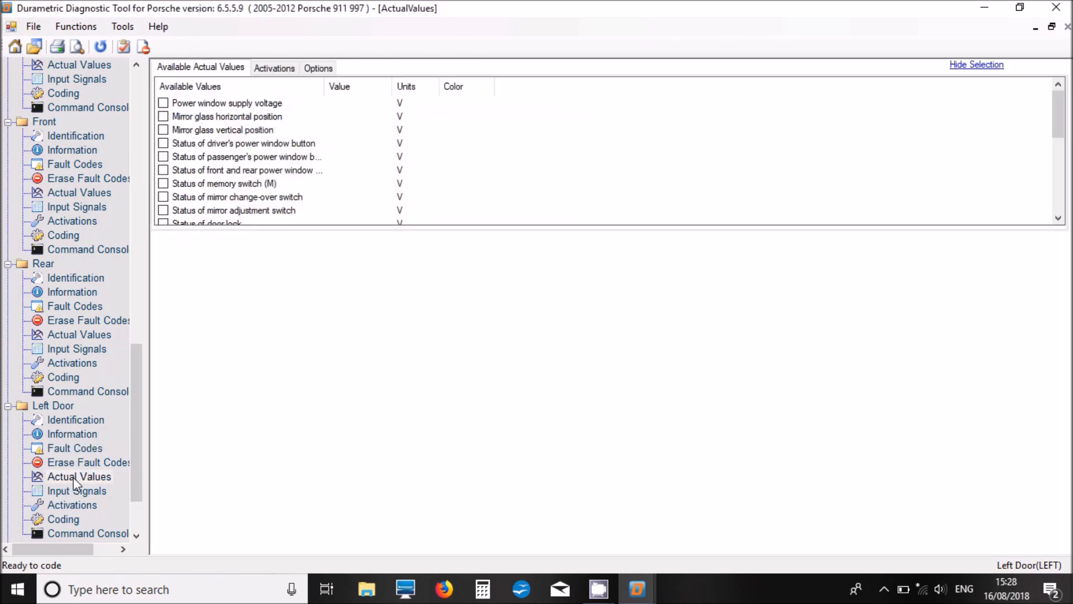
scroll("down", 3)
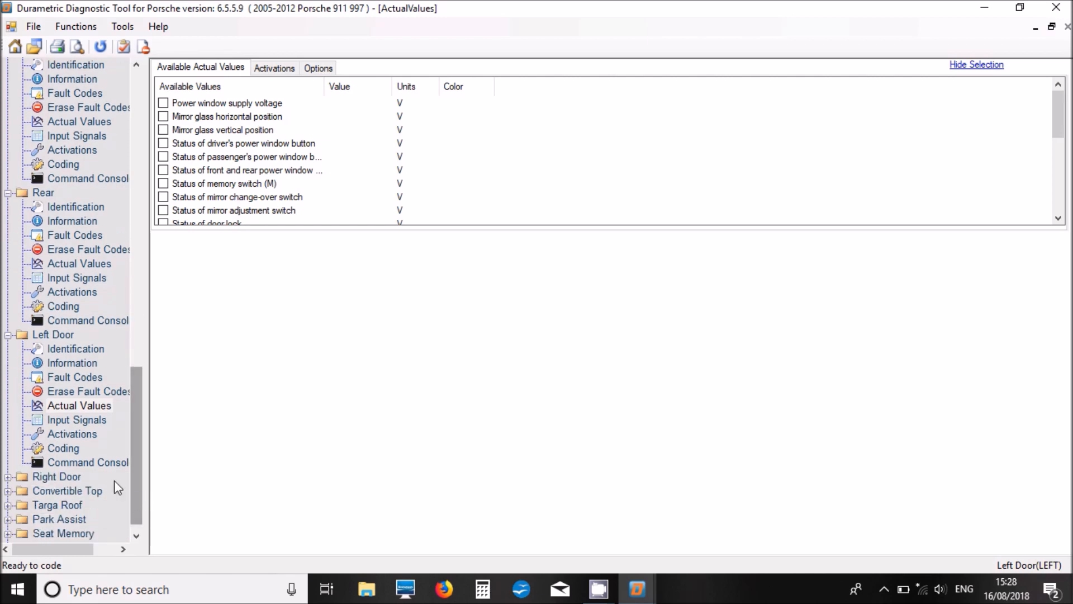
left_click(72, 433)
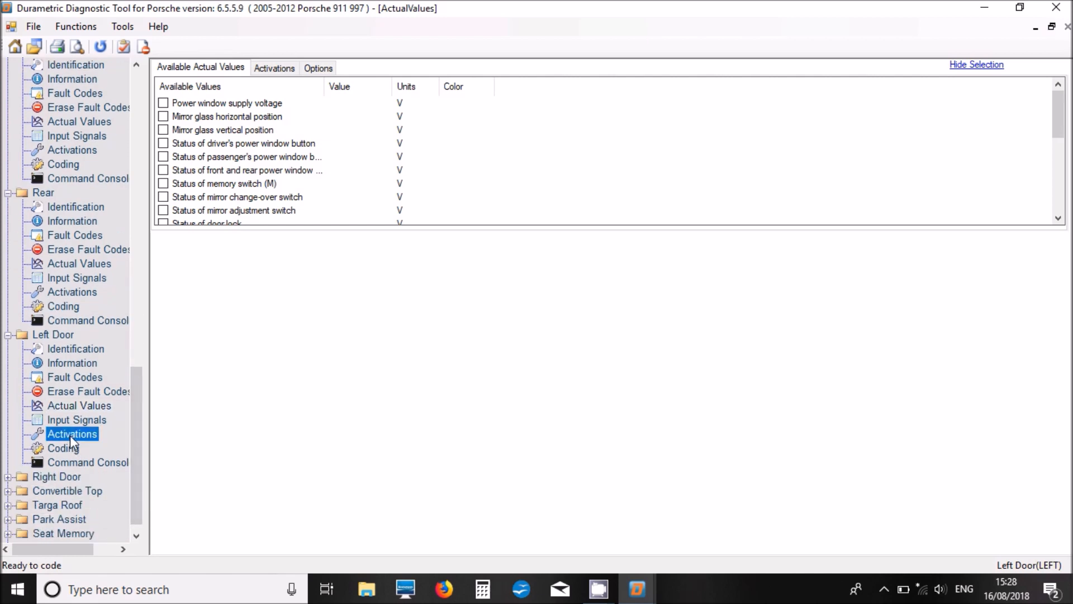
left_click(72, 434)
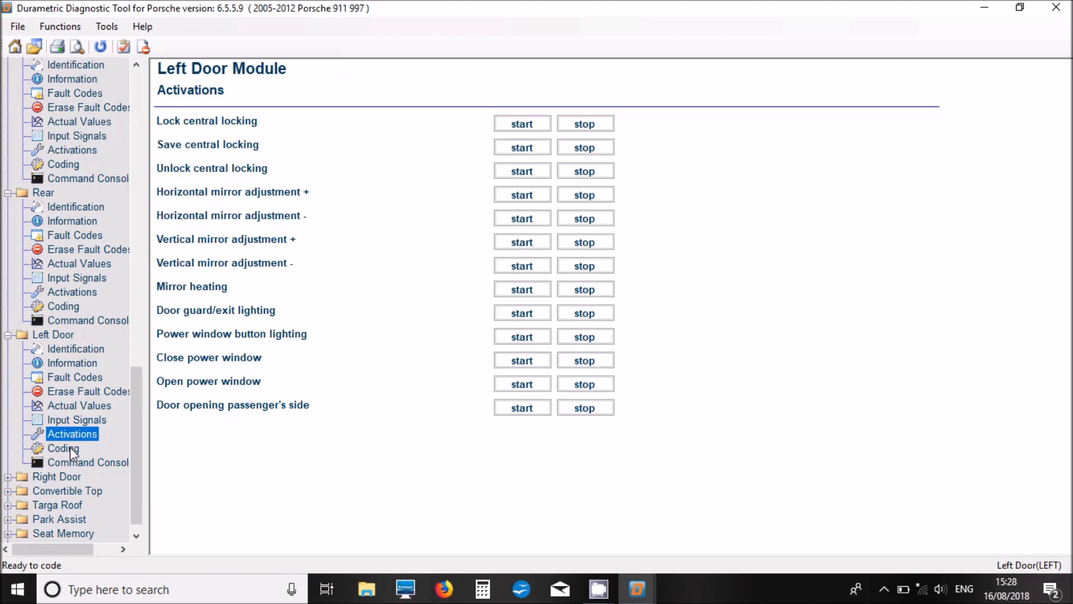
Open the Left Door module's coding page after accepting the risk warning
left_click(63, 448)
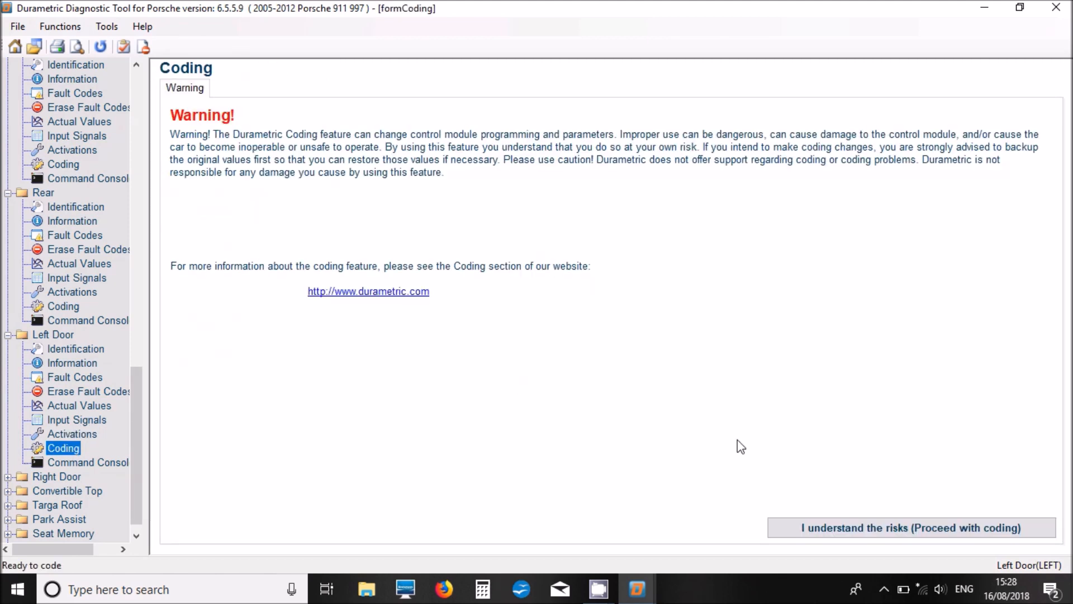
left_click(910, 527)
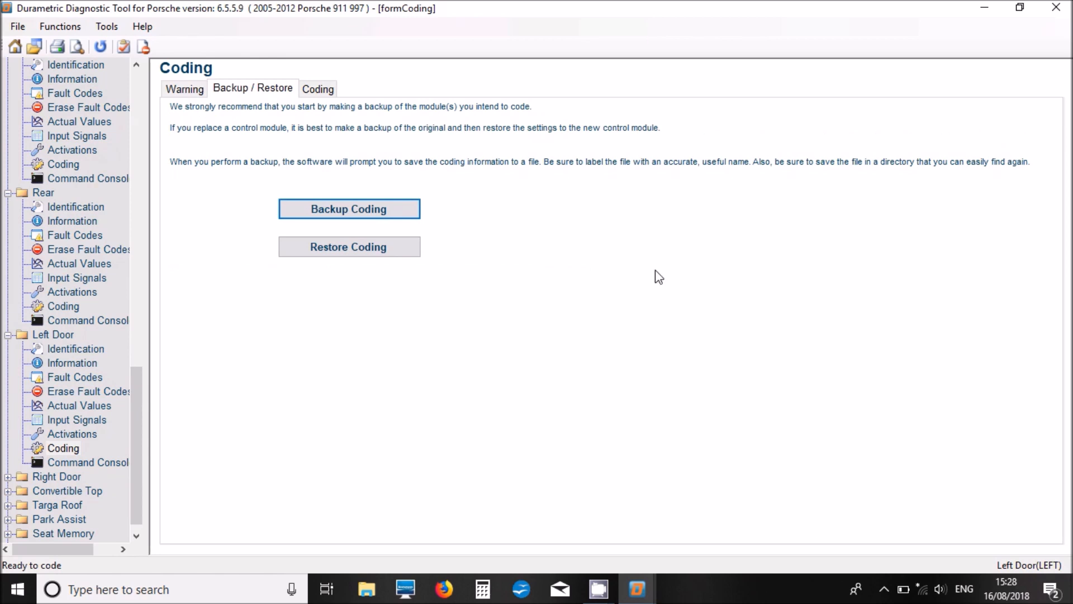
left_click(317, 88)
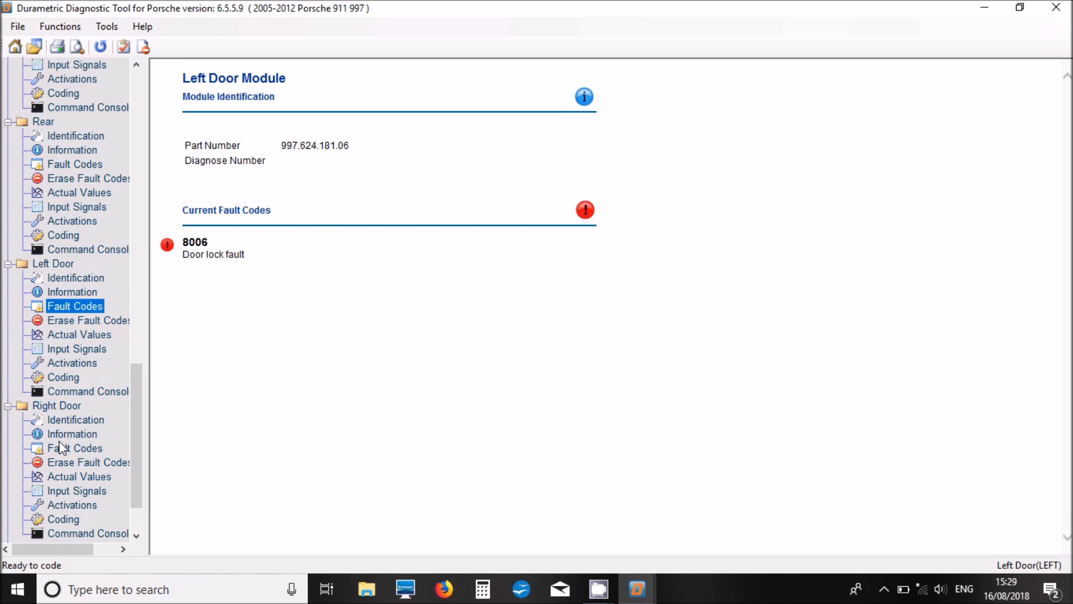
View the Right Door module's fault codes, actual values and activation tests
left_click(76, 448)
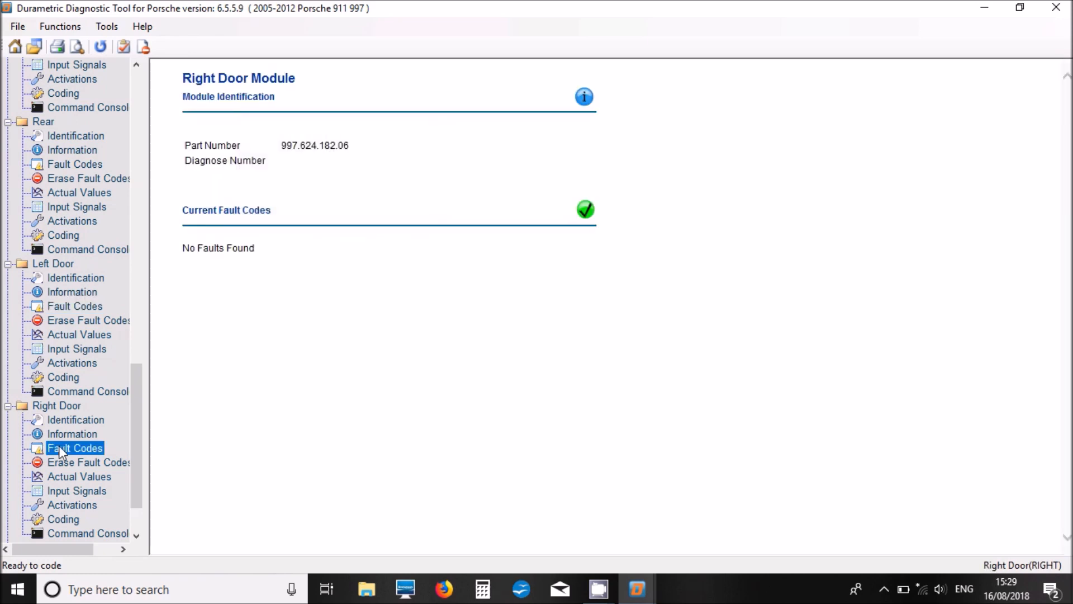
left_click(79, 477)
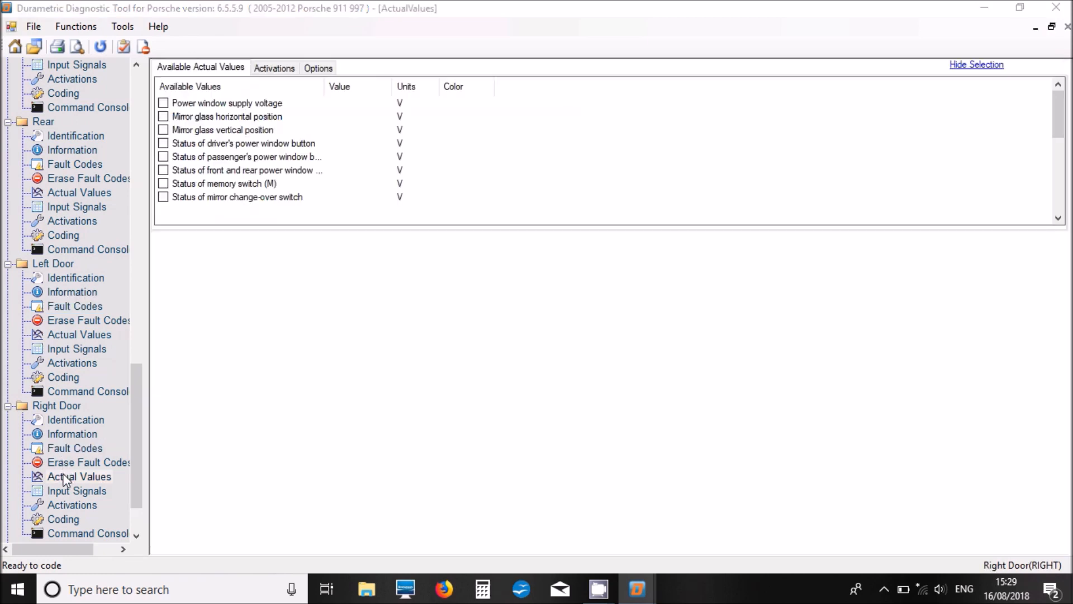
scroll("down", 3)
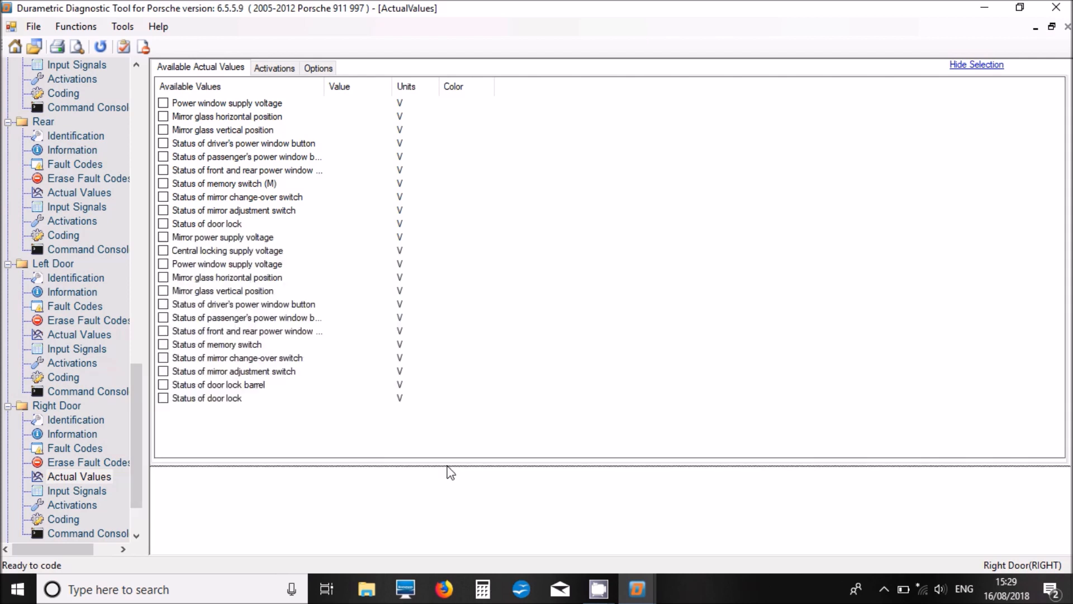
mouse_move(155, 506)
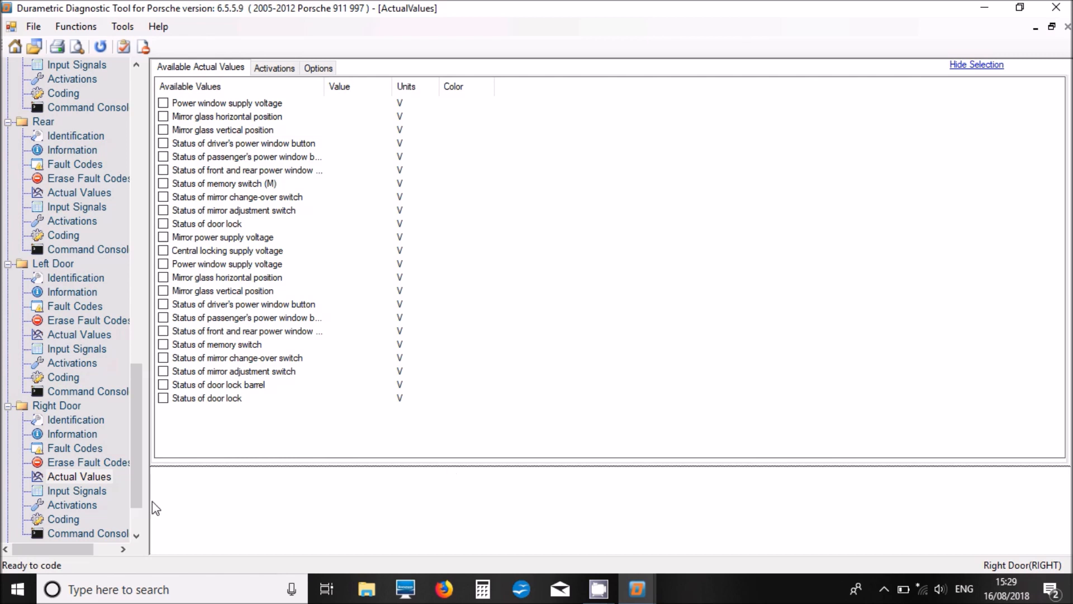
left_click(73, 506)
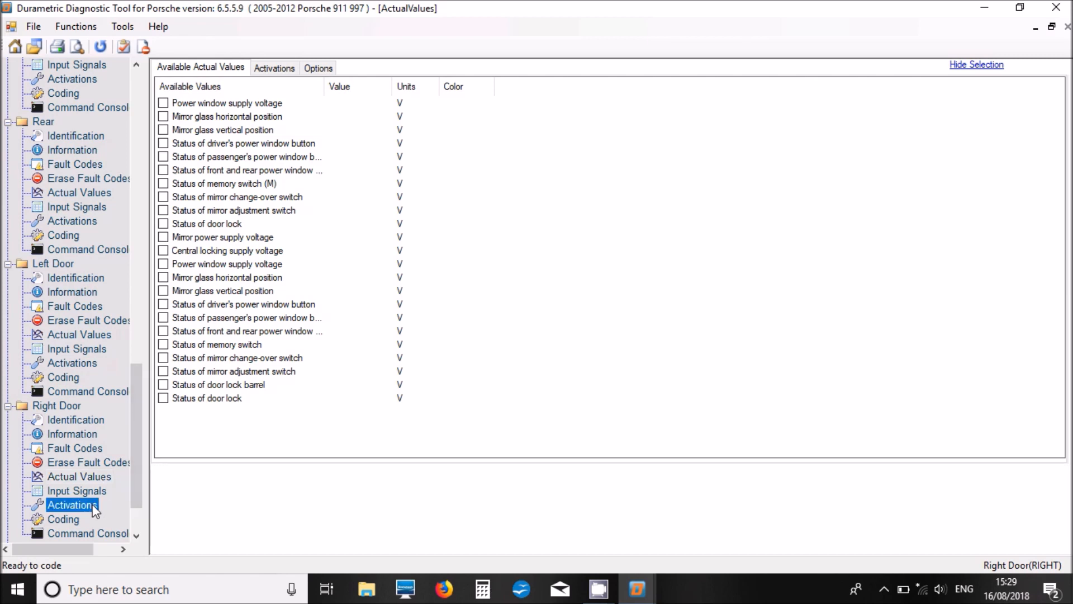
left_click(72, 504)
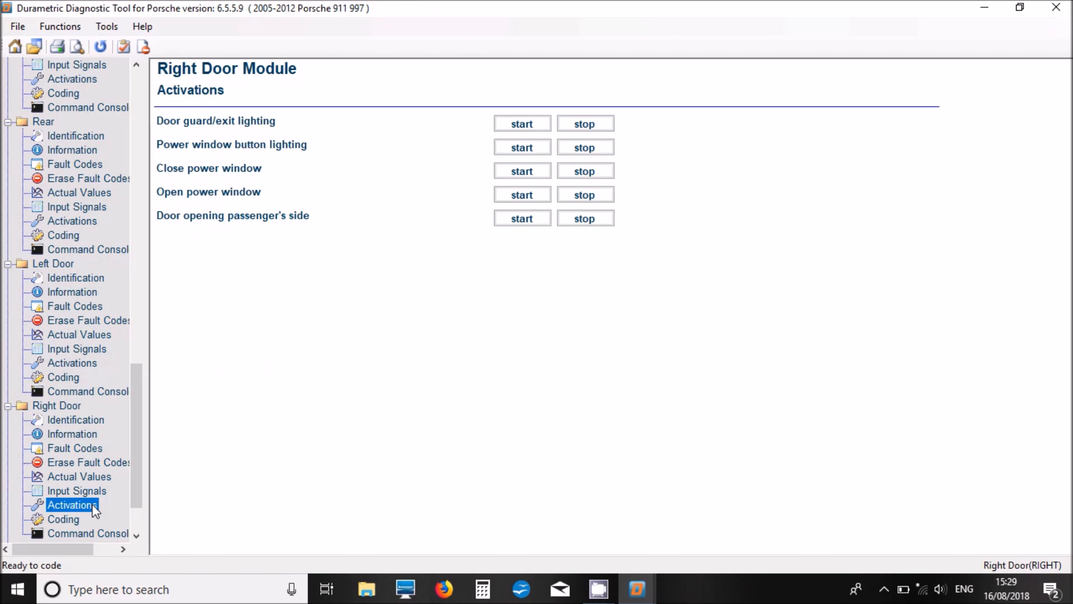
Accept the coding warning and browse Right Door coding, e.g. Radio Memory Yes, Comfort closing On
left_click(63, 519)
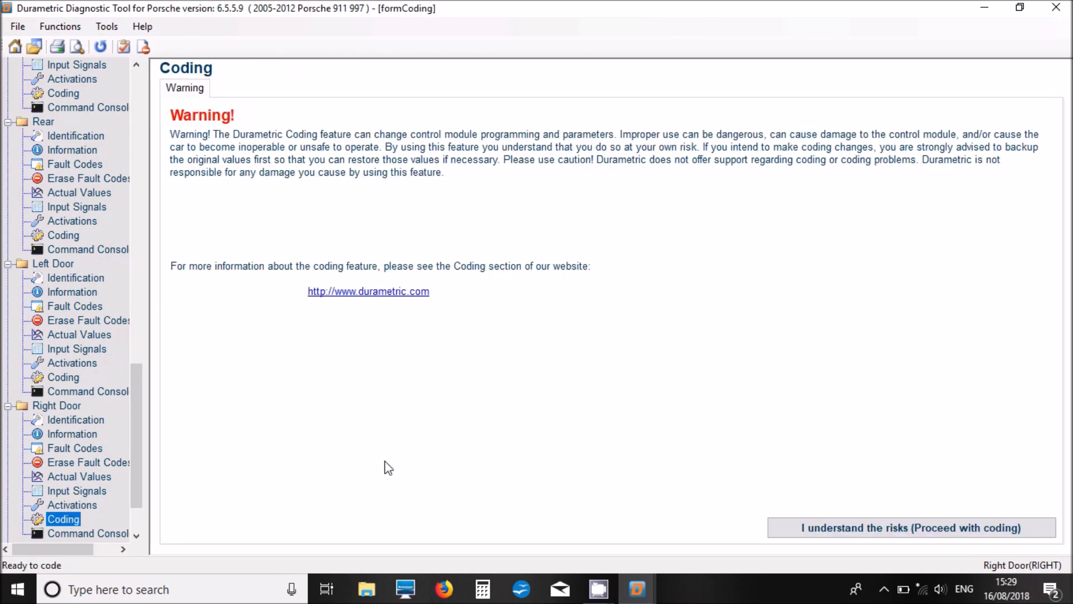
left_click(911, 528)
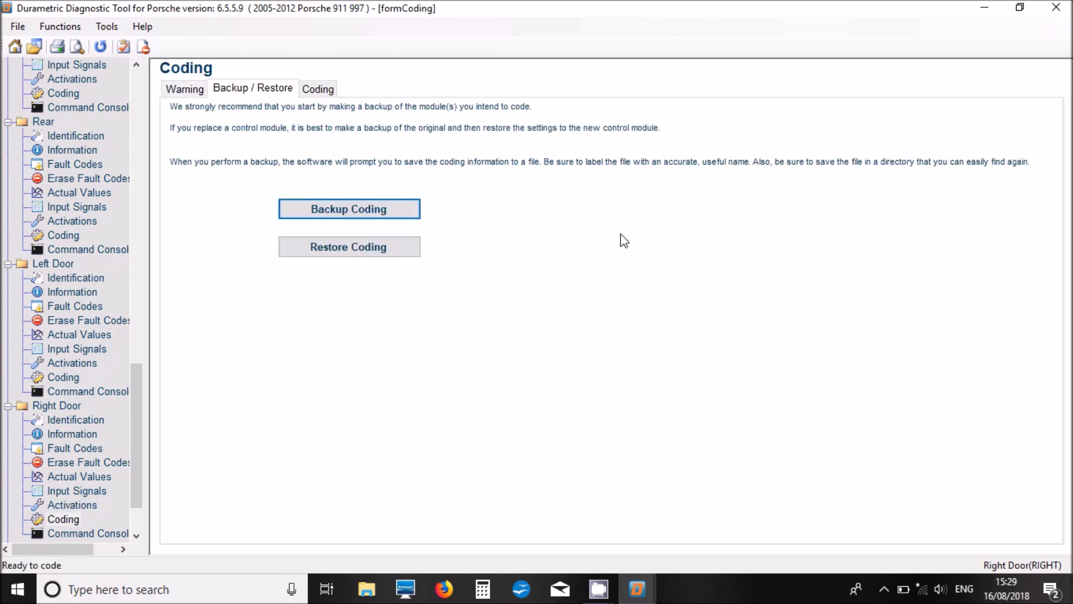
left_click(317, 89)
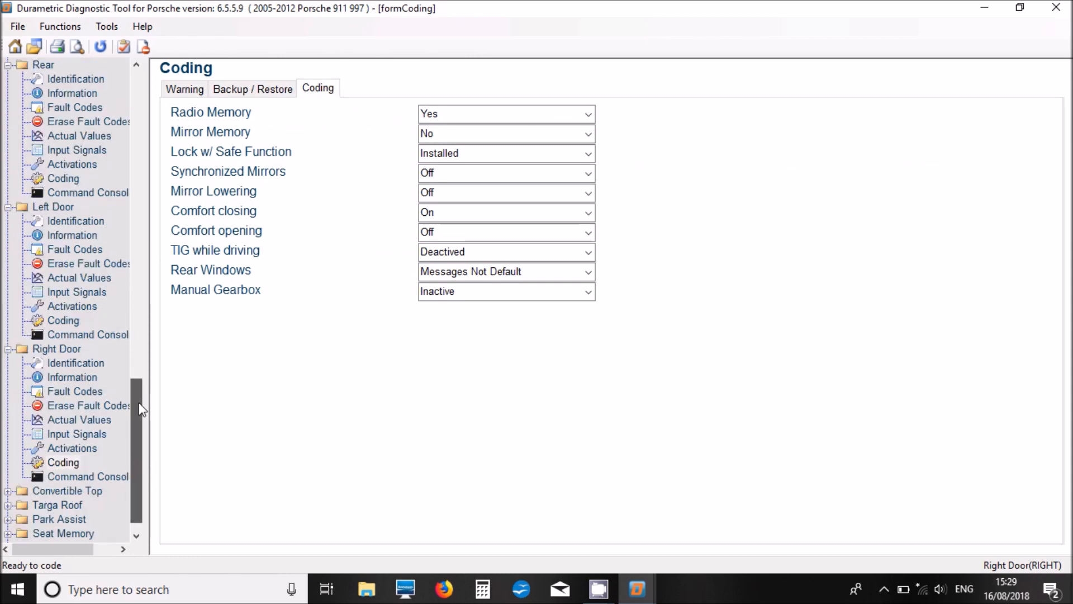
scroll("down", 3)
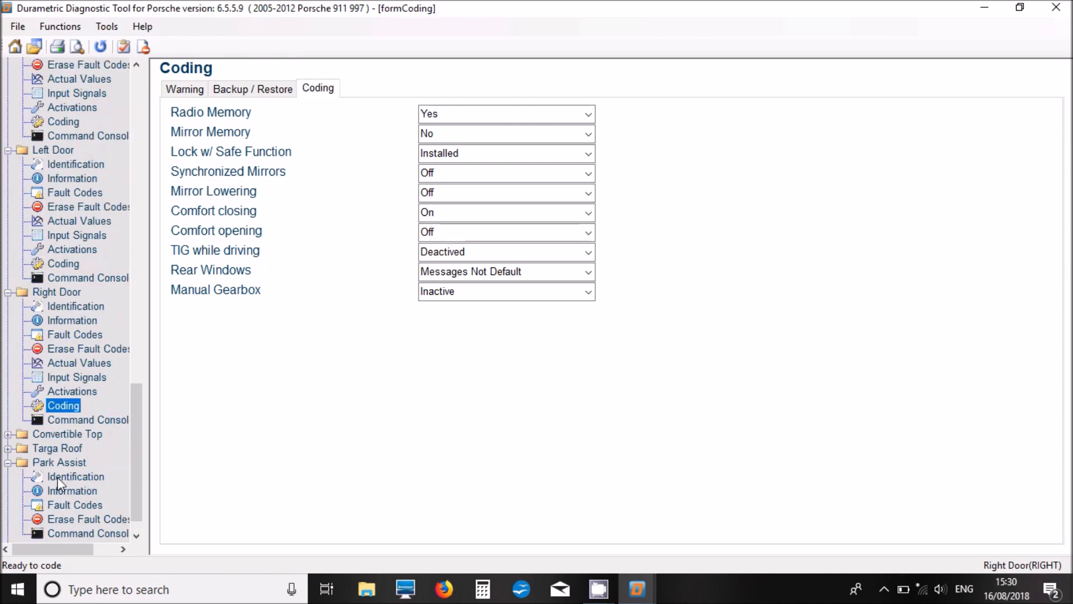
Open Park Assist fault codes, showing part 997.618.183.00 with no faults found
left_click(75, 505)
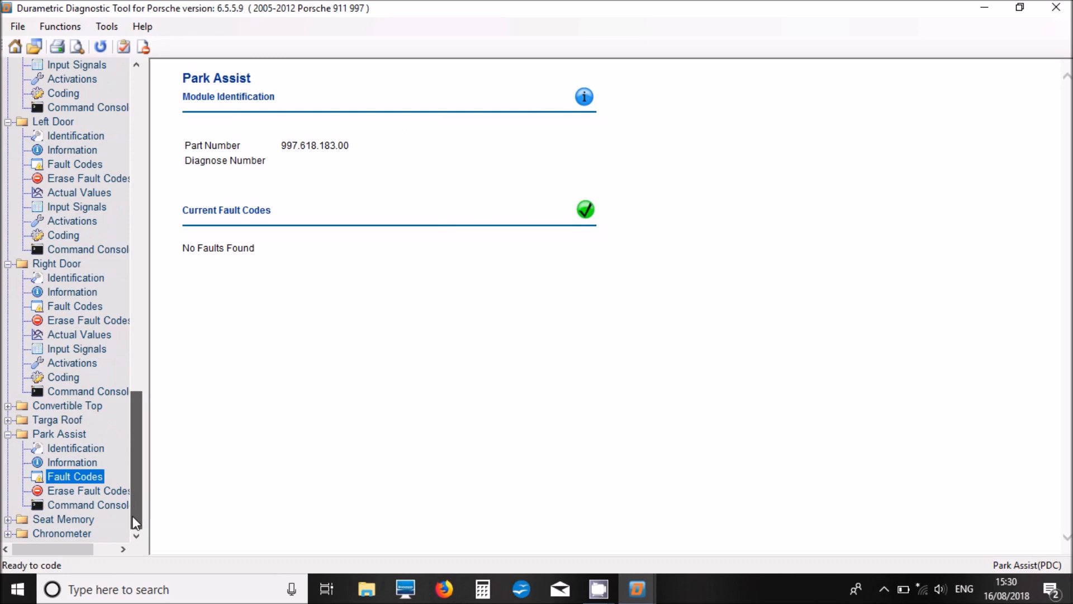
mouse_move(21, 528)
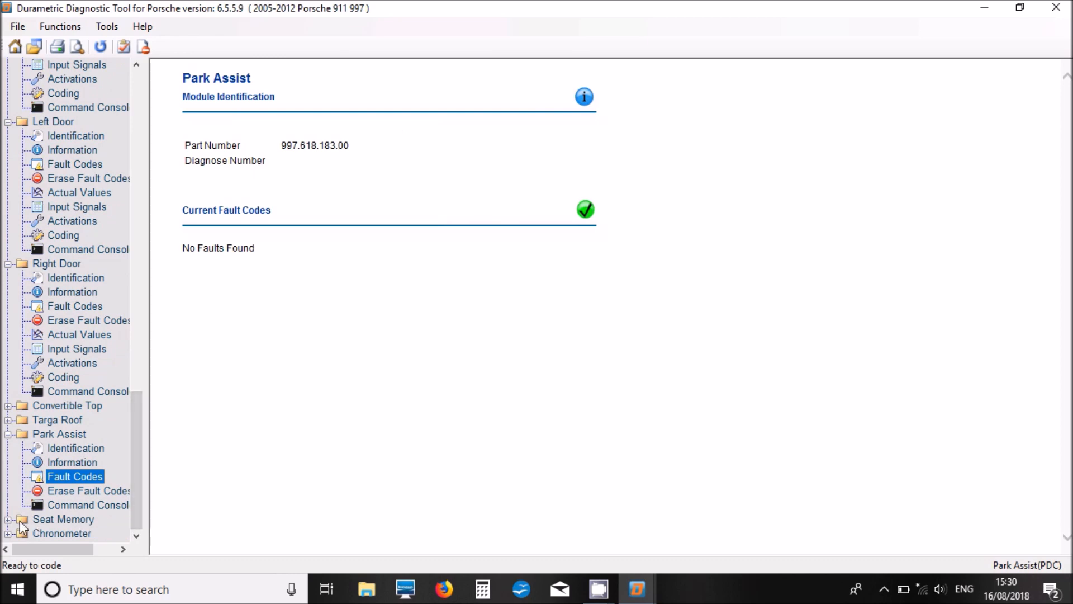
mouse_move(137, 498)
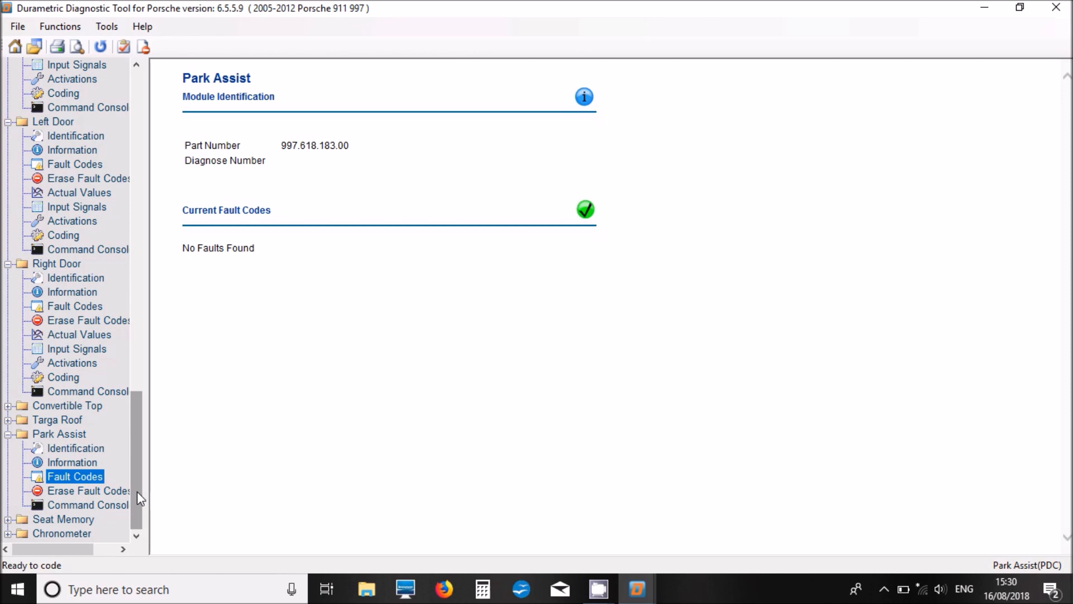
mouse_move(60, 27)
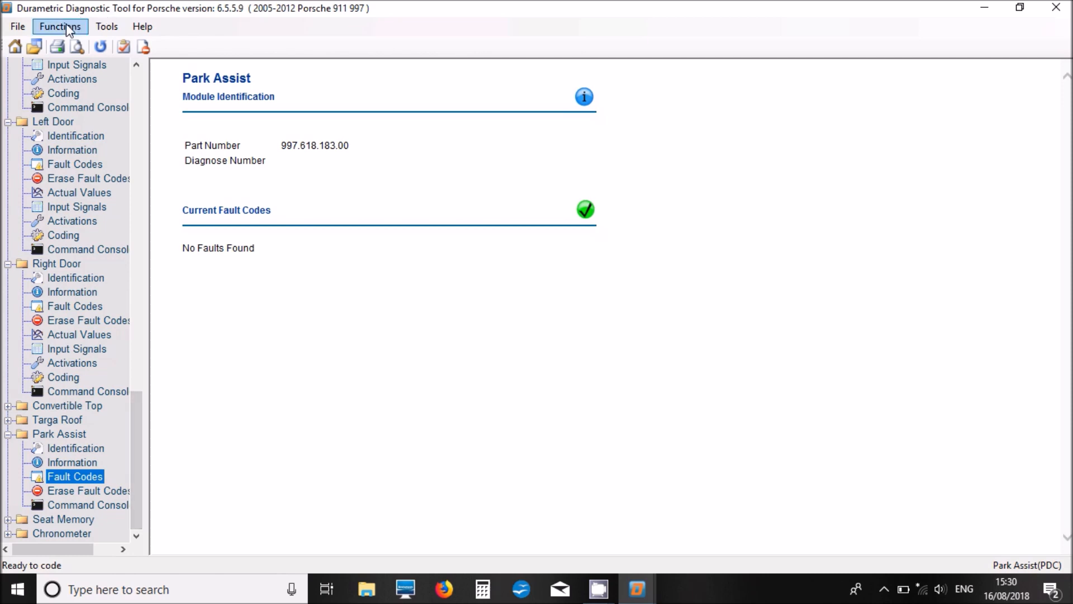
Run 'Short test all modules', reporting engine faults 0344, 0171, 0174 and PDK C401/C418
left_click(60, 27)
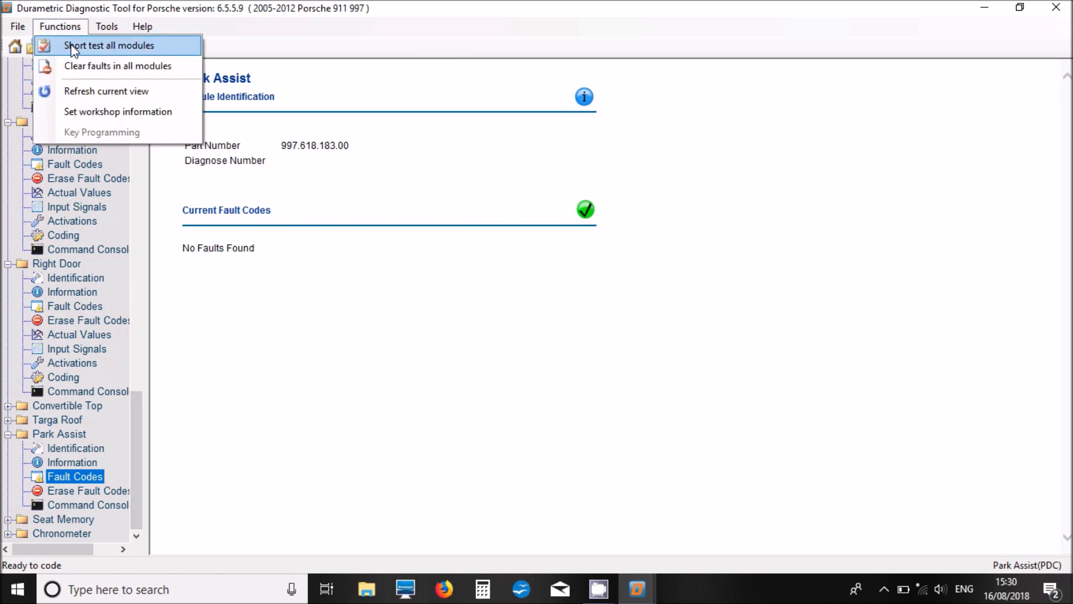
left_click(109, 45)
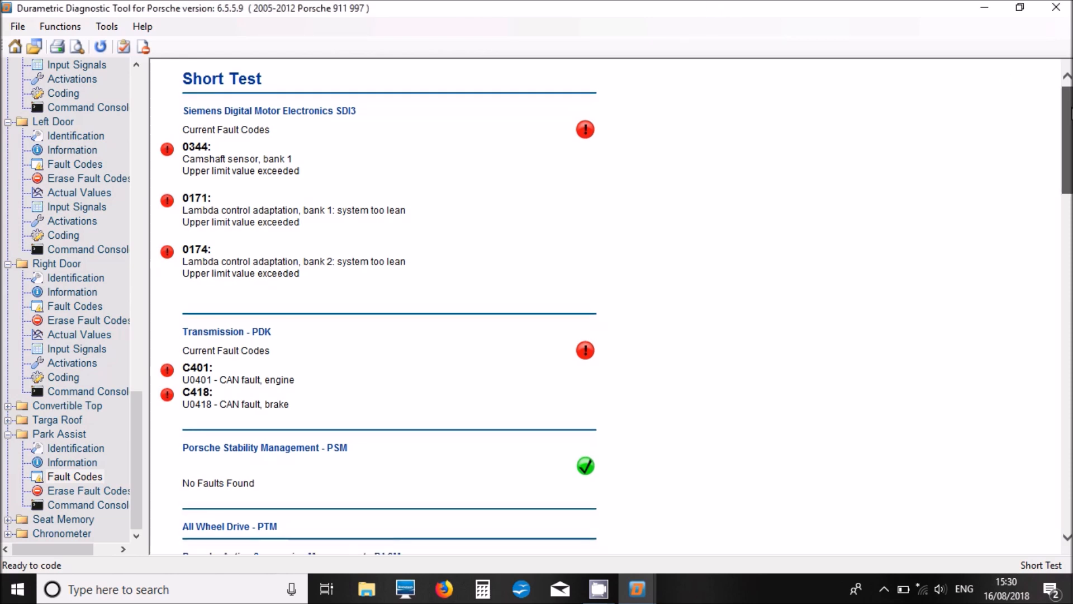
scroll("down", 3)
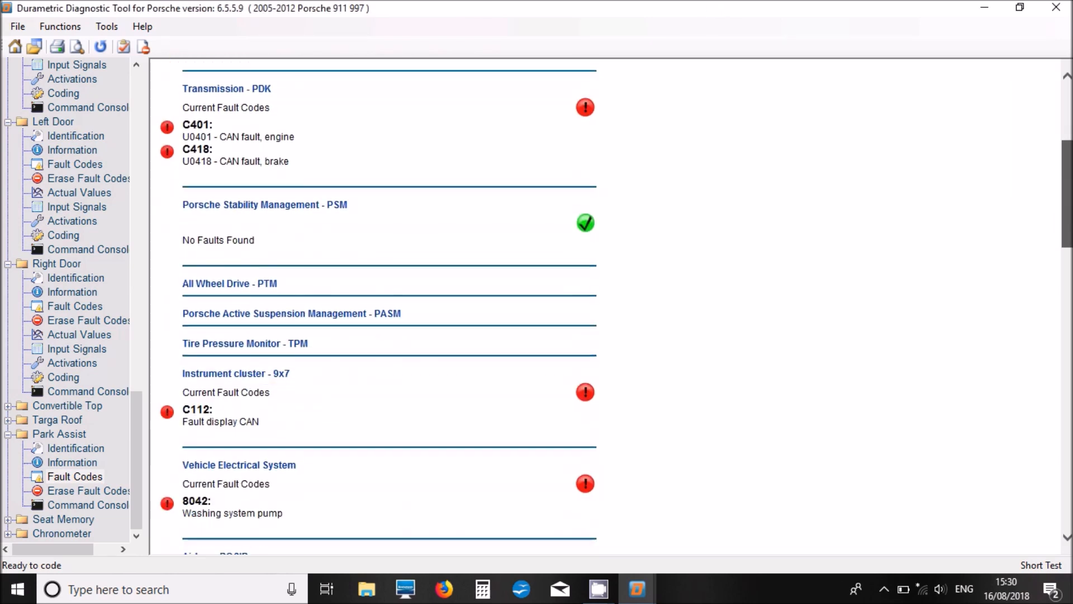
scroll("down", 3)
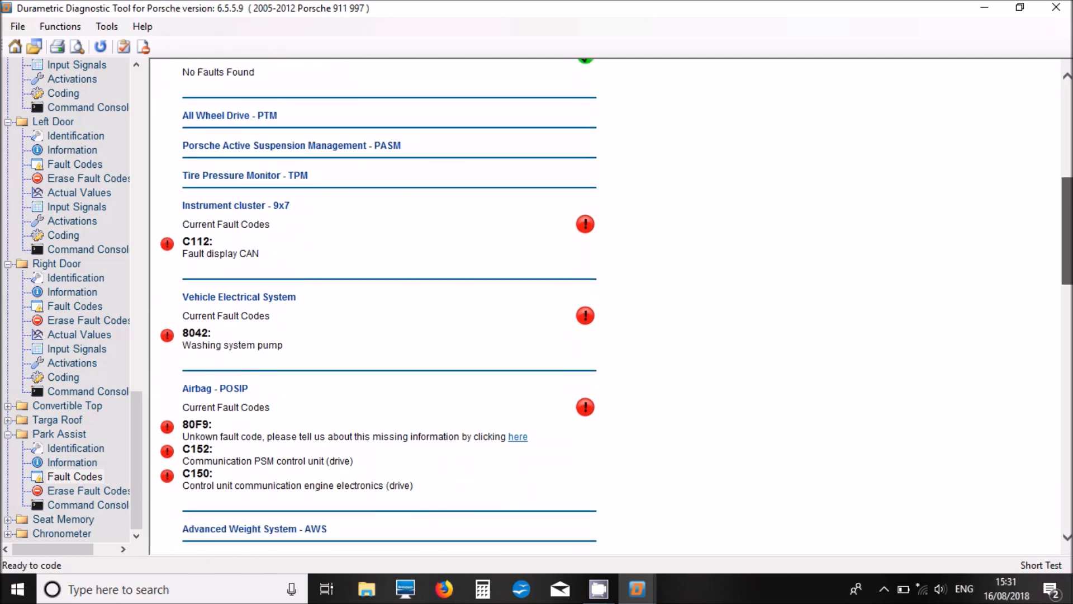
scroll("down", 3)
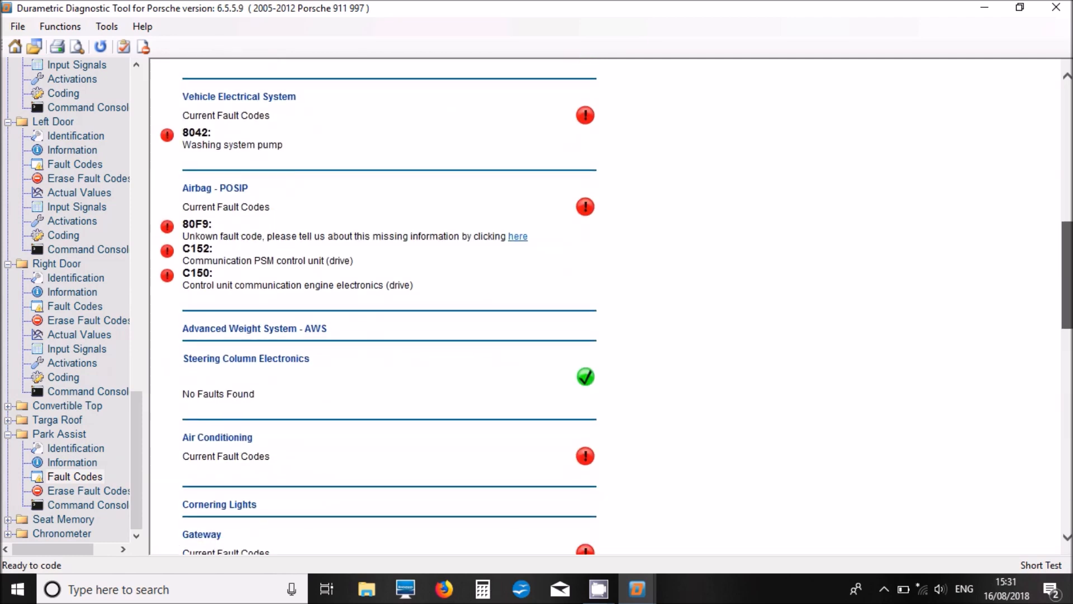
scroll("down", 3)
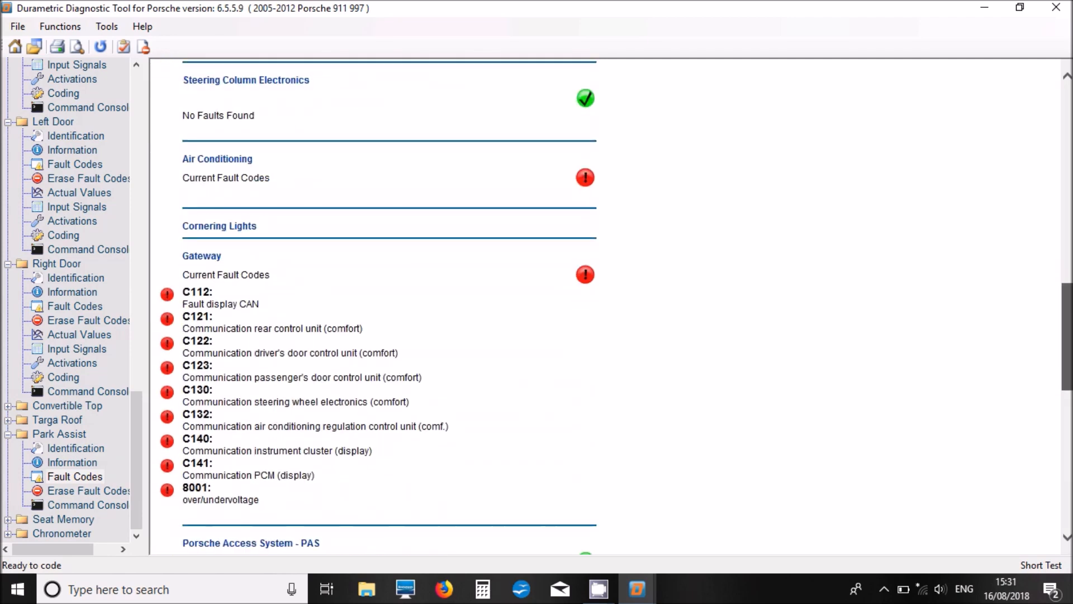
scroll("down", 3)
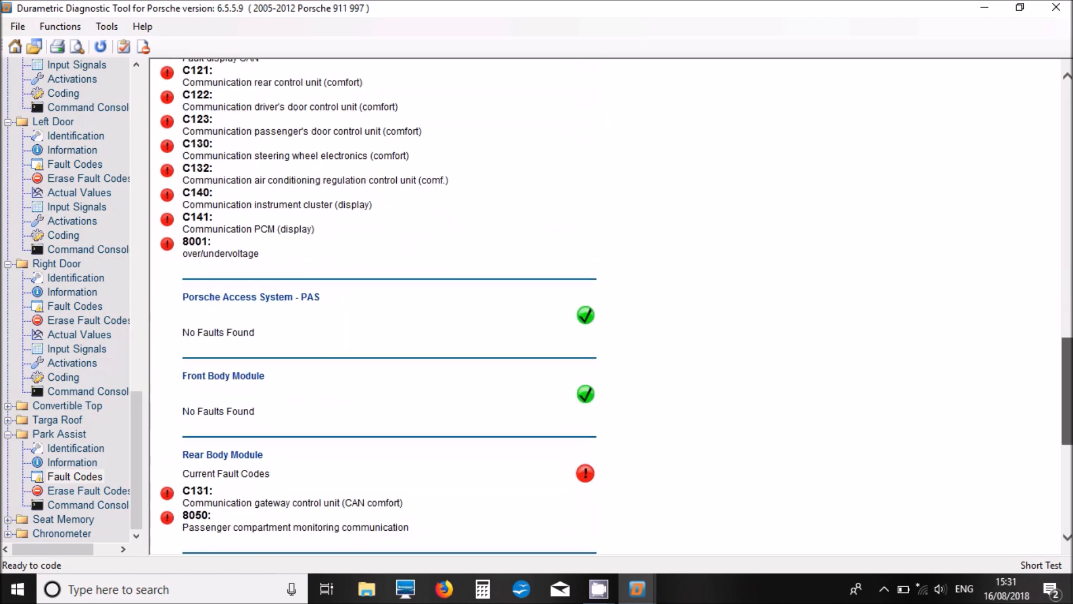
scroll("down", 3)
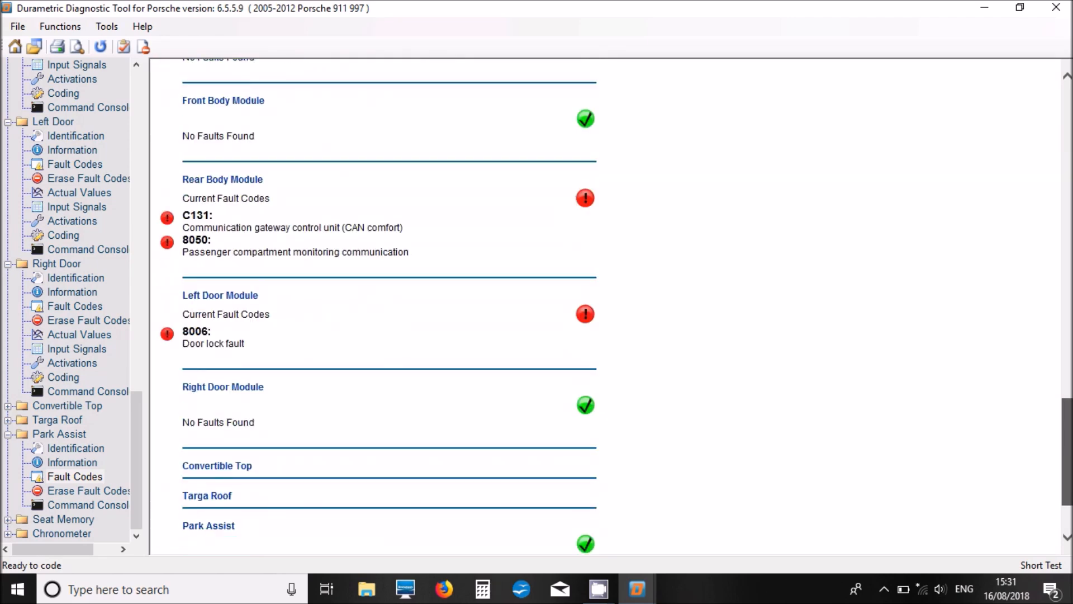
scroll("down", 3)
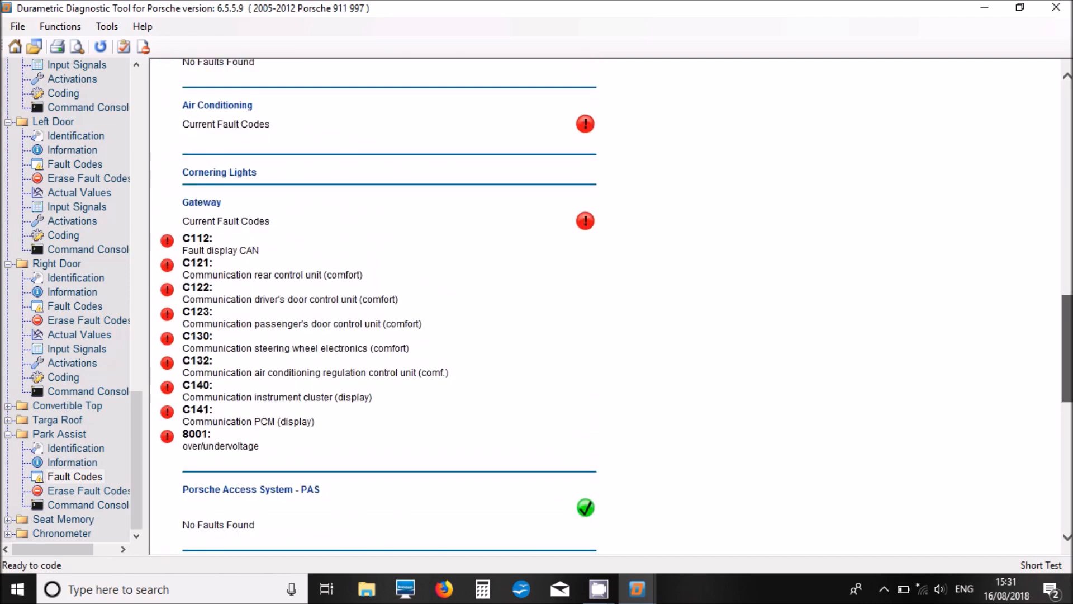
scroll("up", 3)
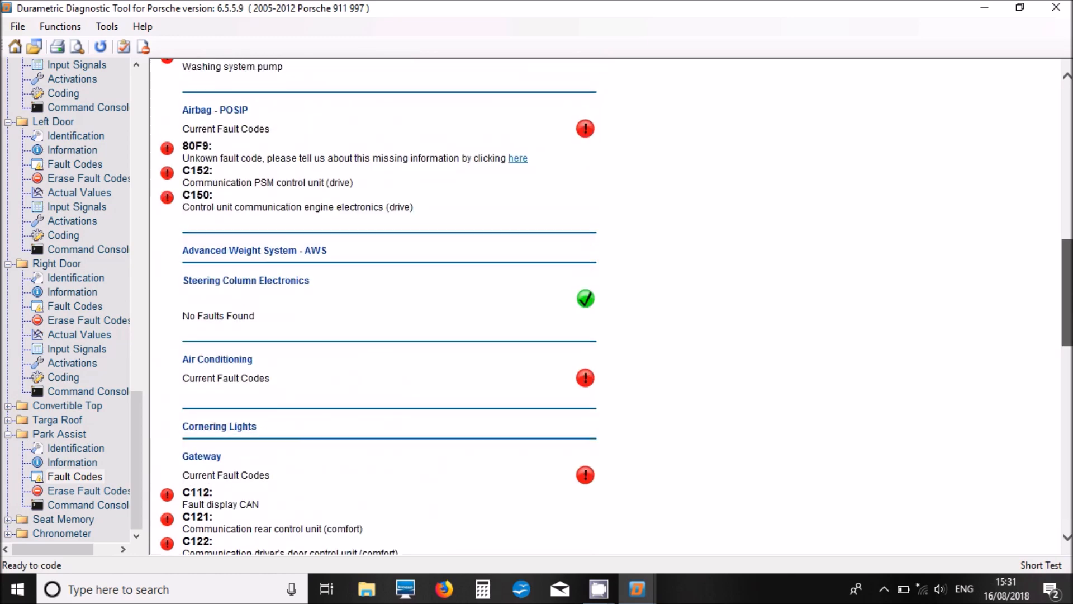
scroll("up", 3)
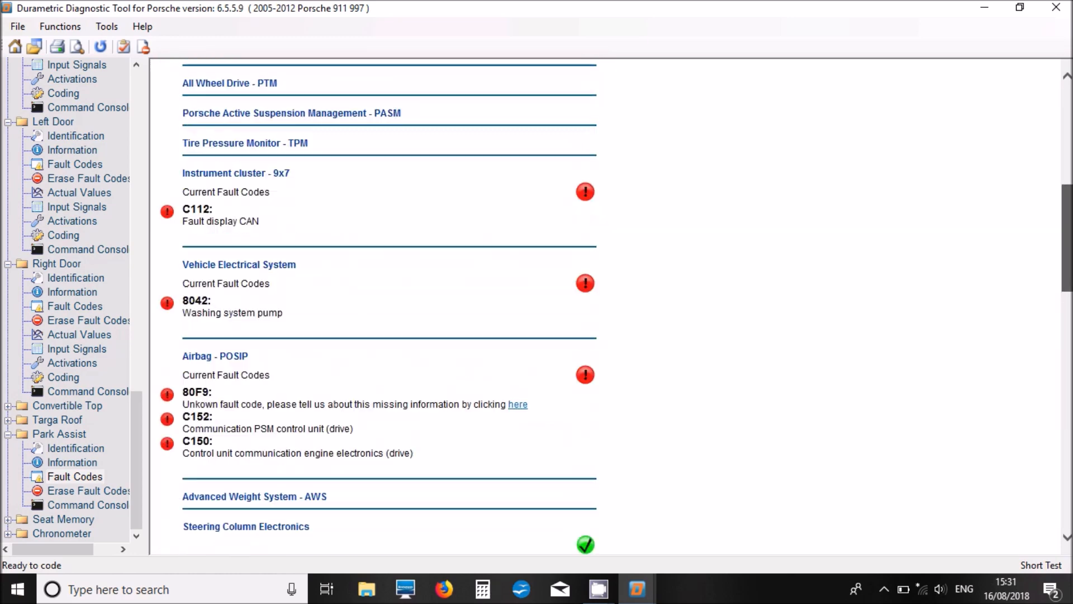
scroll("up", 3)
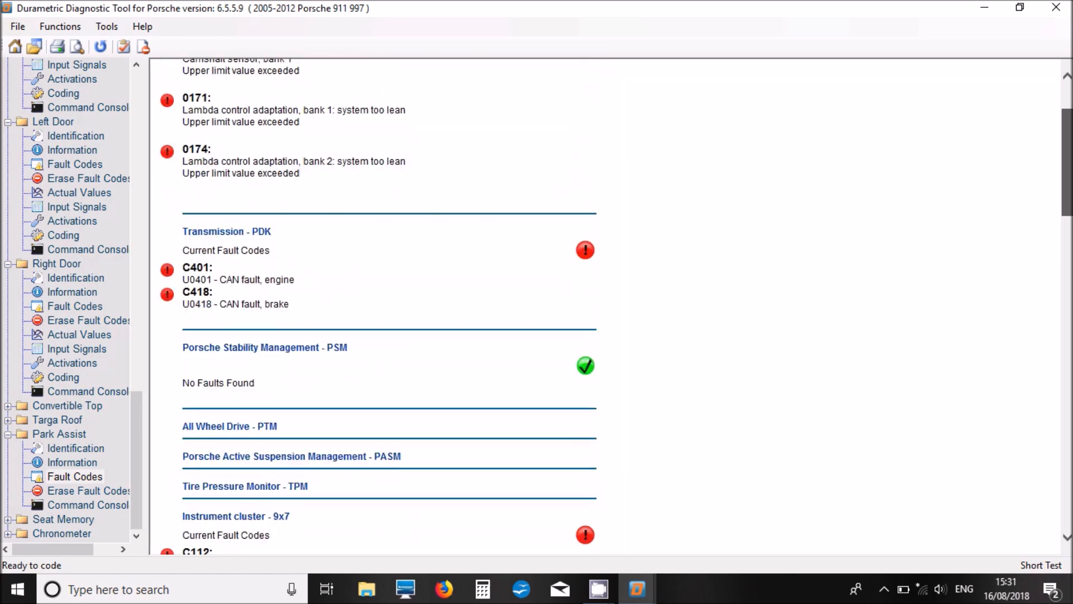